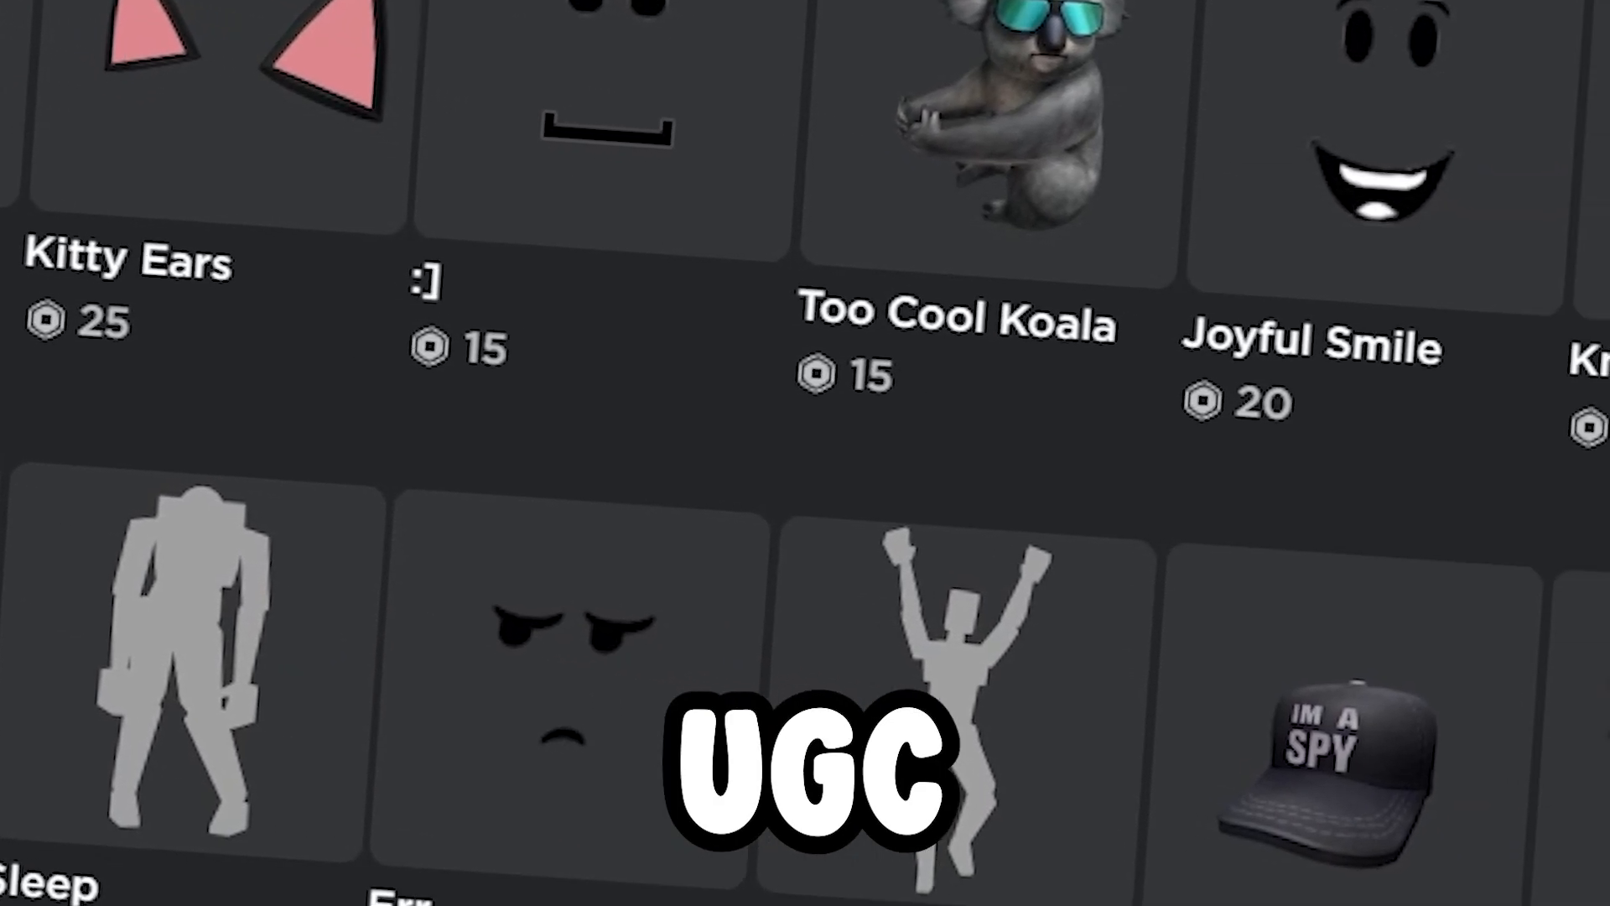
Step: Open the UGC application form from the Ready to apply? link and view its accessory list
scroll(down, 3)
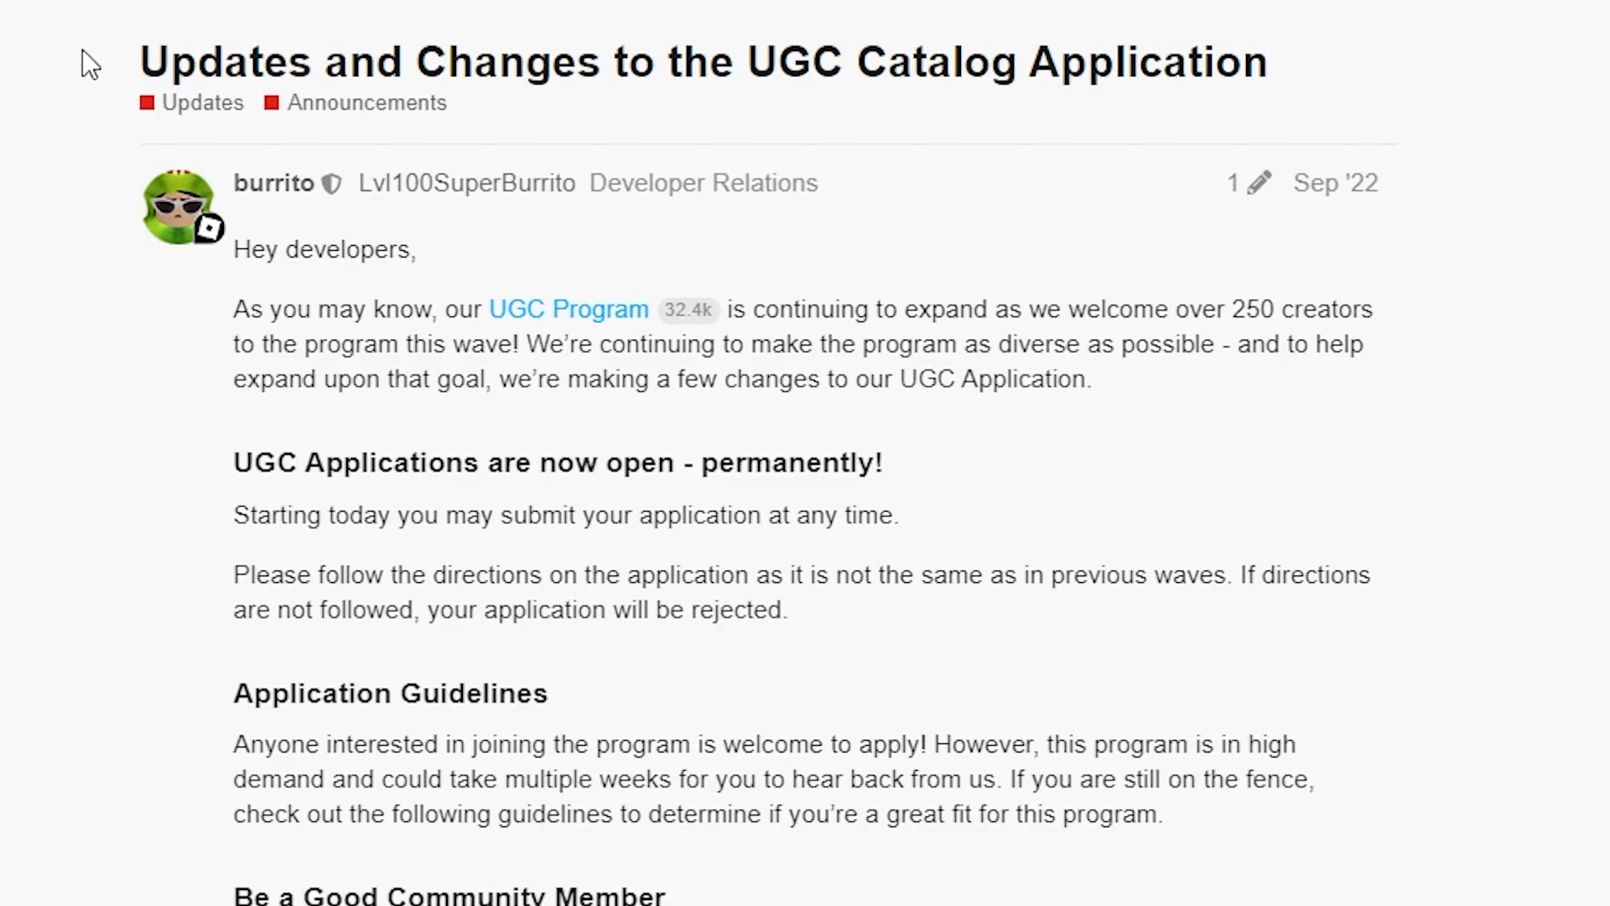
scroll(down, 3)
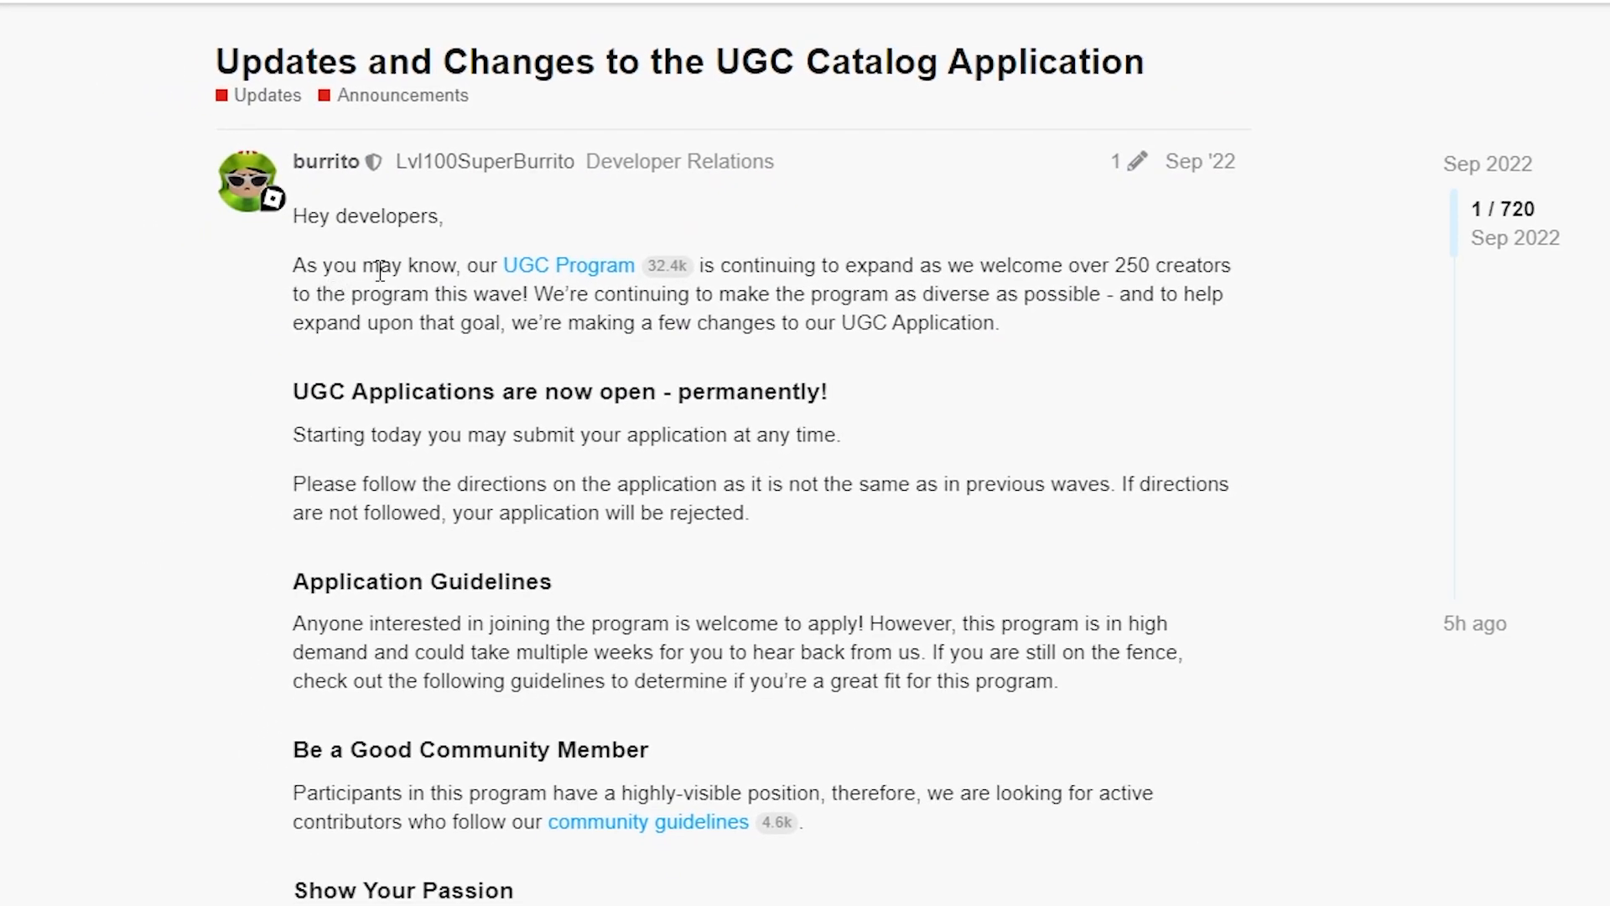
mouse_move(489, 536)
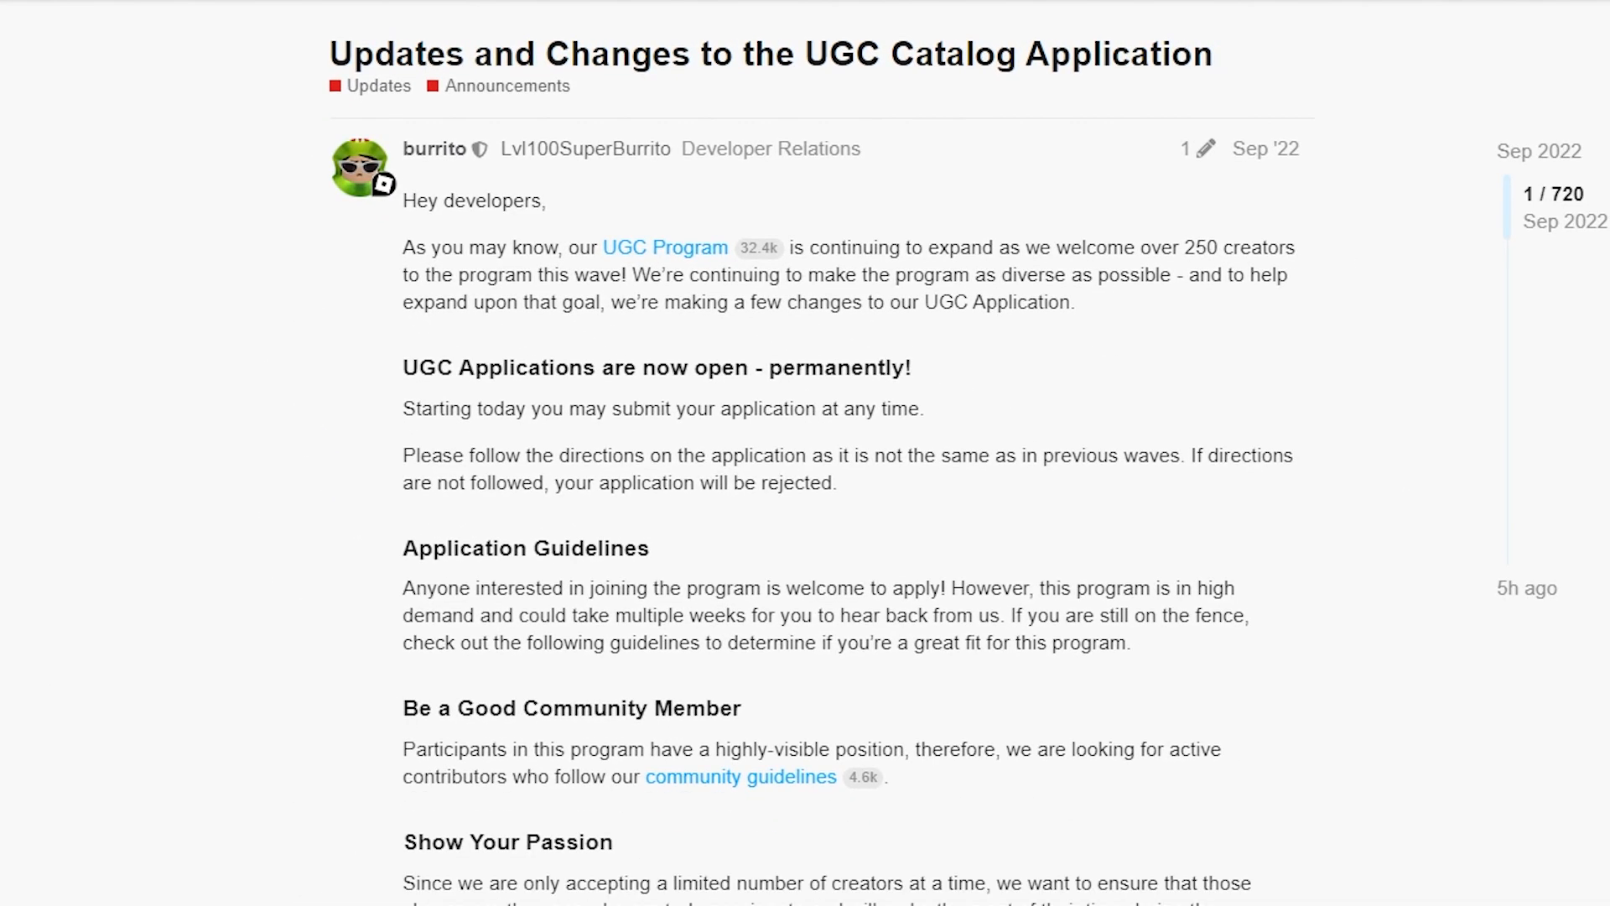
scroll(down, 3)
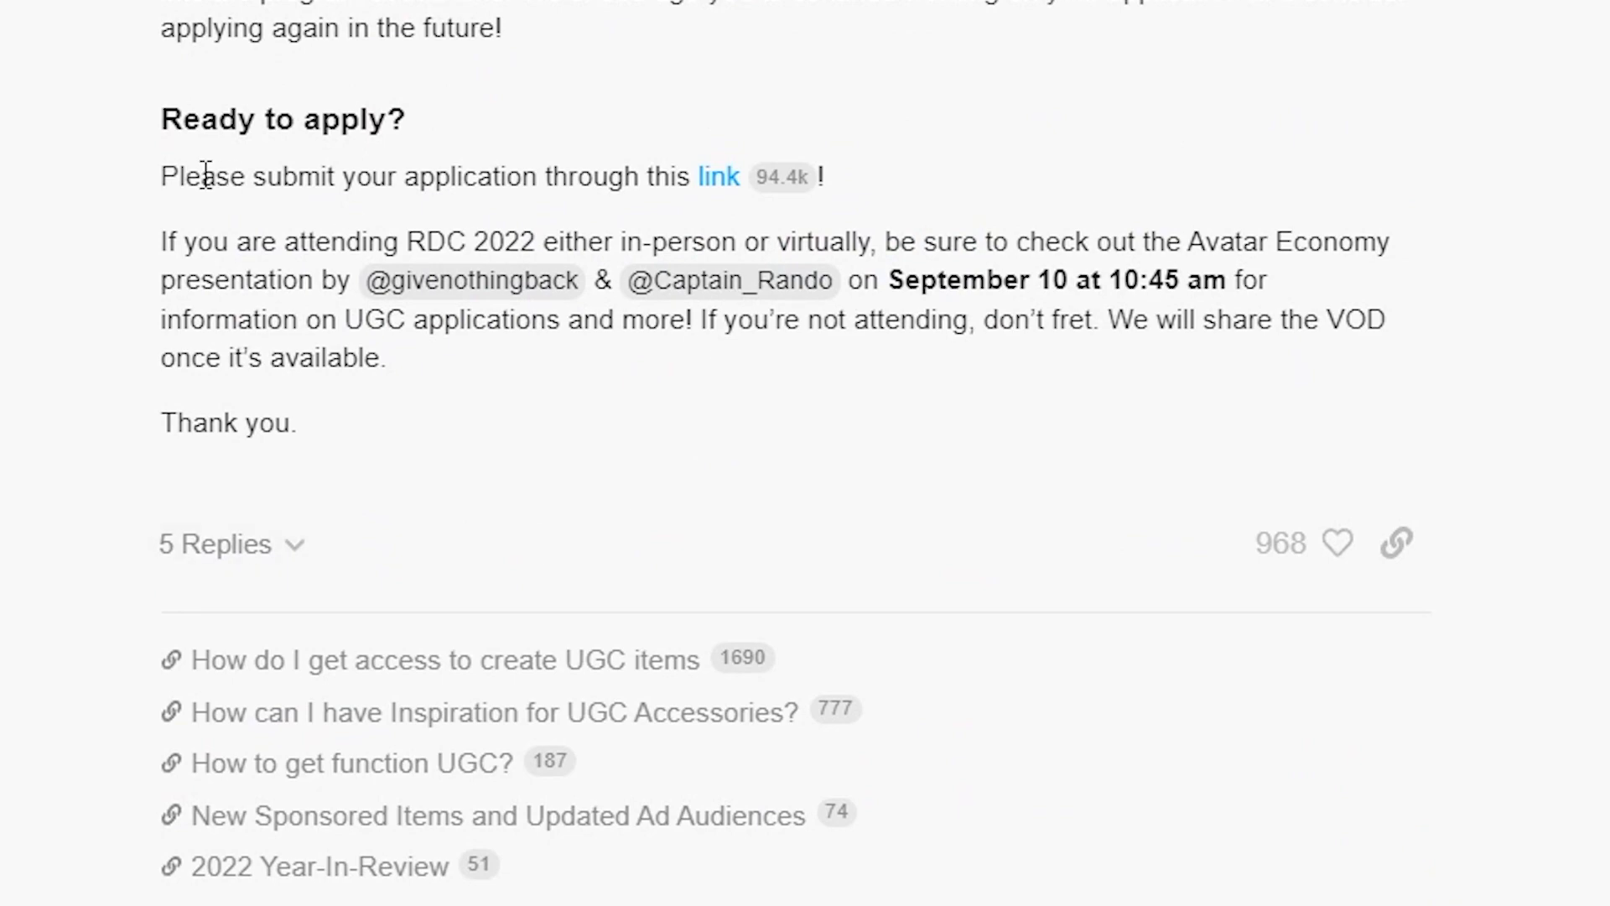
mouse_move(719, 177)
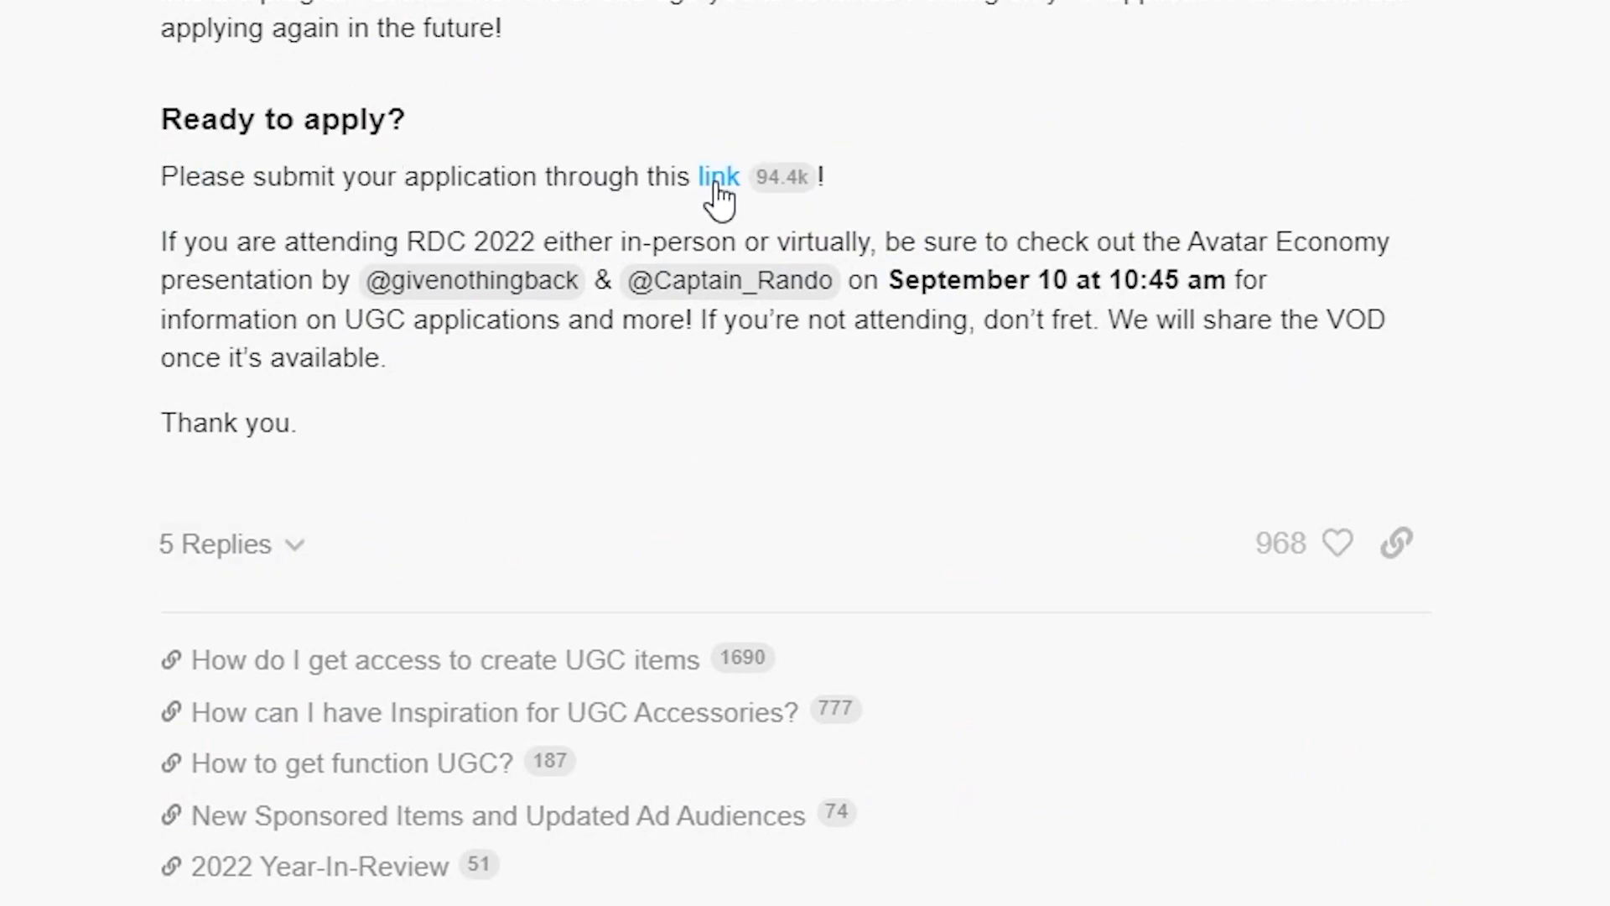
click(717, 175)
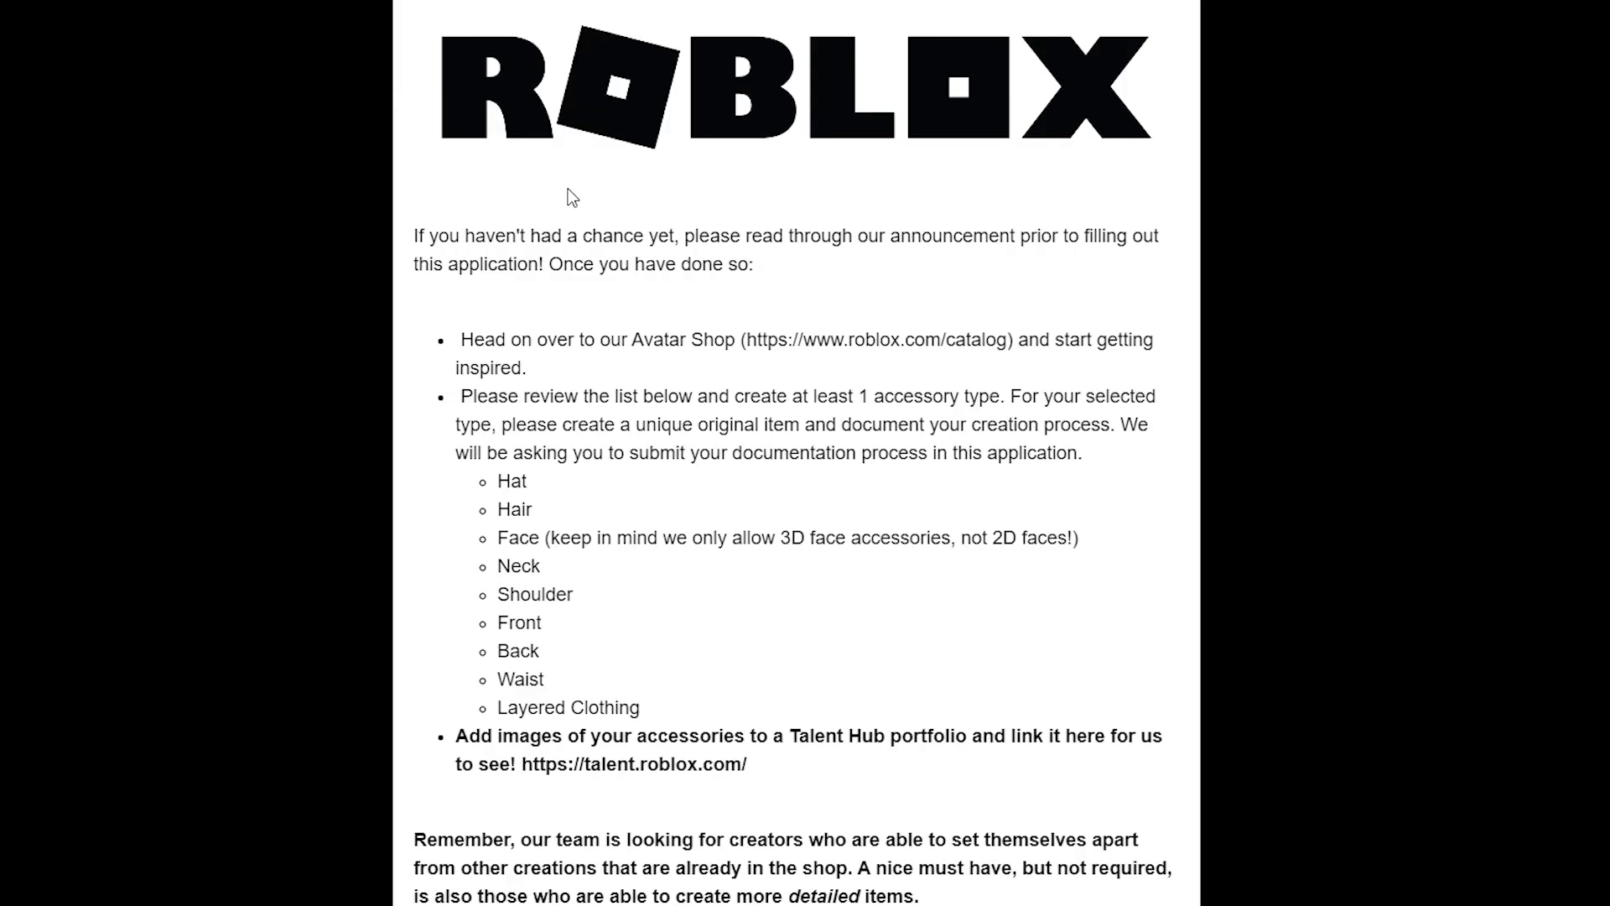
drag(442, 235, 997, 235)
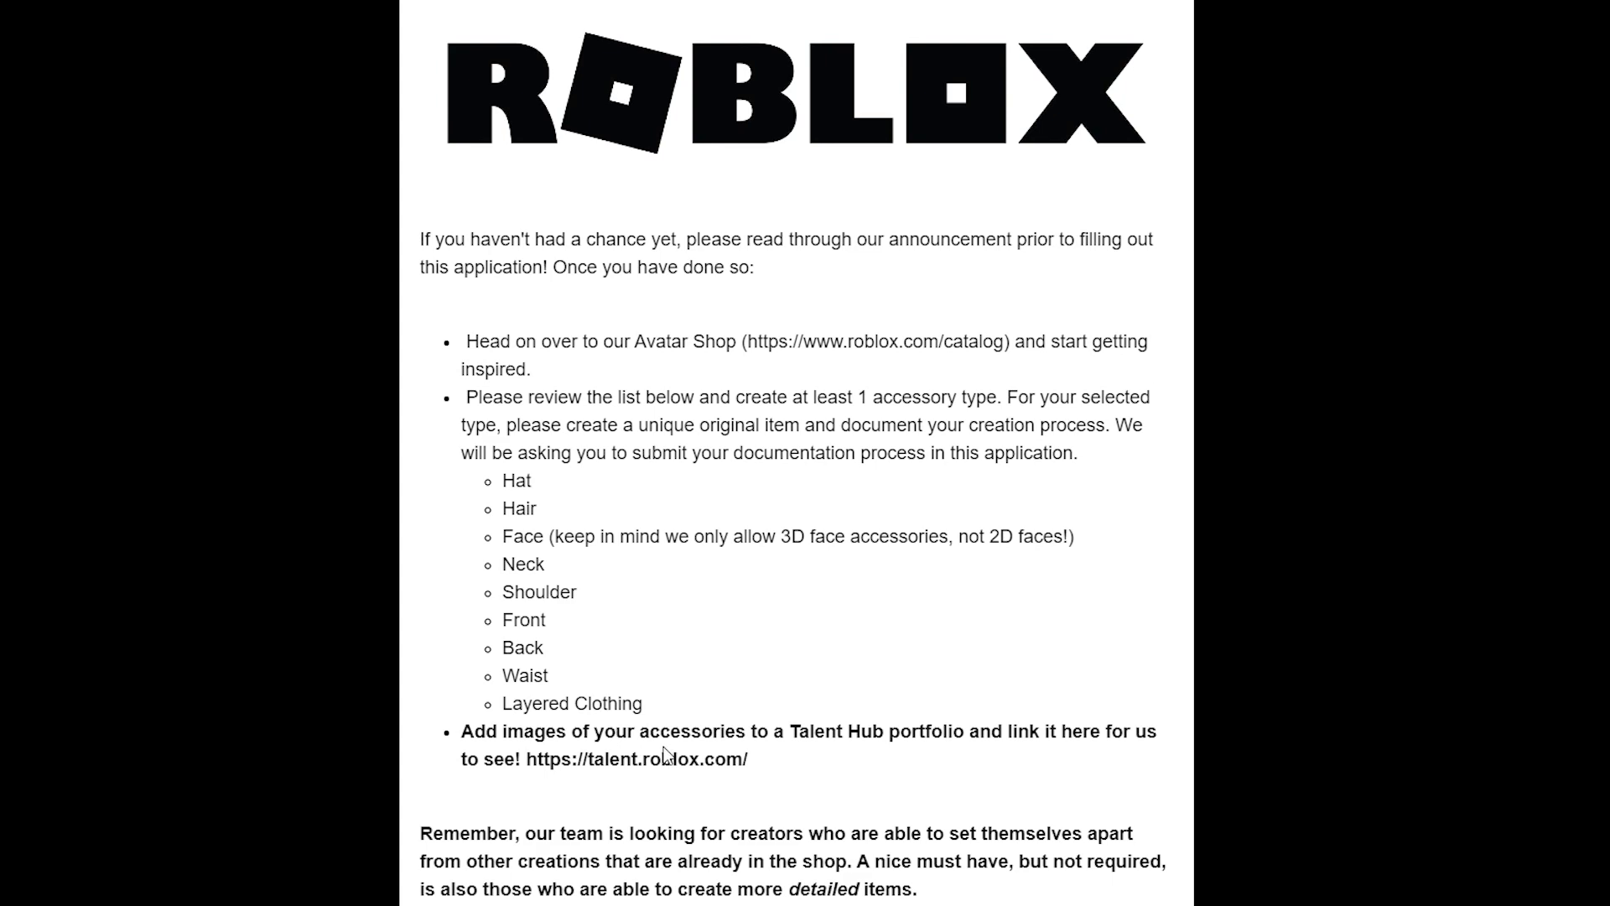
mouse_move(1015, 742)
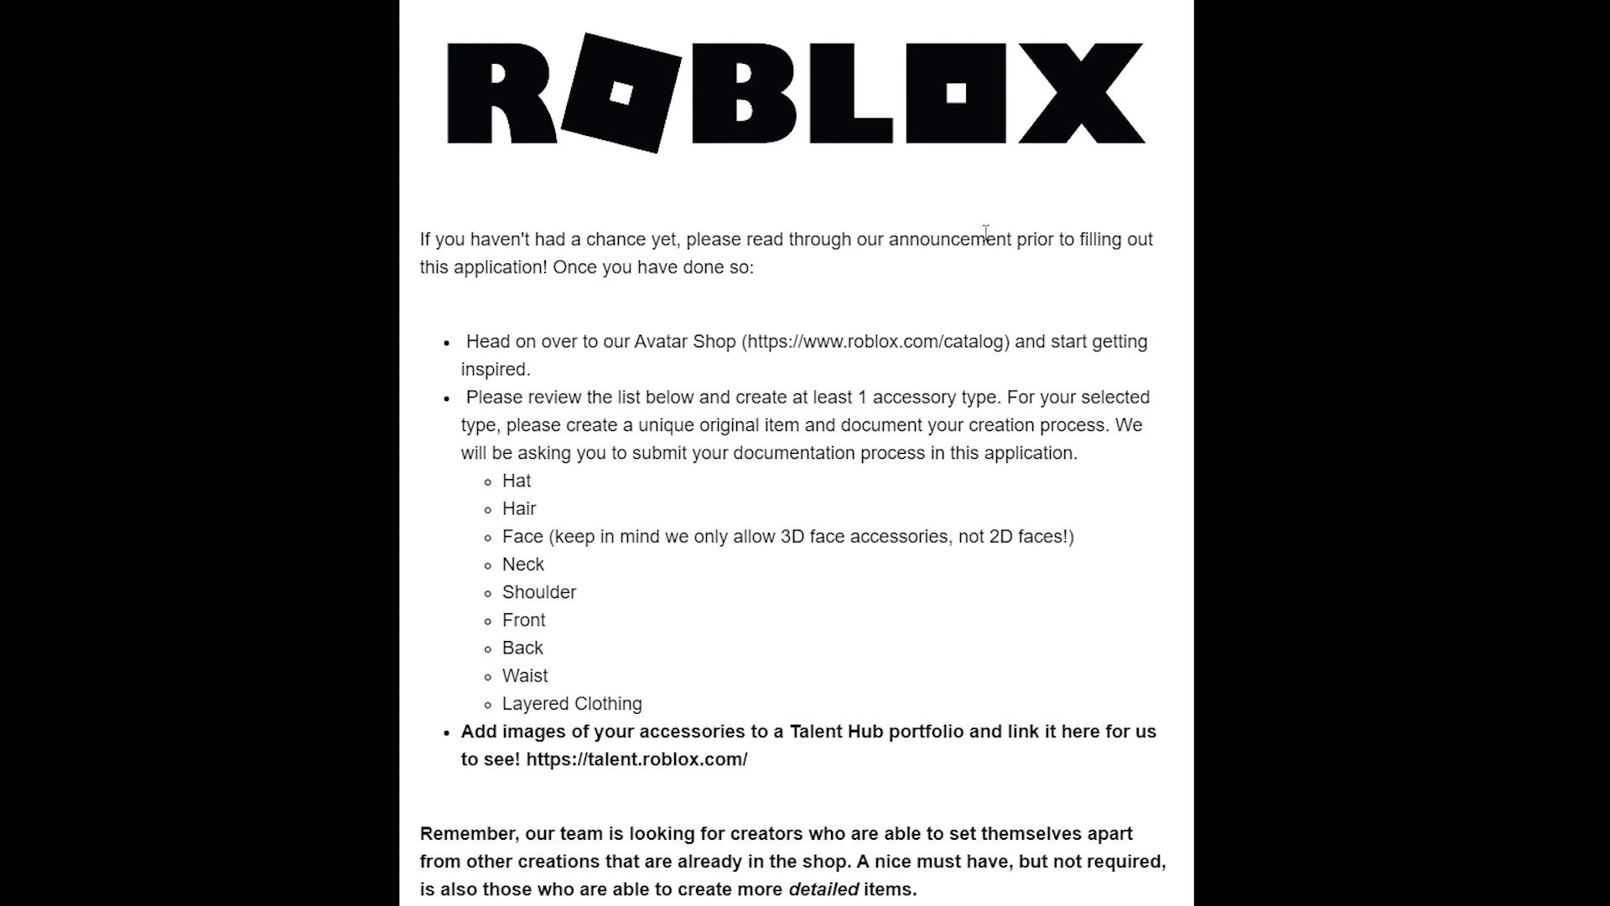
mouse_move(1251, 79)
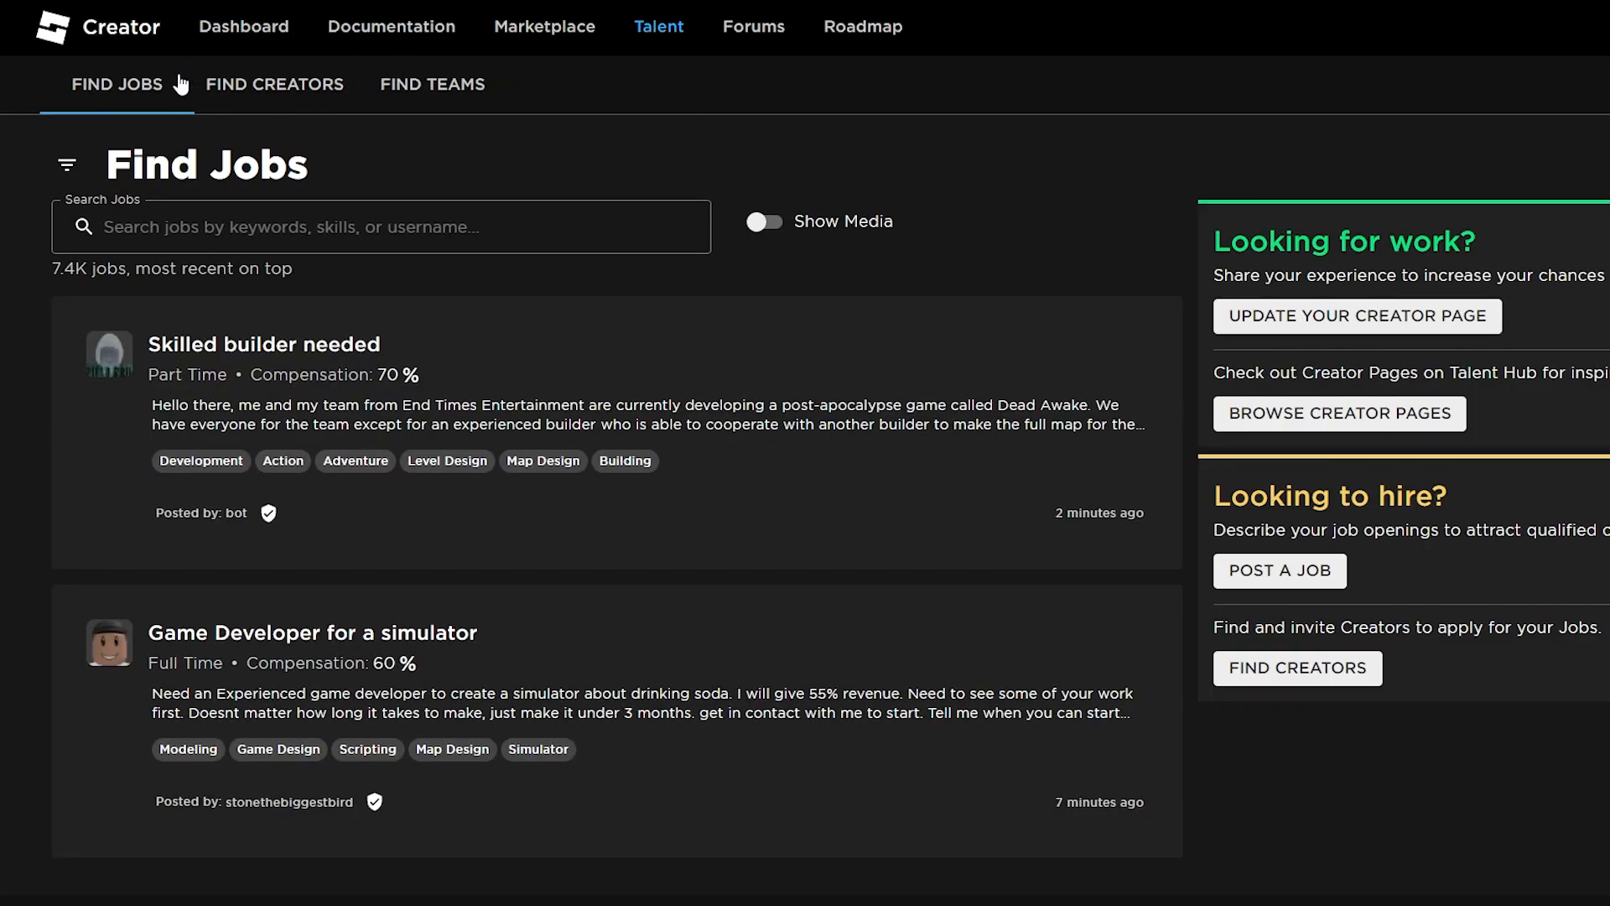
mouse_move(572, 51)
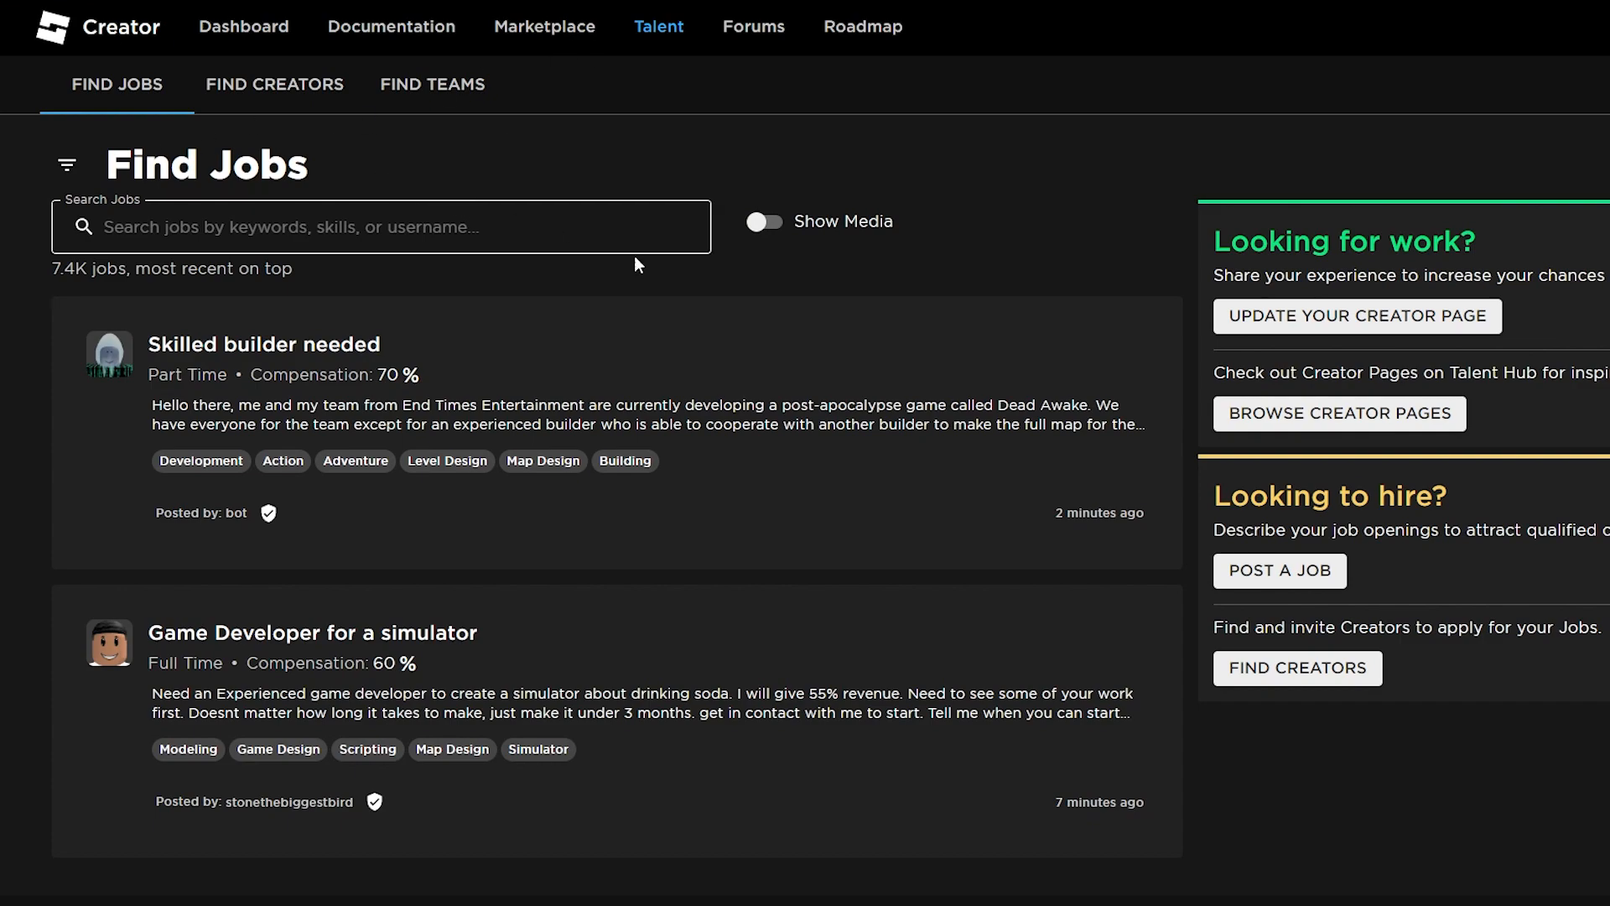
mouse_move(1272, 324)
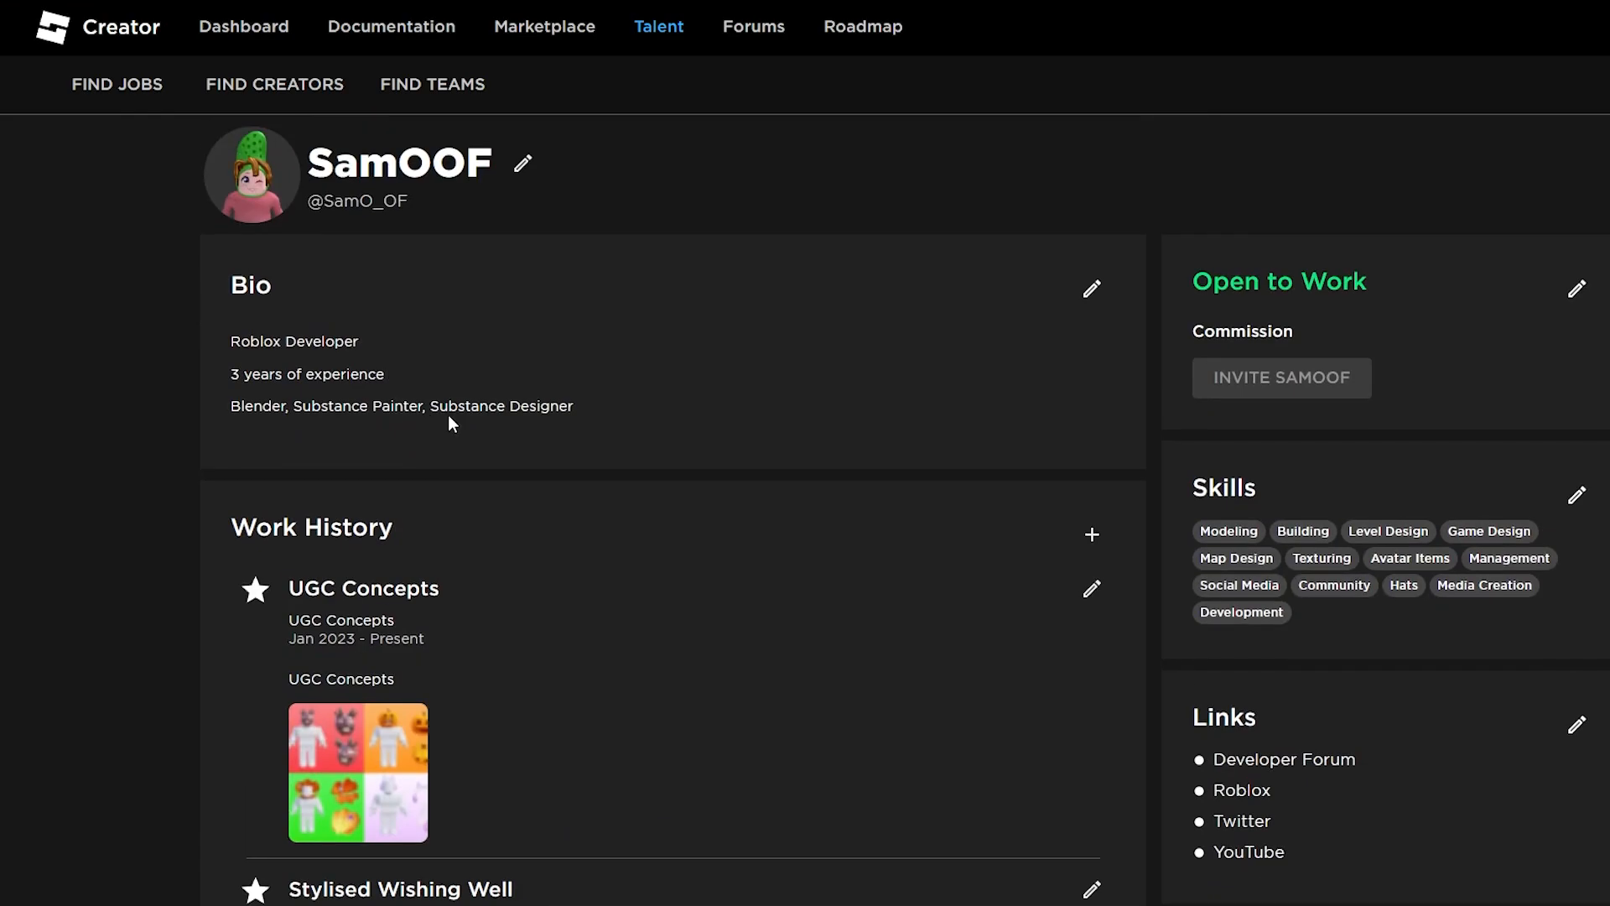
Step: Scroll through the creator profile's work history portfolio images
scroll(down, 3)
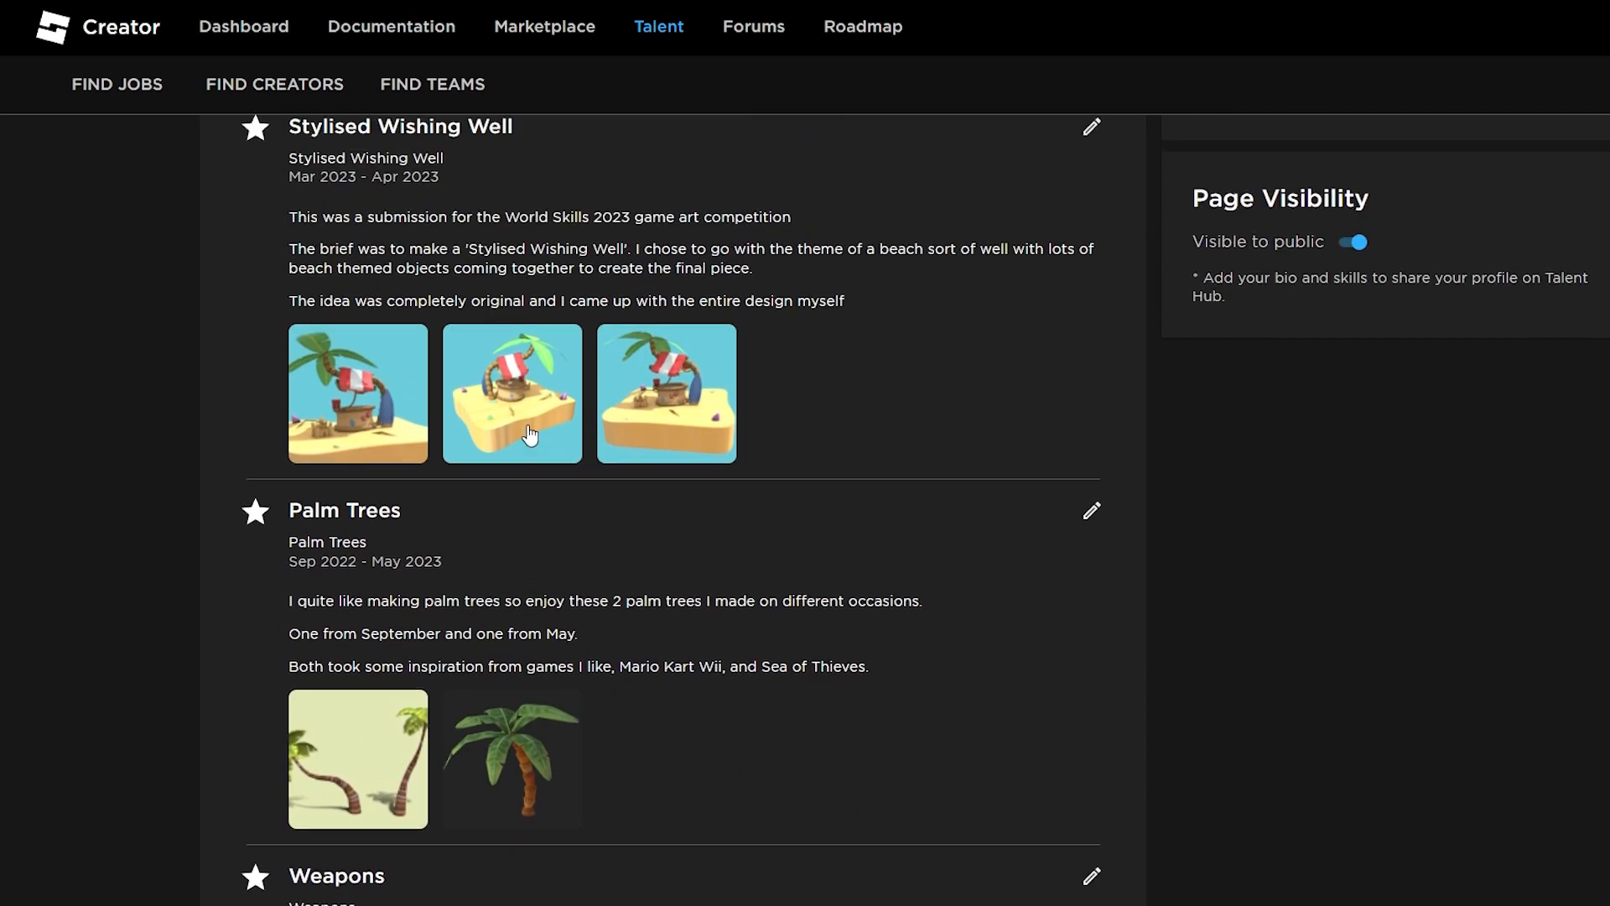
scroll(up, 3)
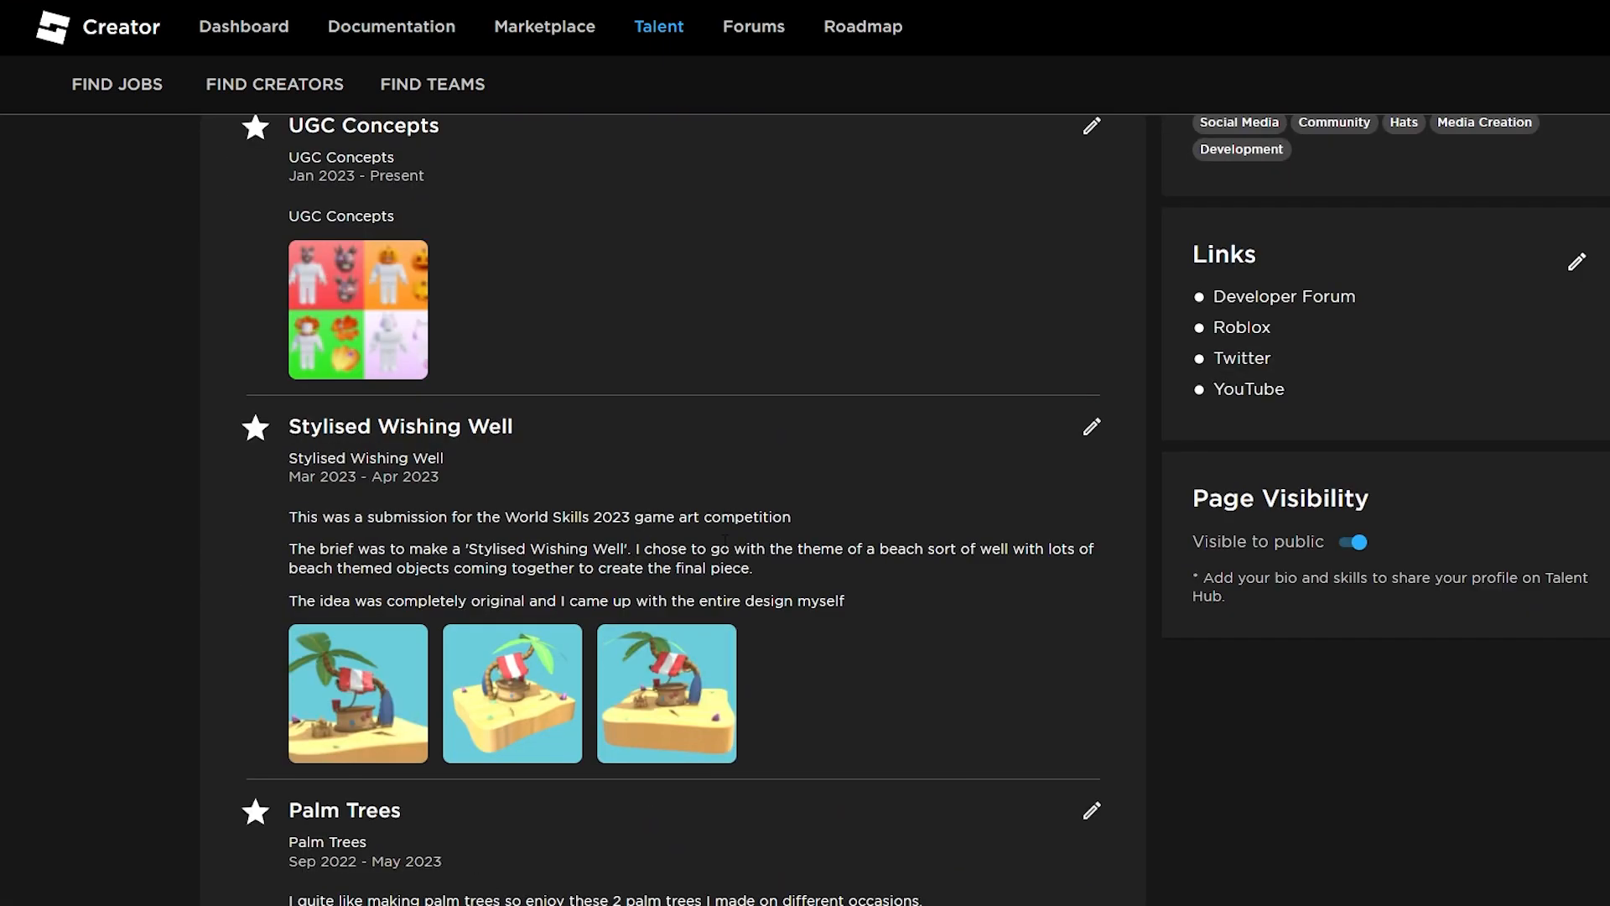
scroll(down, 3)
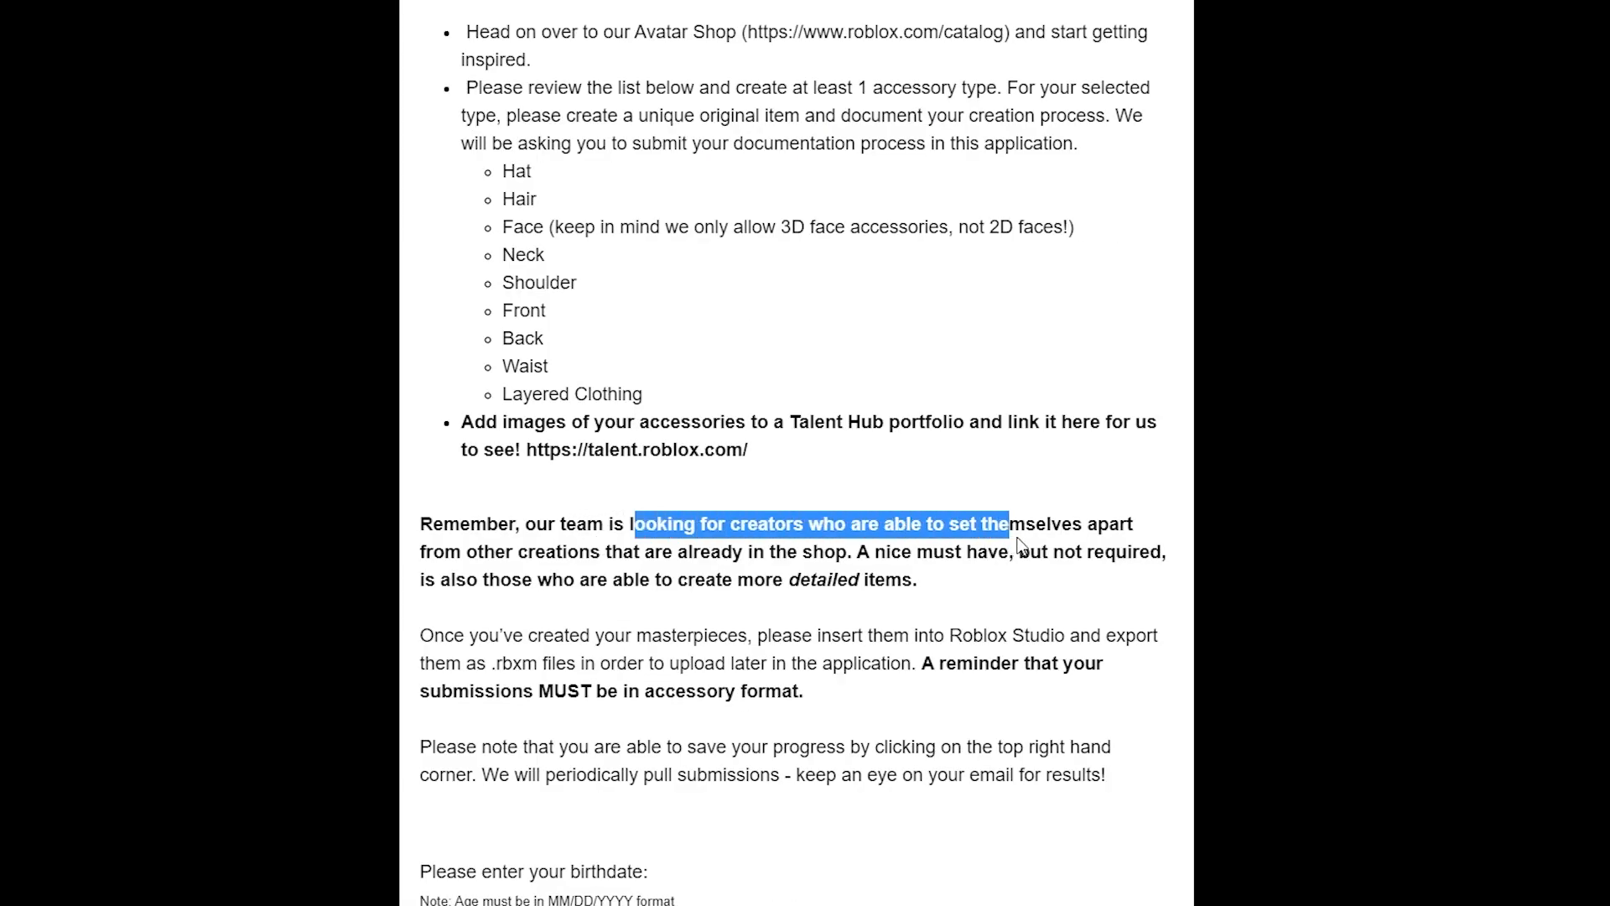
Step: Review the instructions on .rbxm exports, saving progress and the birthdate field
click(808, 571)
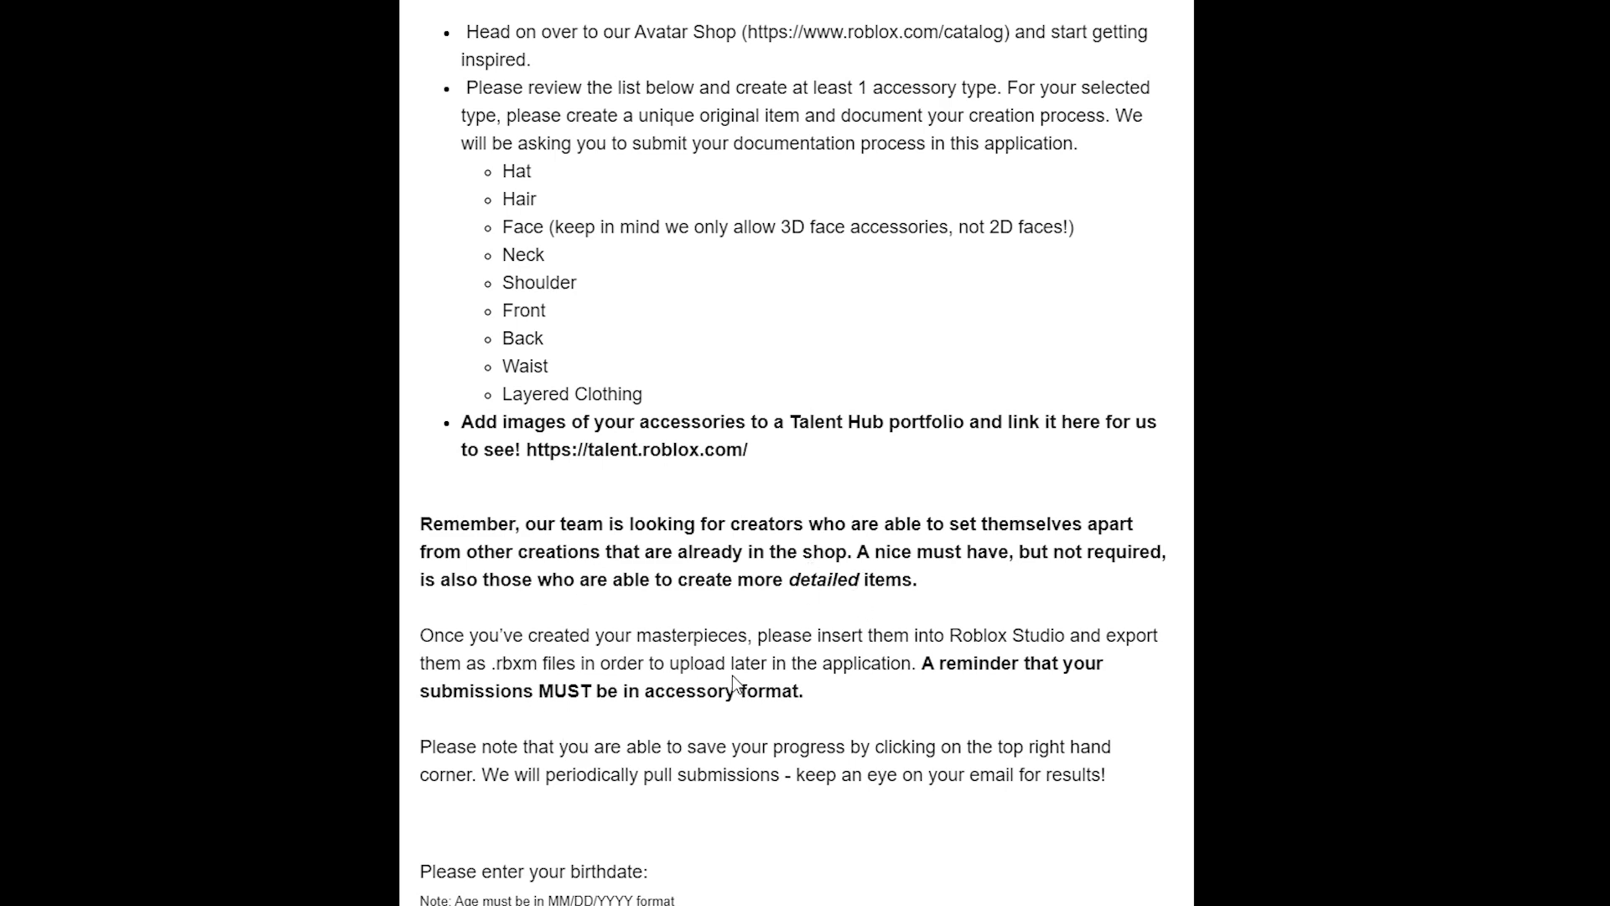
drag(421, 635, 710, 691)
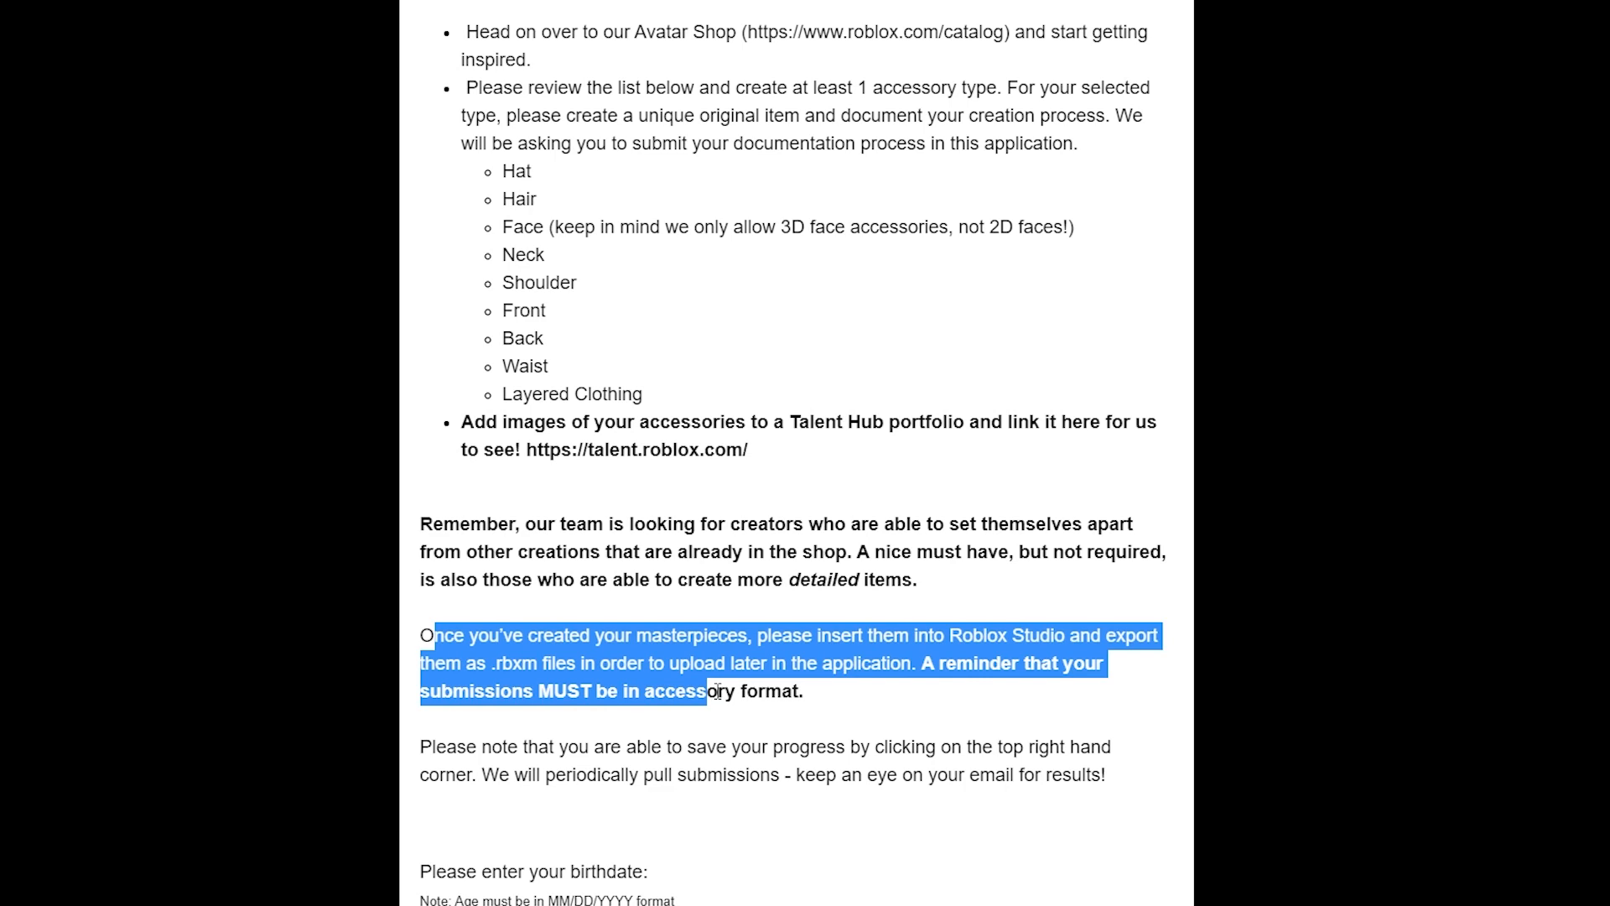
mouse_move(141, 709)
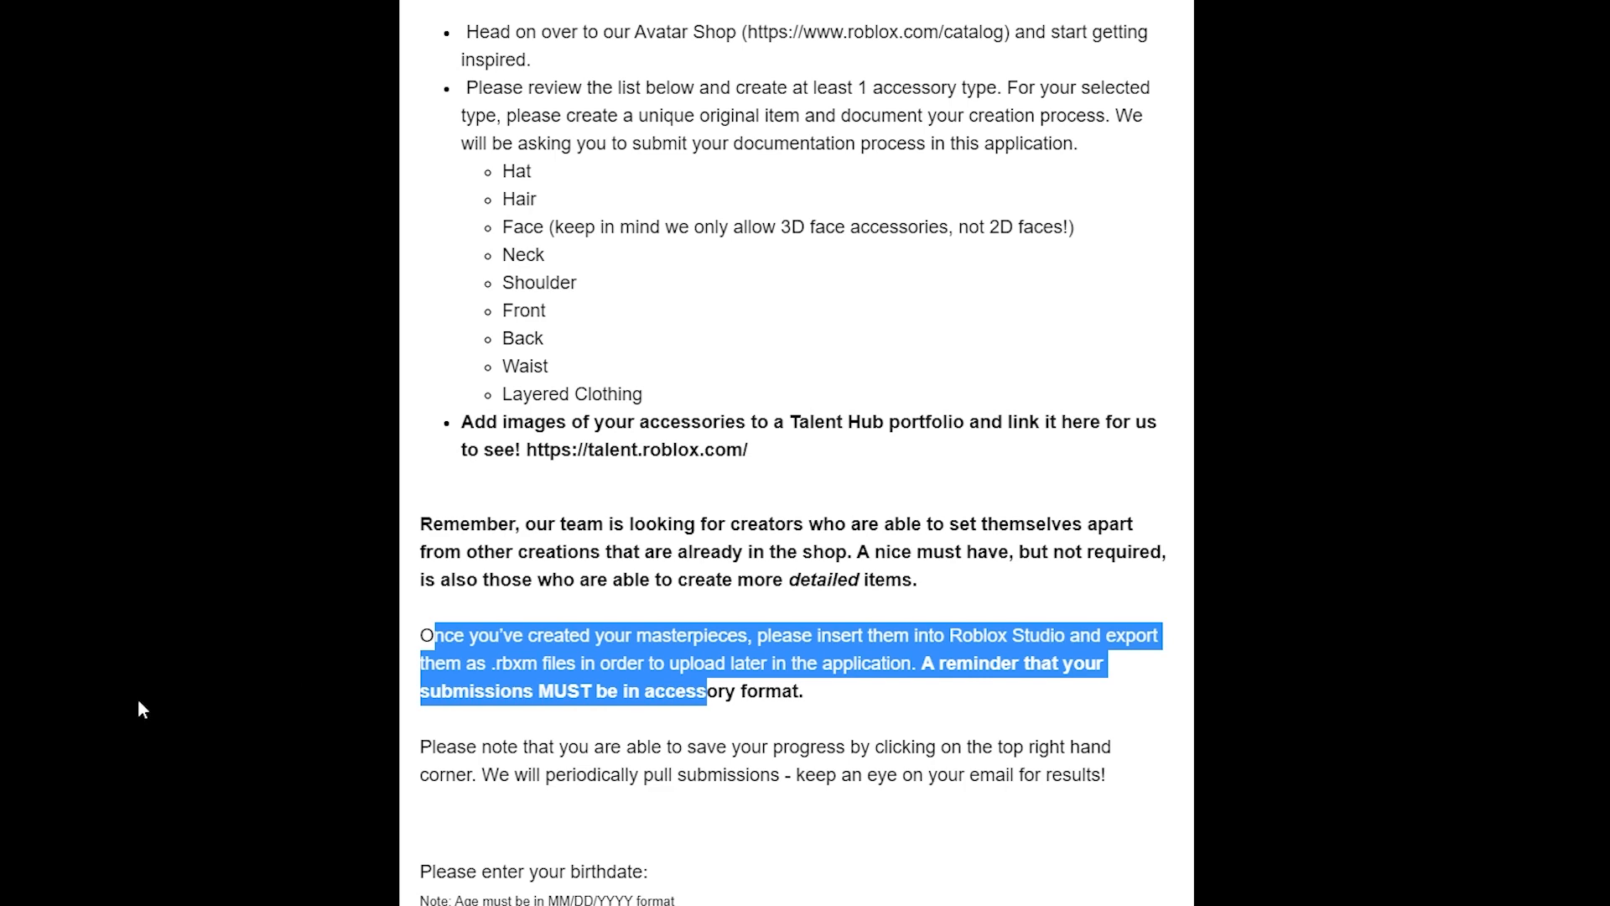
click(709, 676)
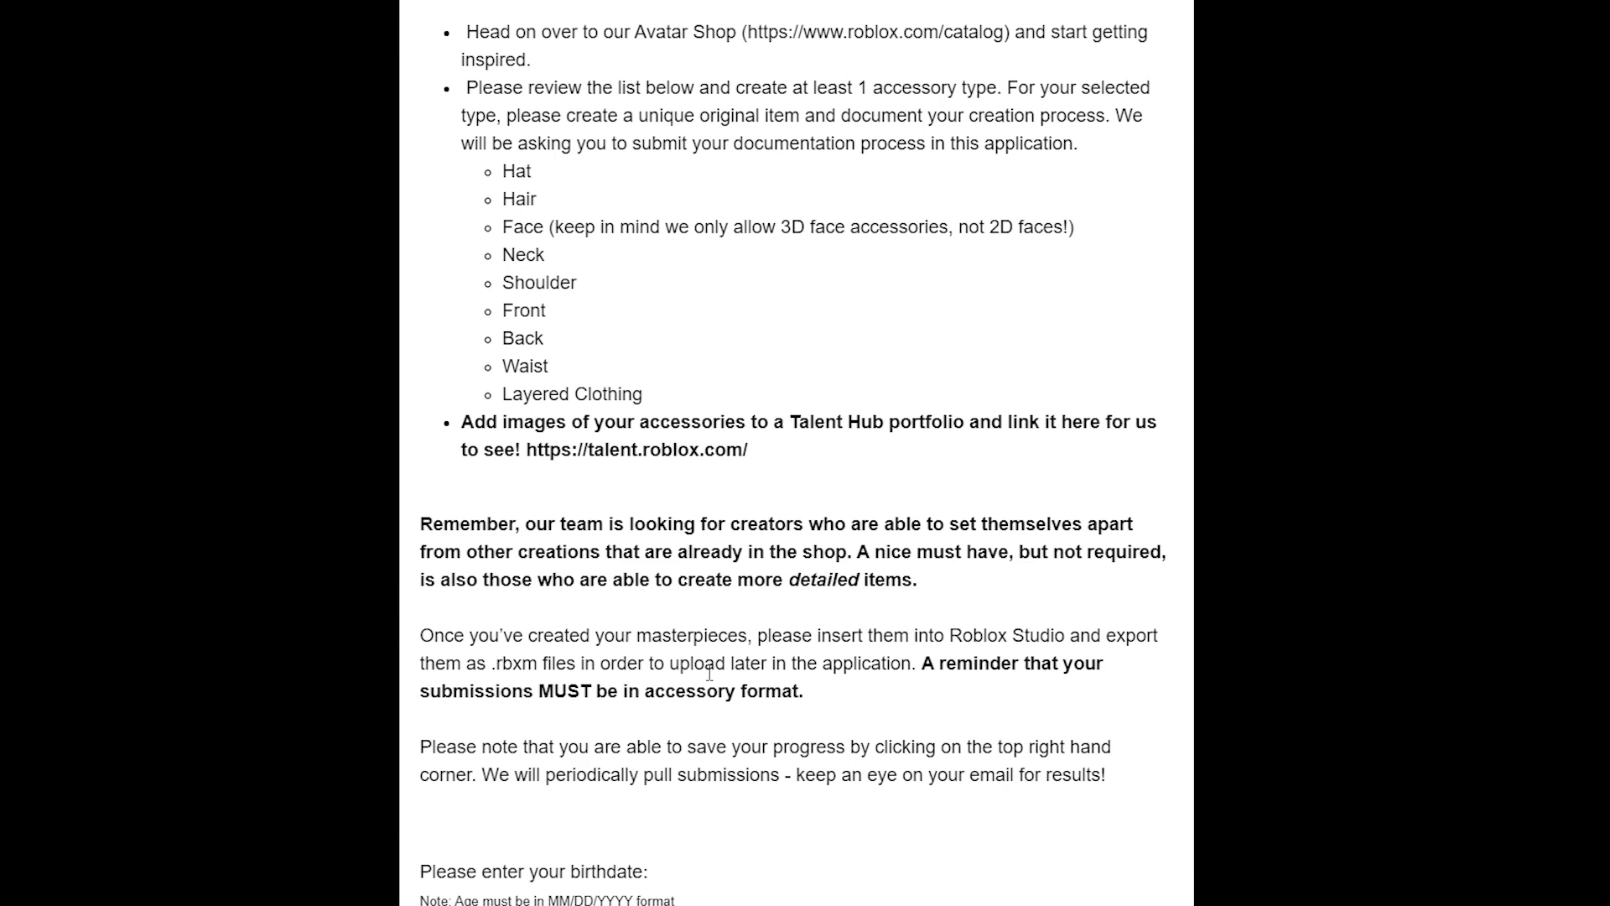
mouse_move(733, 850)
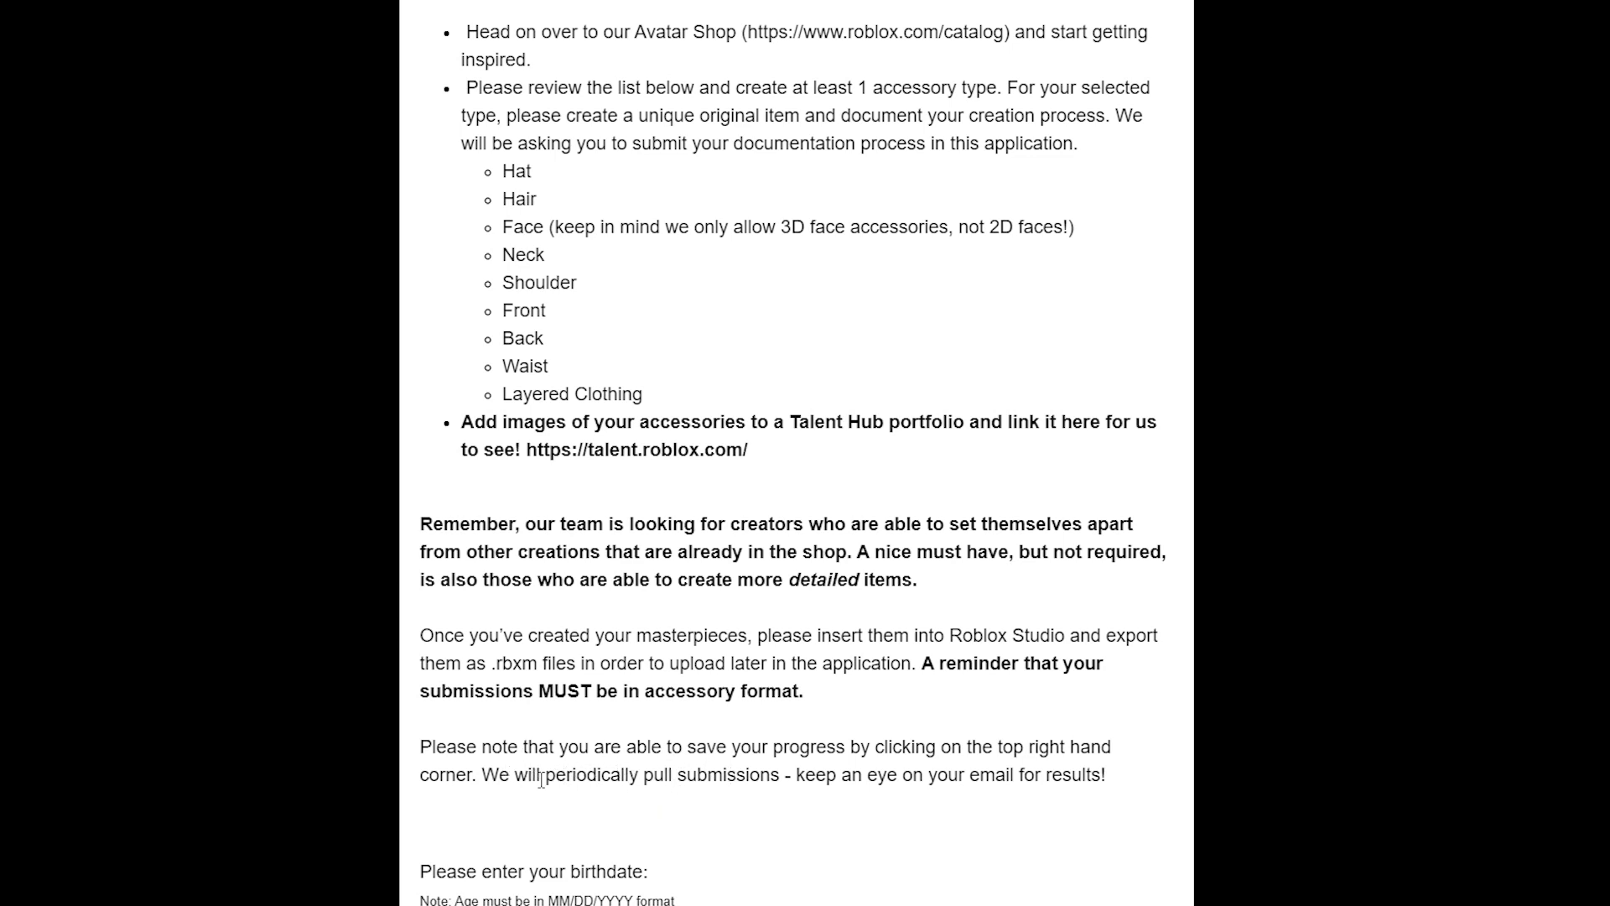
drag(544, 775, 951, 775)
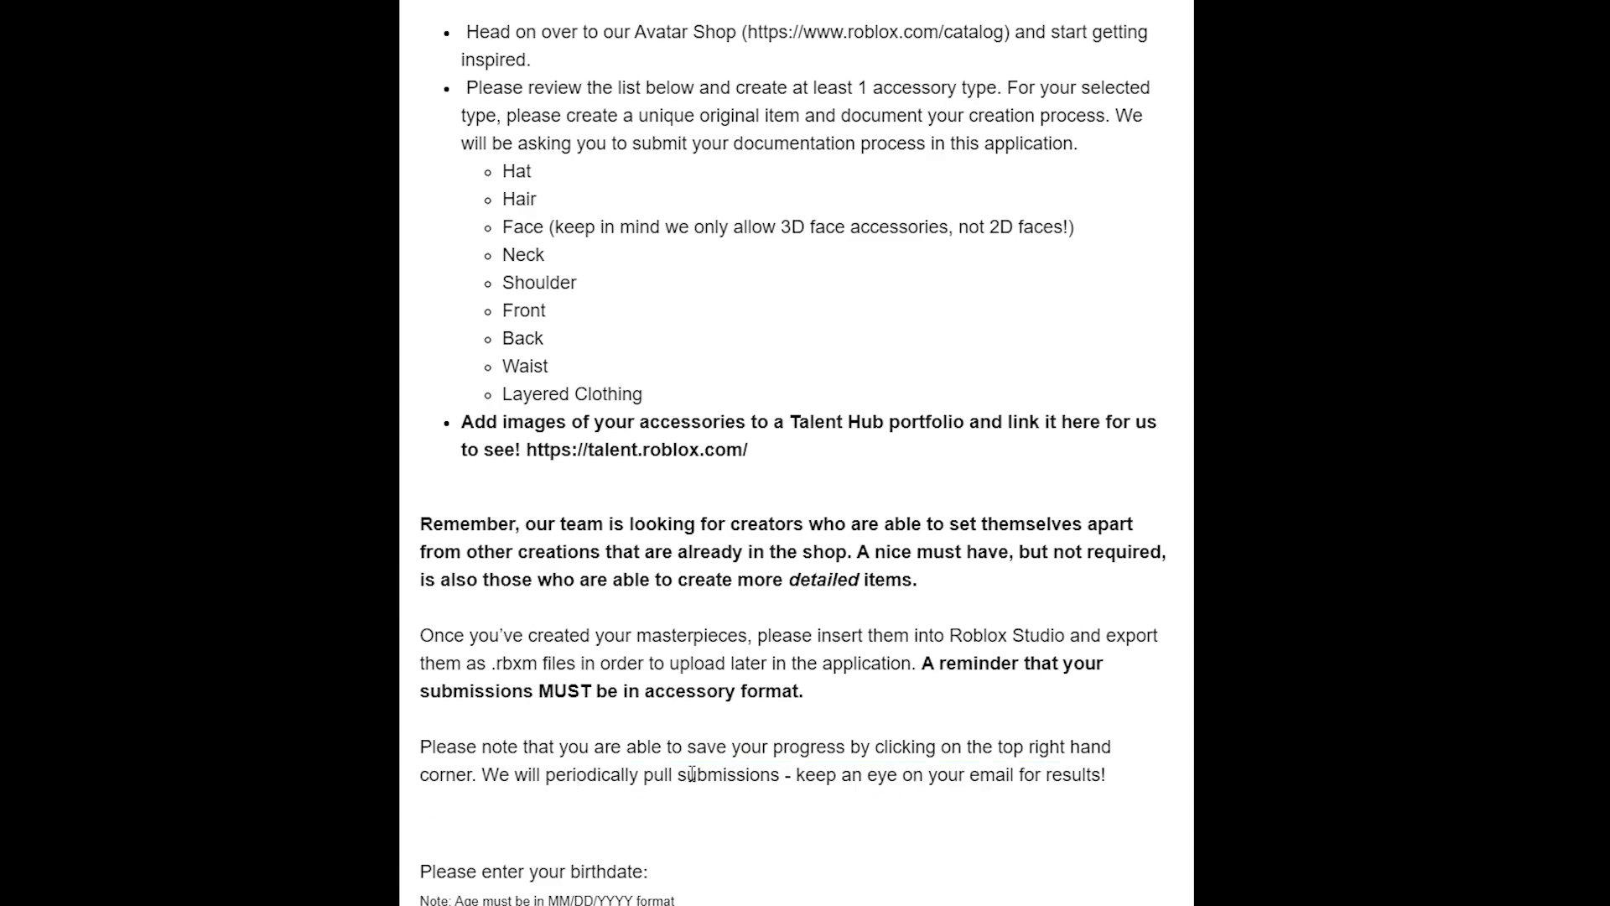
scroll(down, 3)
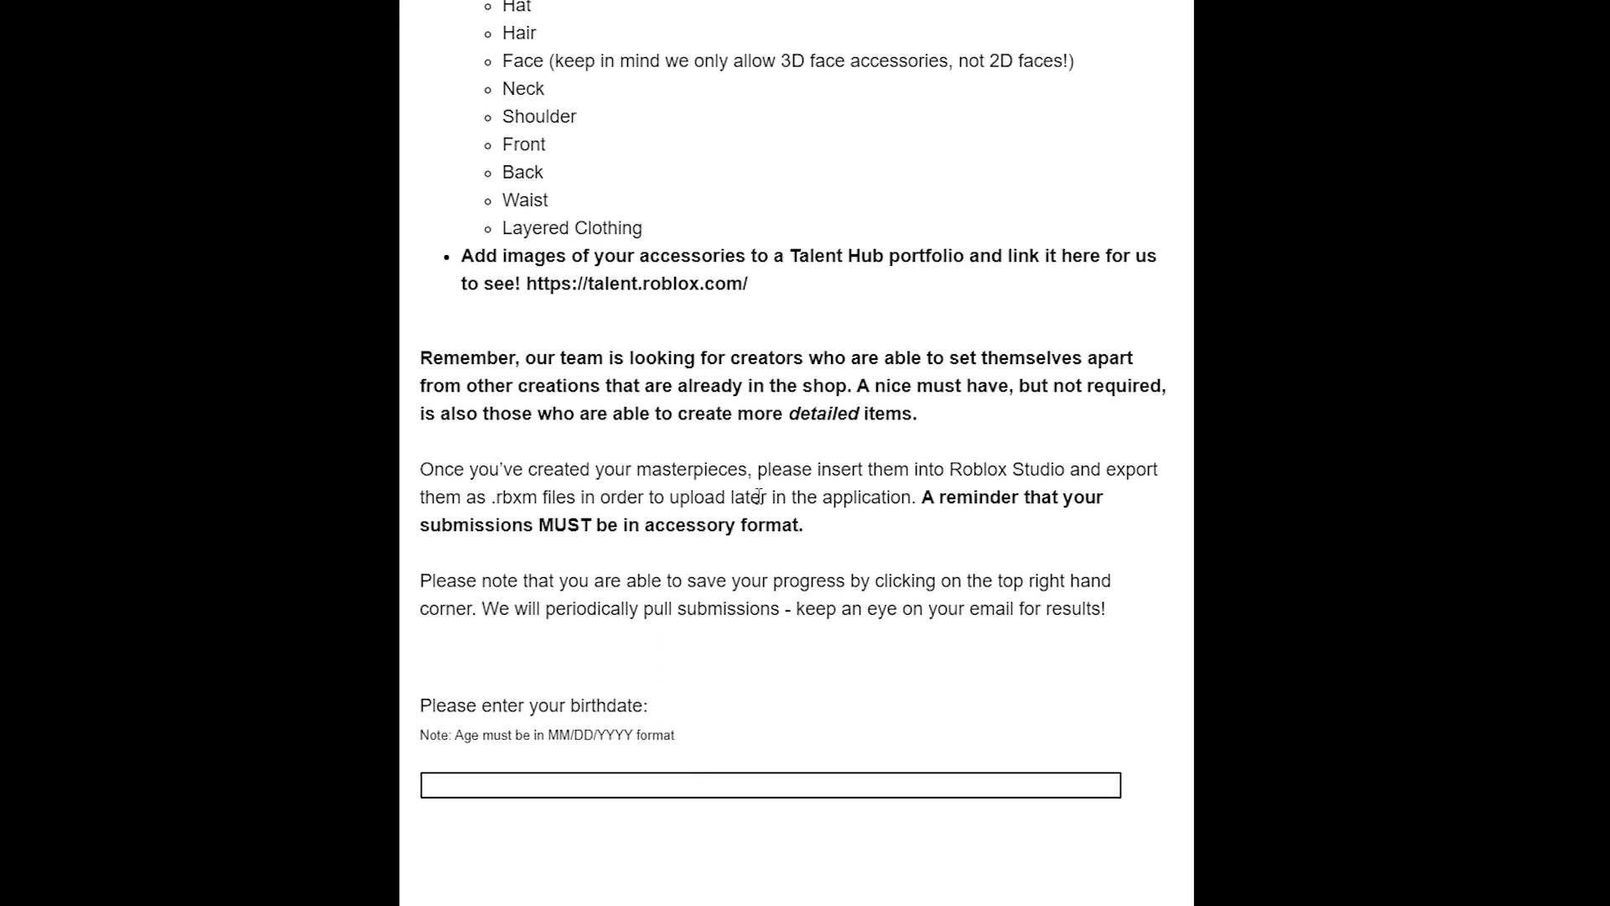
mouse_move(482, 686)
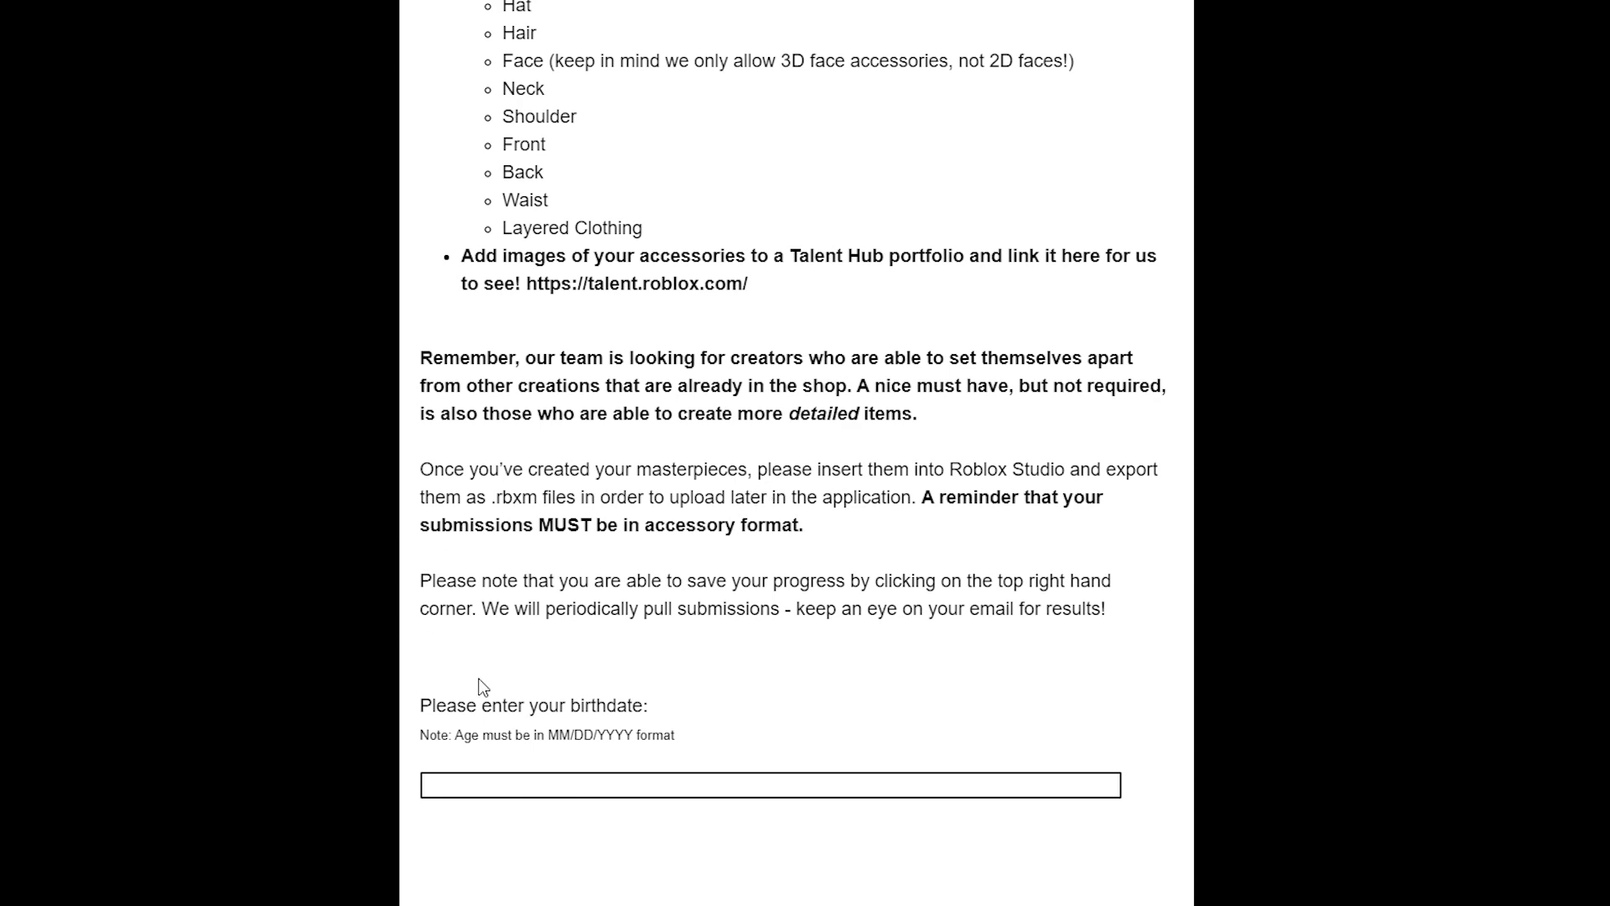
drag(483, 686, 636, 709)
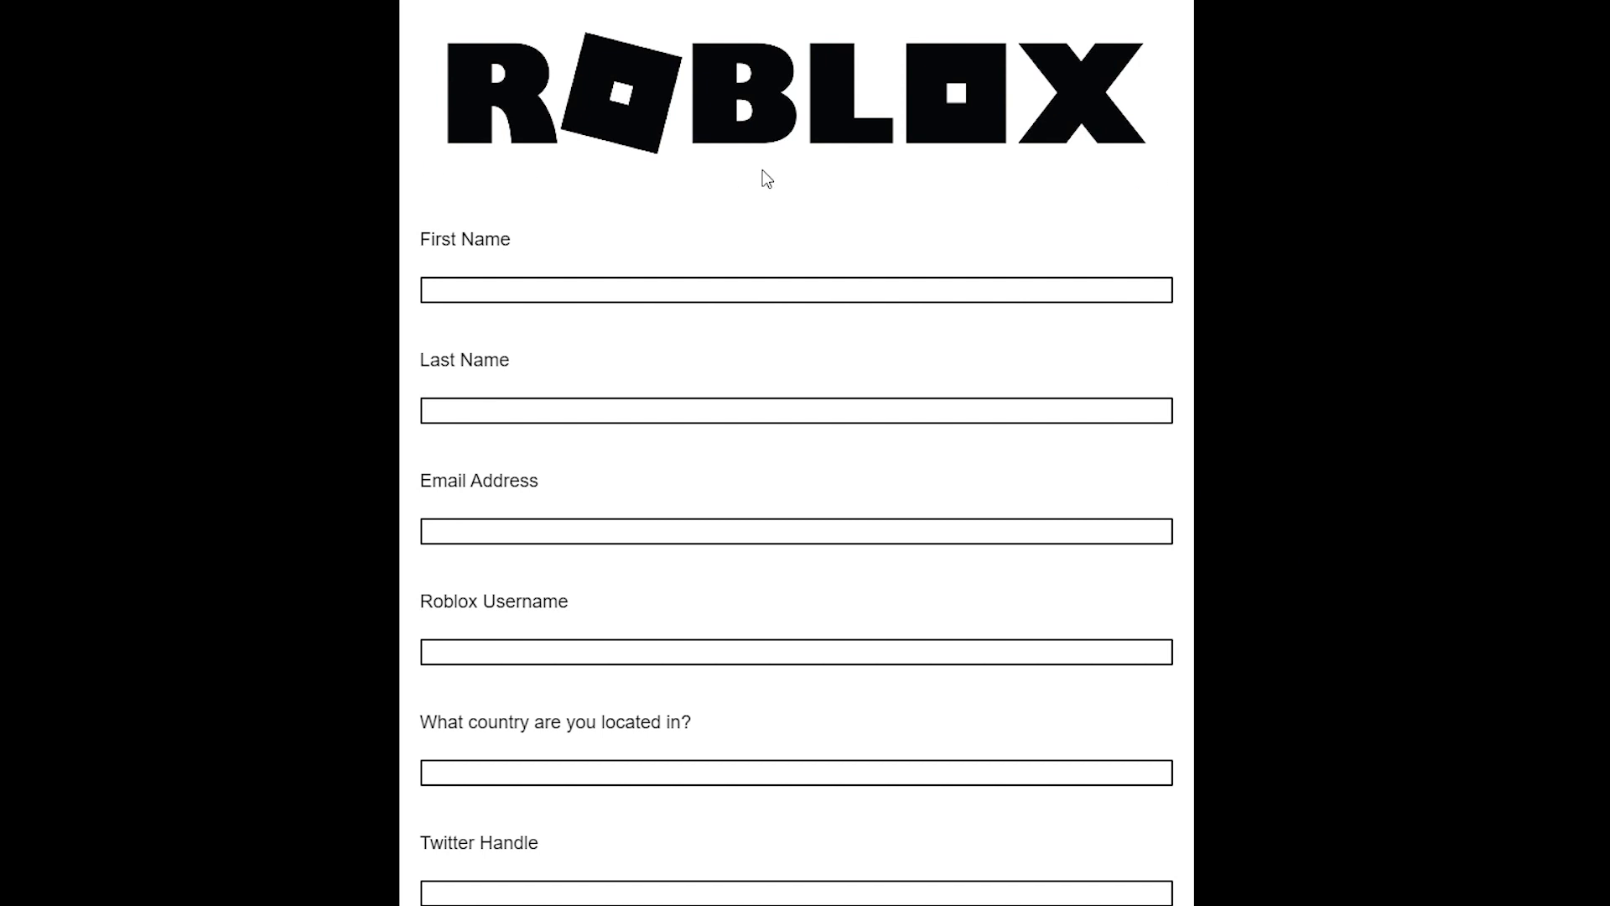
Step: Enter the Roblox username 'SamRobl' in the contact details
scroll(down, 3)
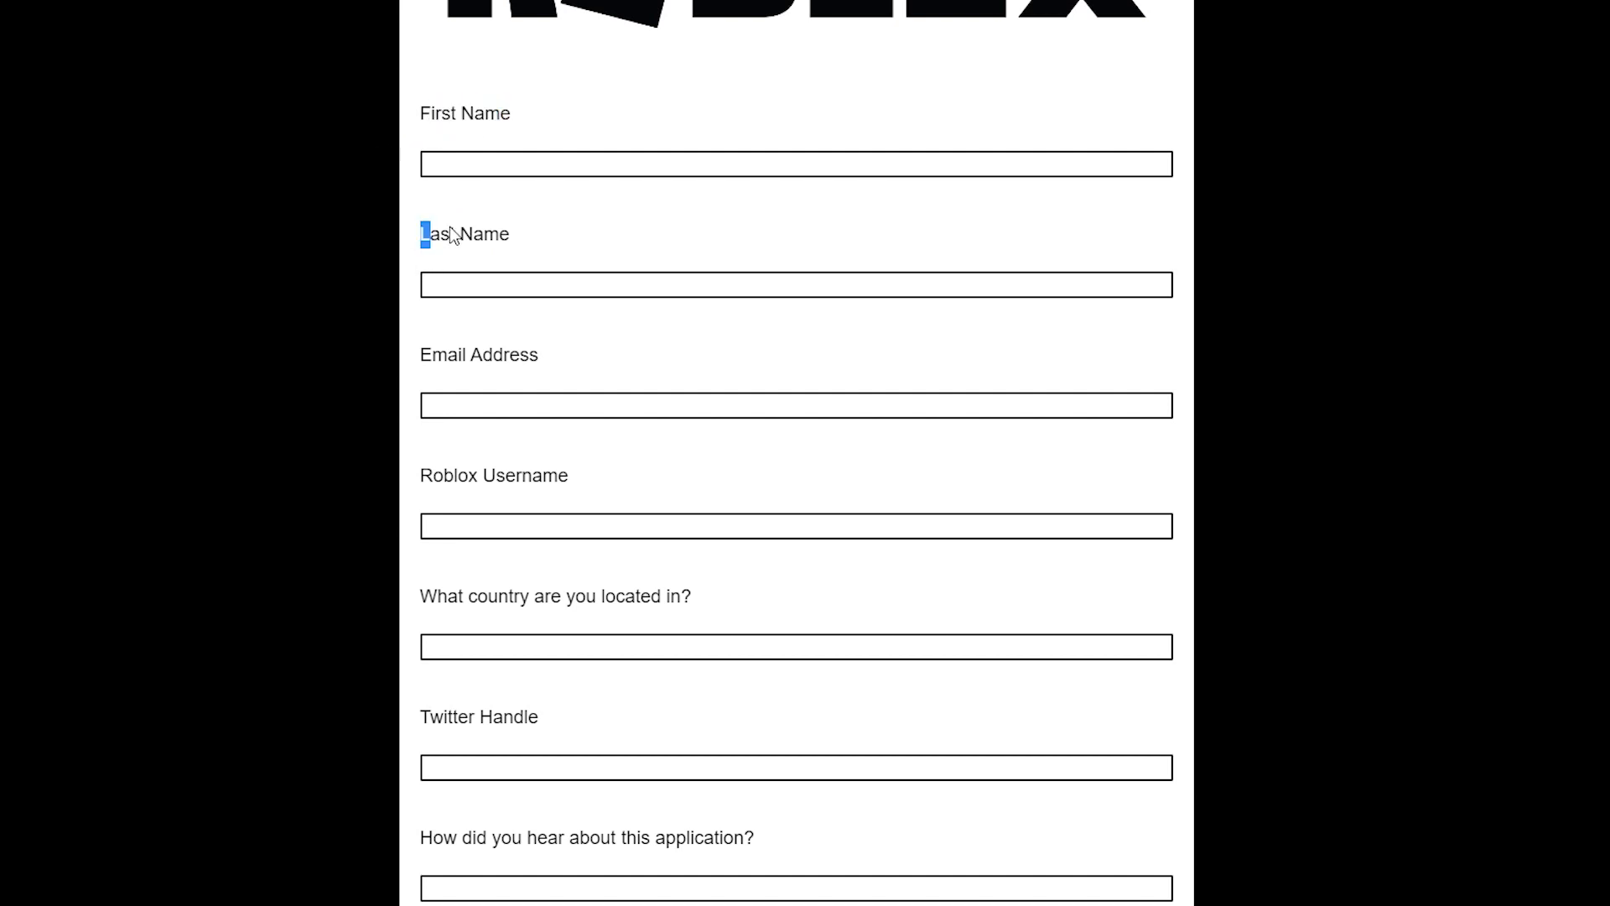
mouse_move(275, 404)
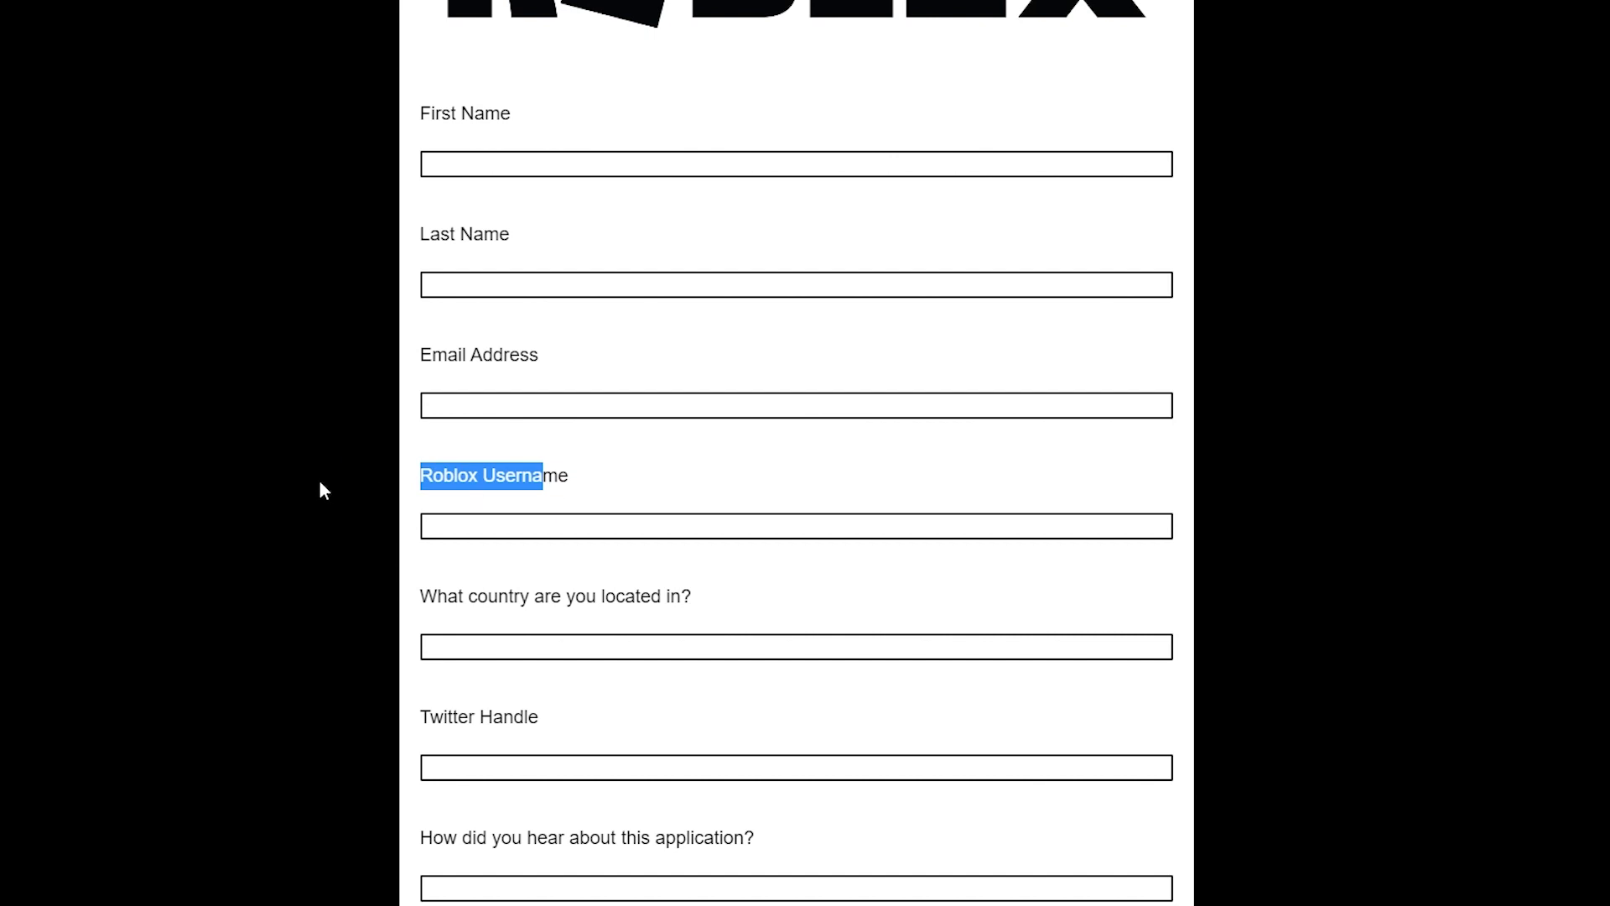
mouse_move(388, 605)
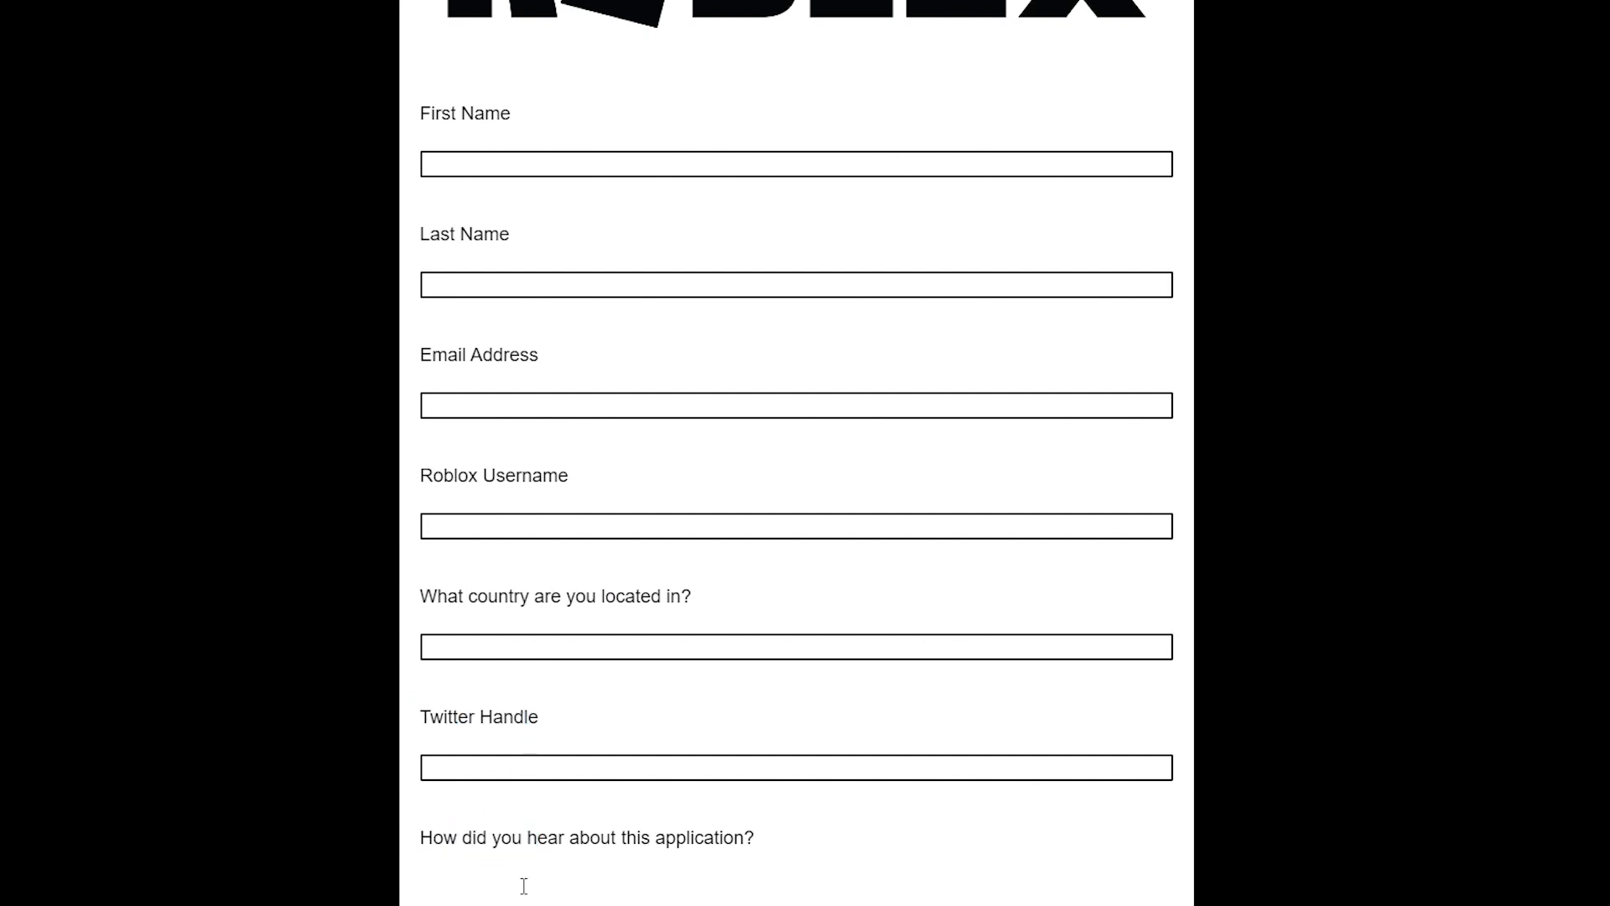
text(SamRobl)
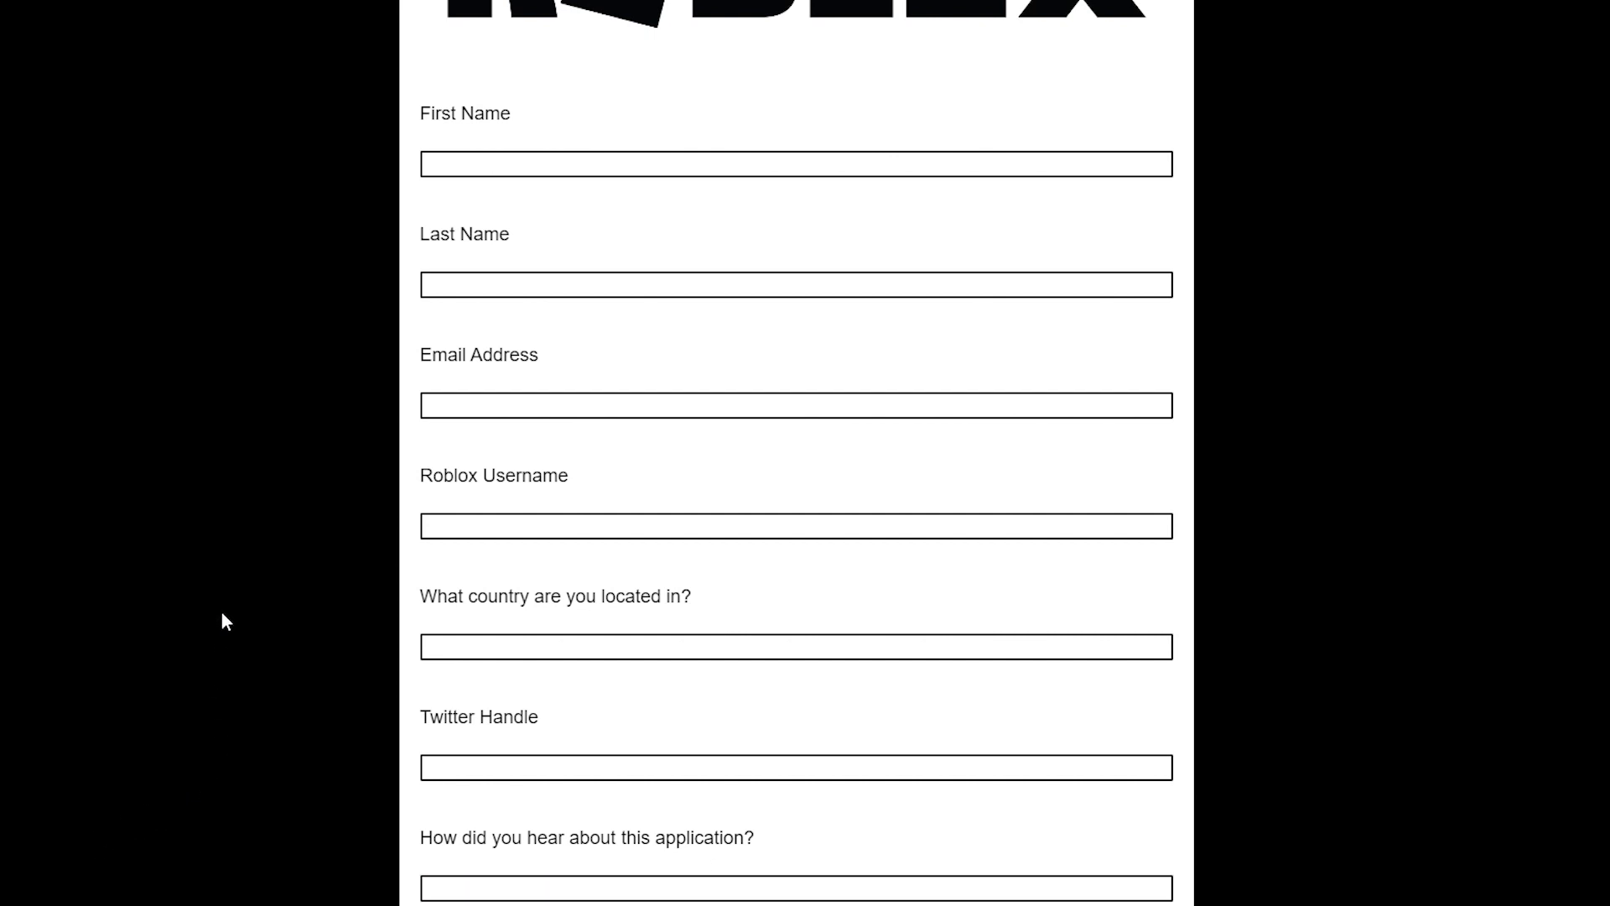
mouse_move(224, 606)
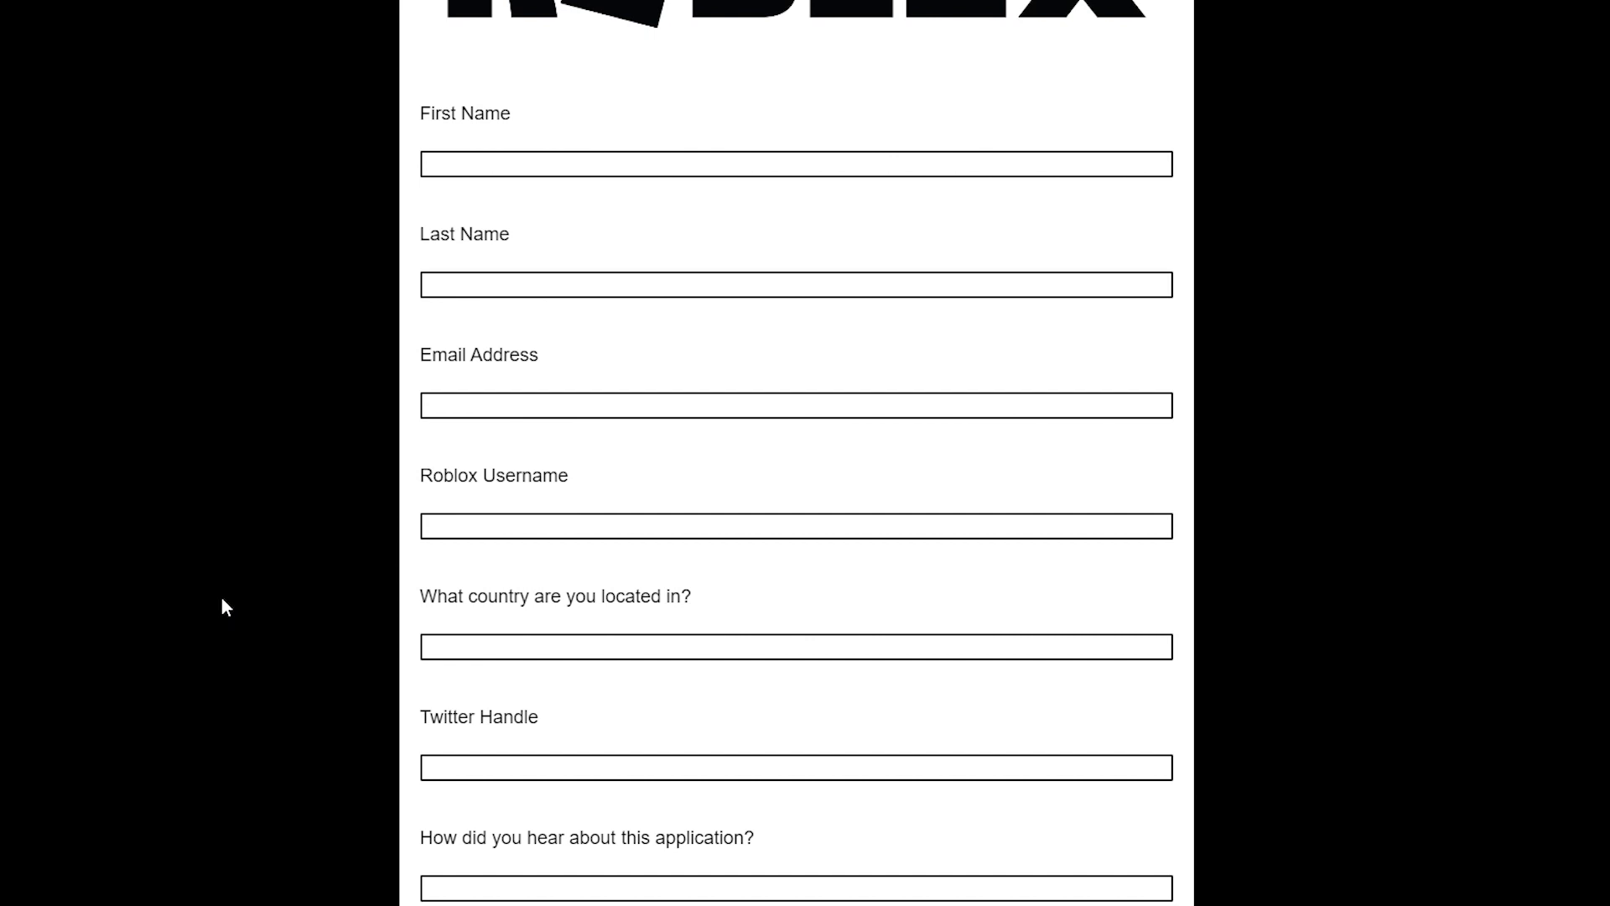
mouse_move(485, 209)
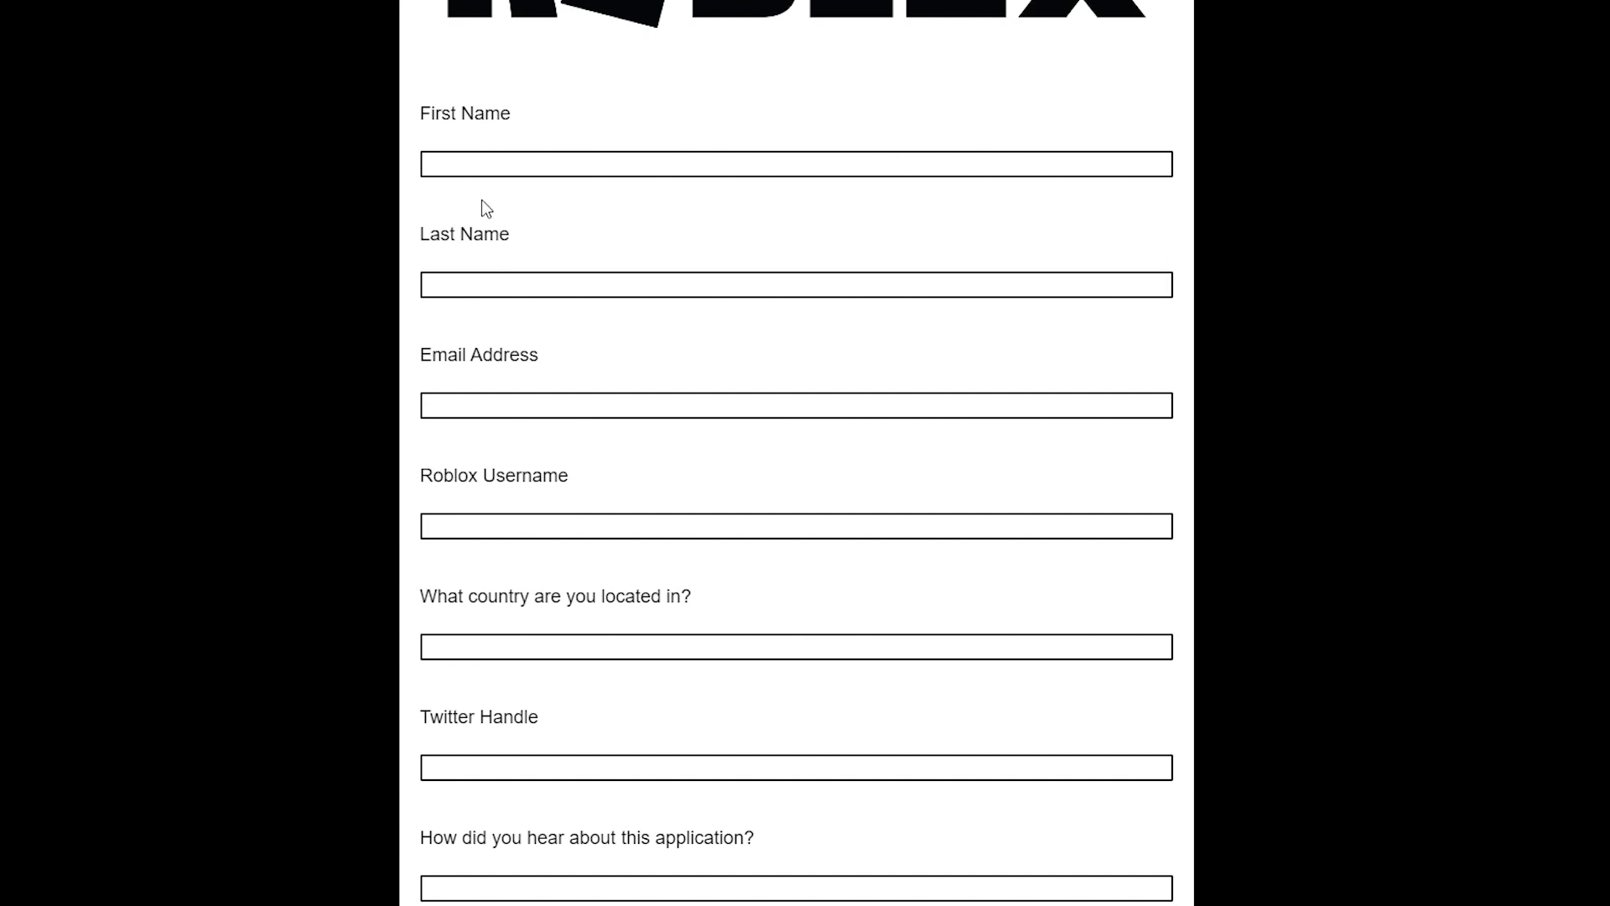
mouse_move(325, 172)
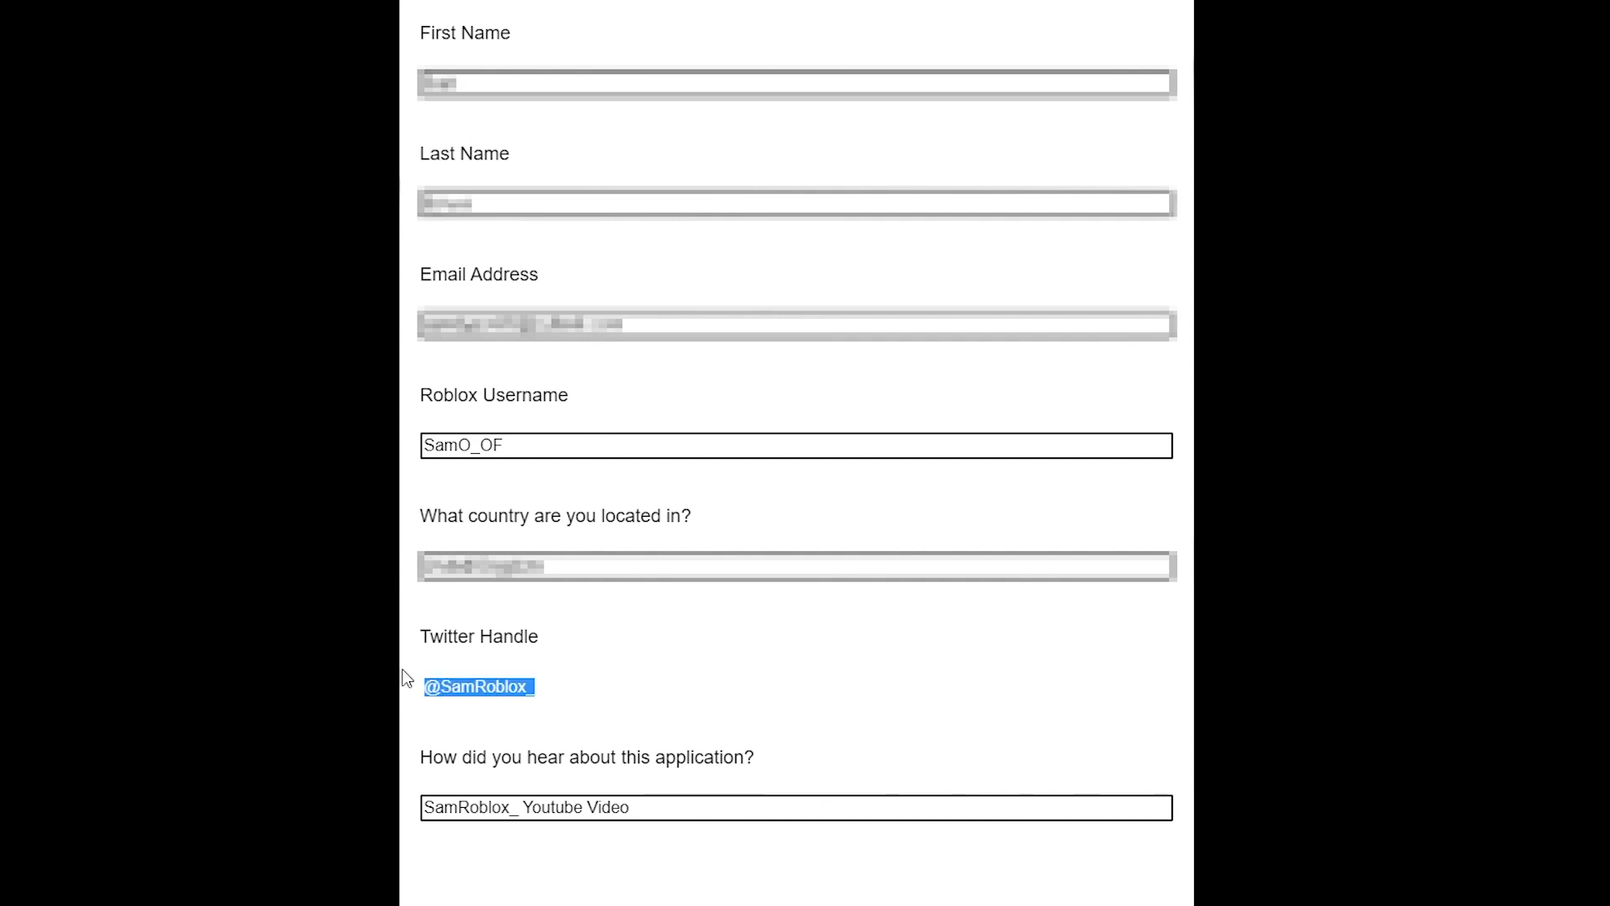
mouse_move(228, 713)
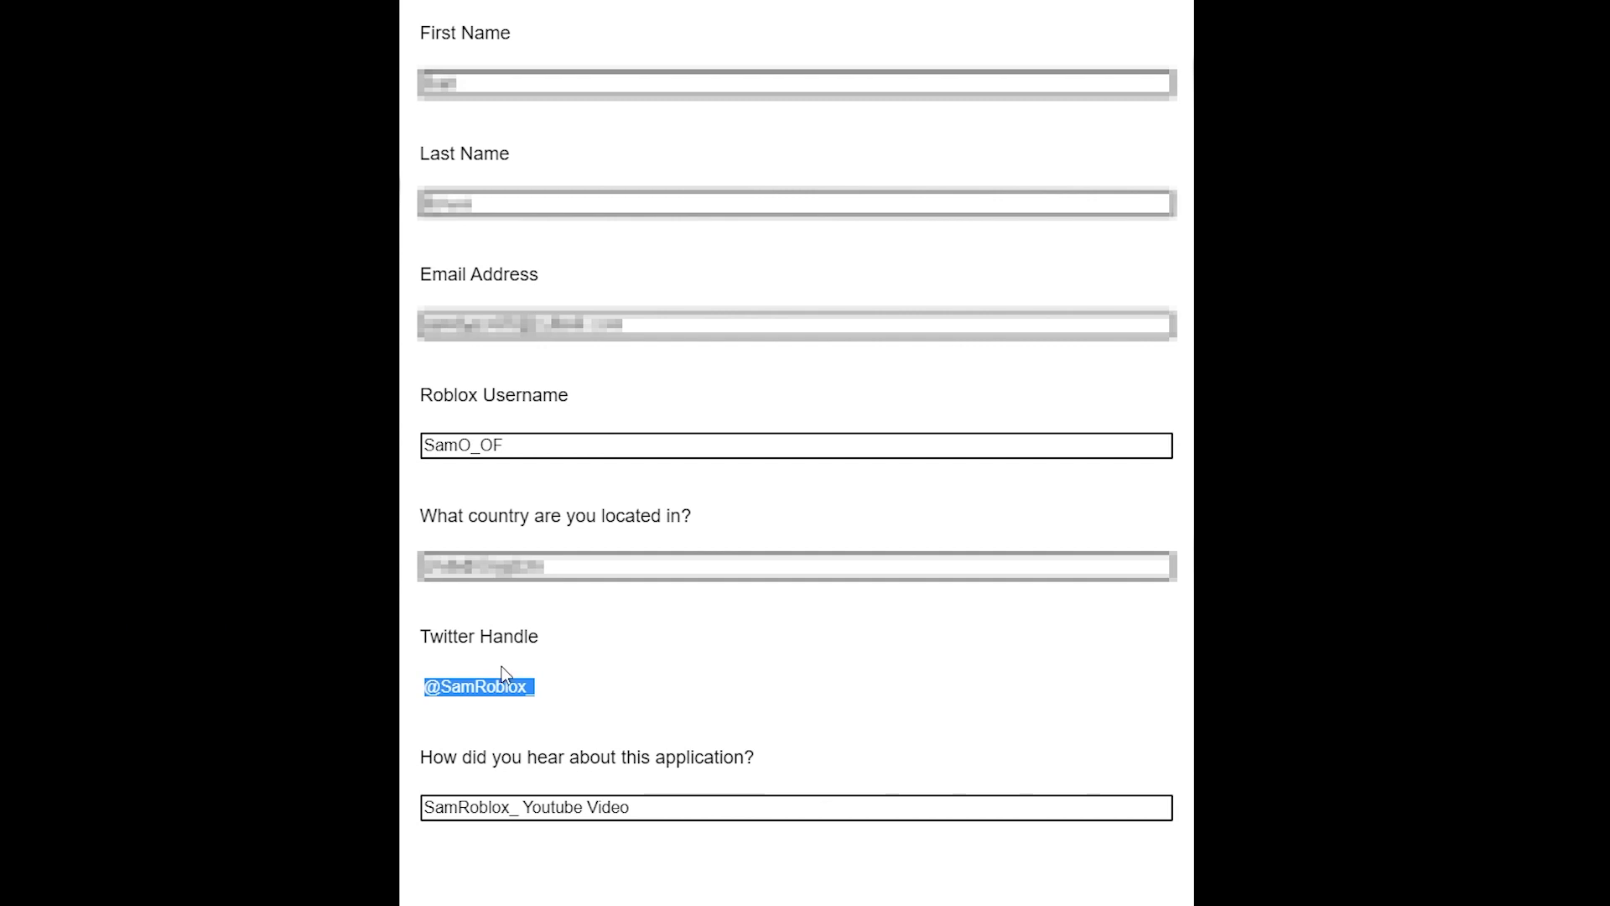
mouse_move(285, 757)
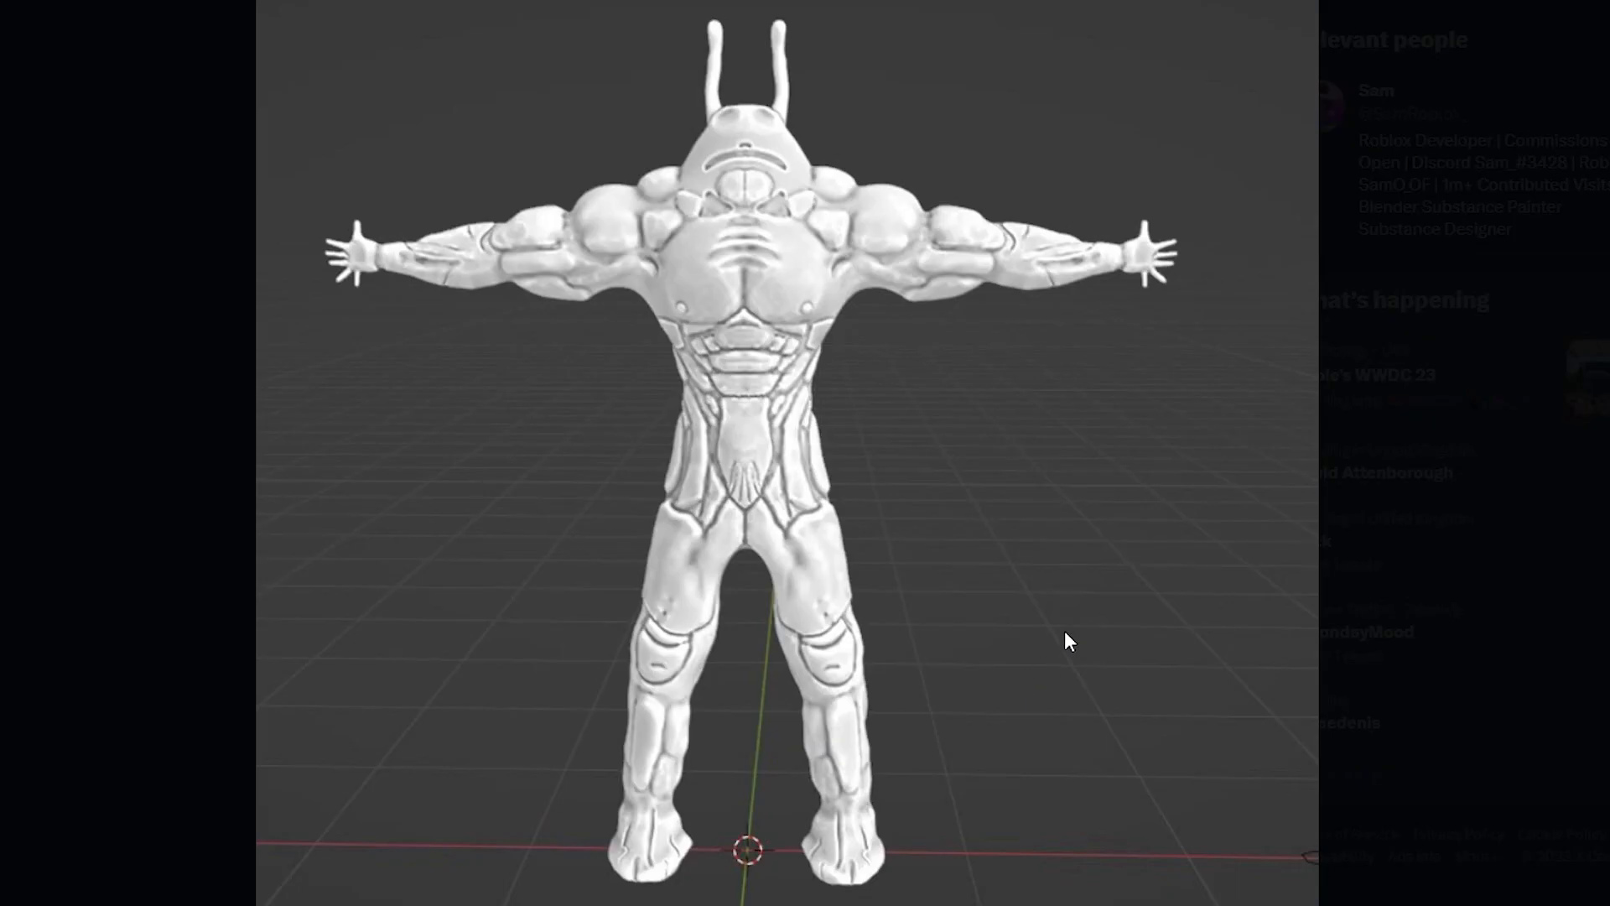
mouse_move(754, 565)
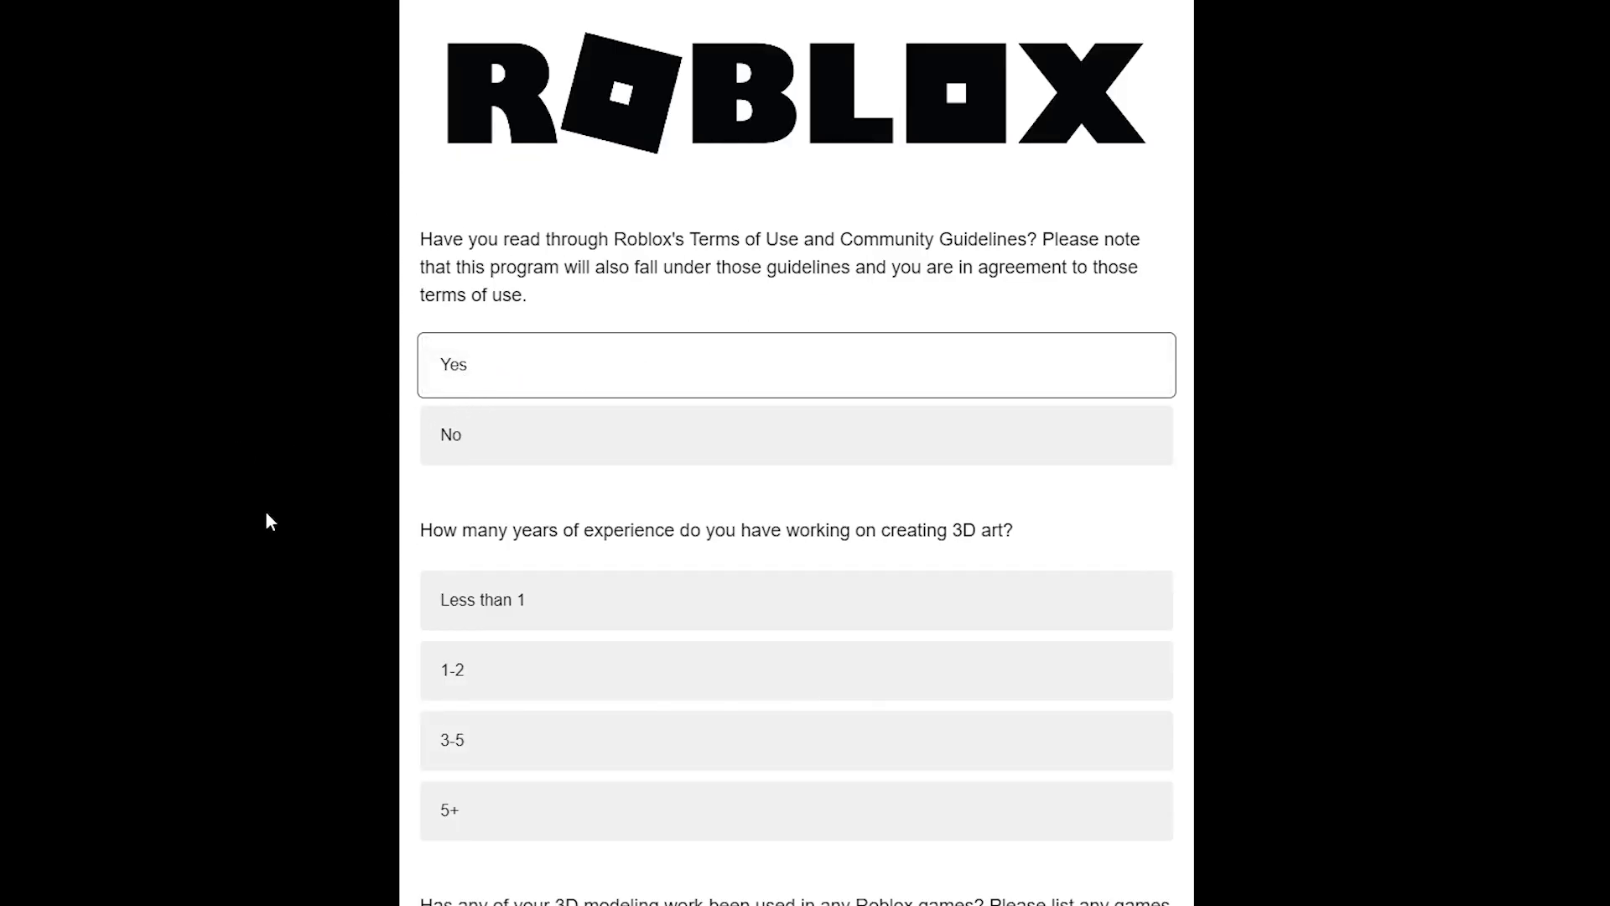
Step: Choose 3-5 years of 3D experience and trim the comma after Floor Is Lava ULTIMATE
scroll(down, 3)
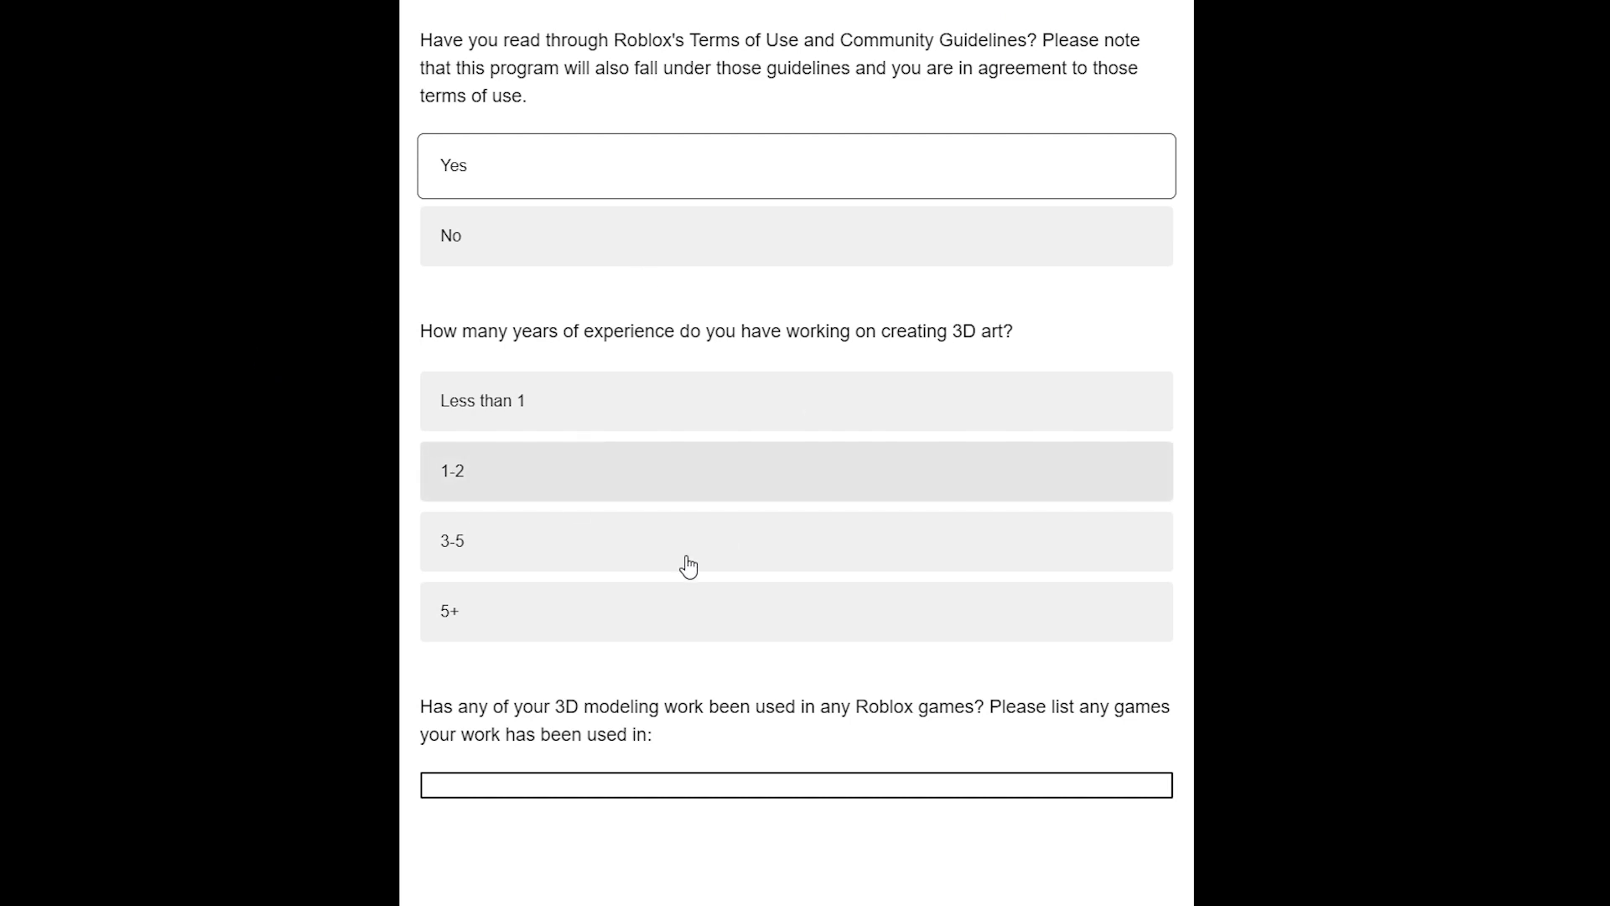
click(796, 541)
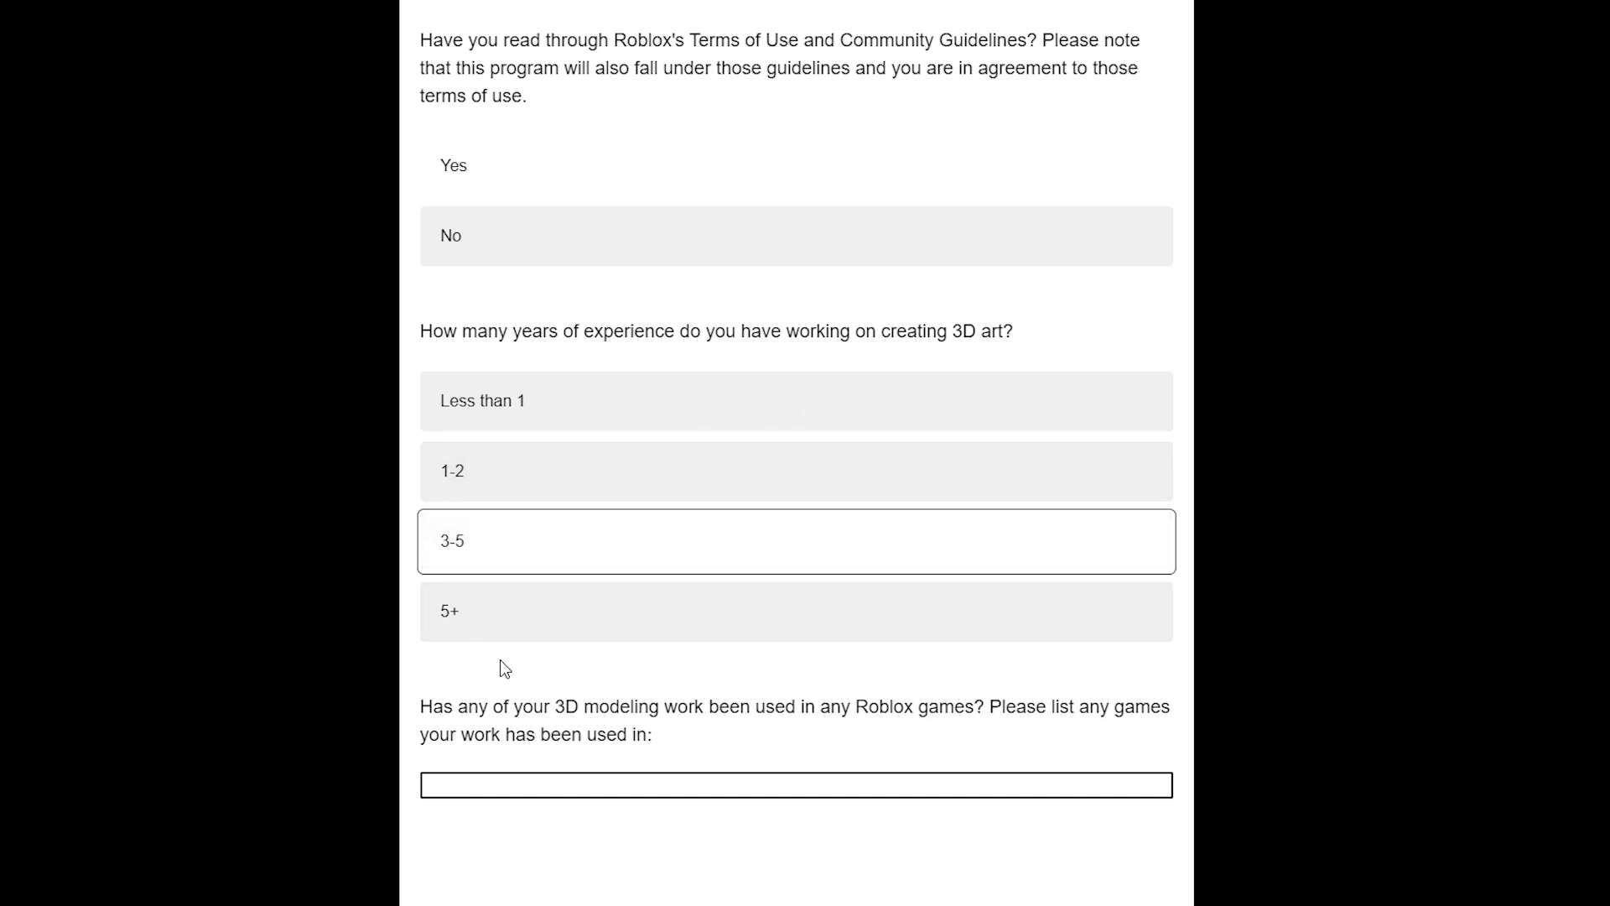
mouse_move(740, 552)
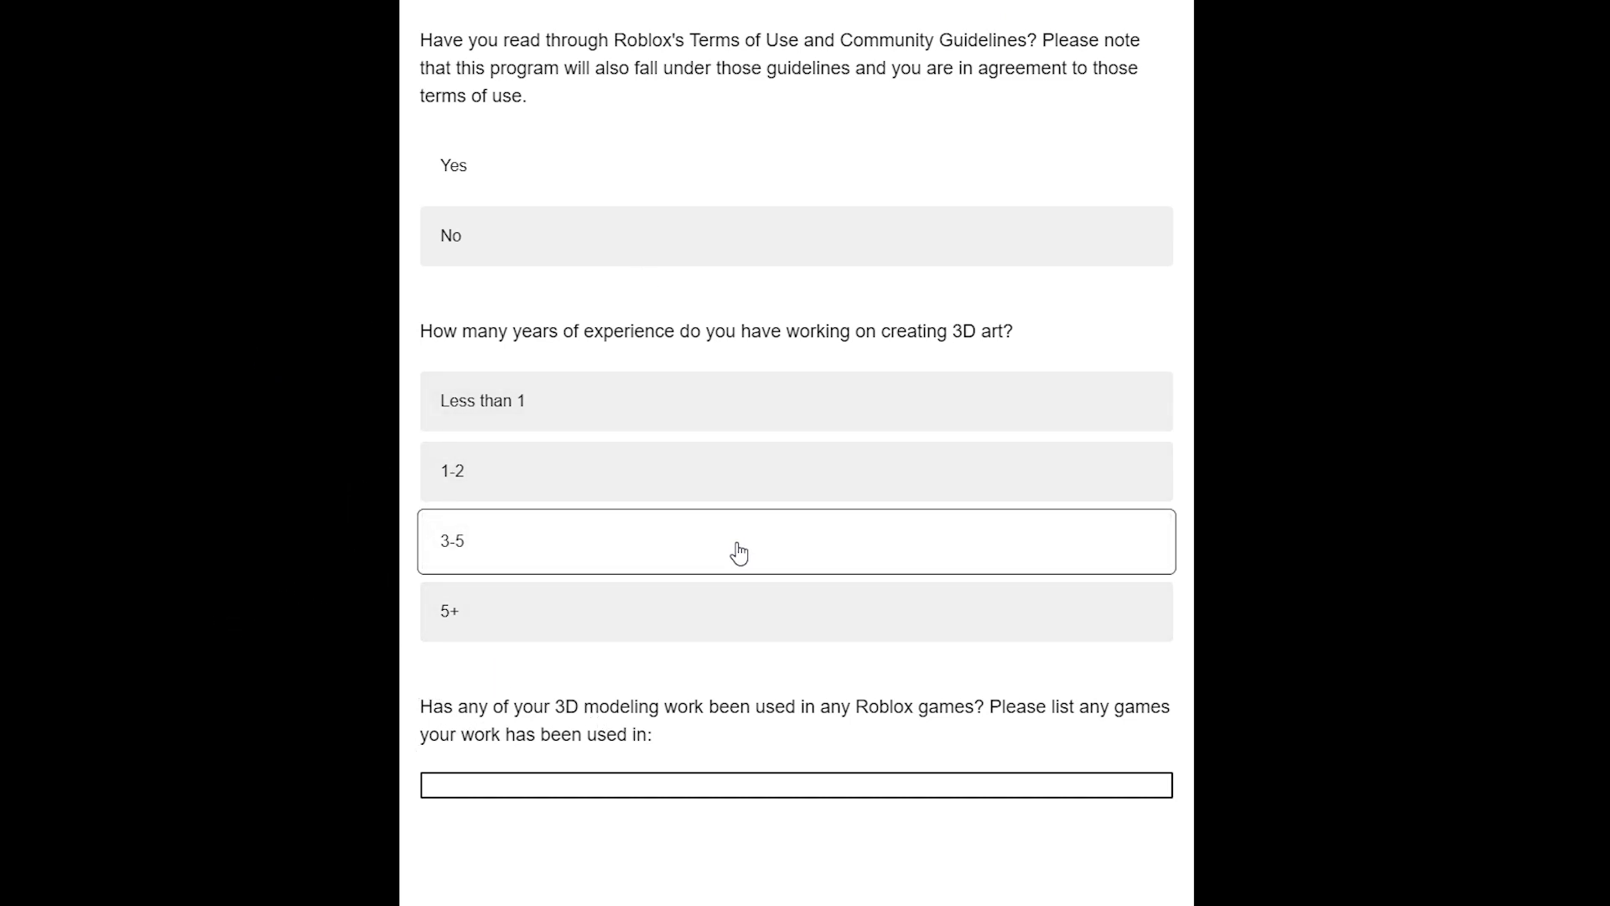
mouse_move(397, 598)
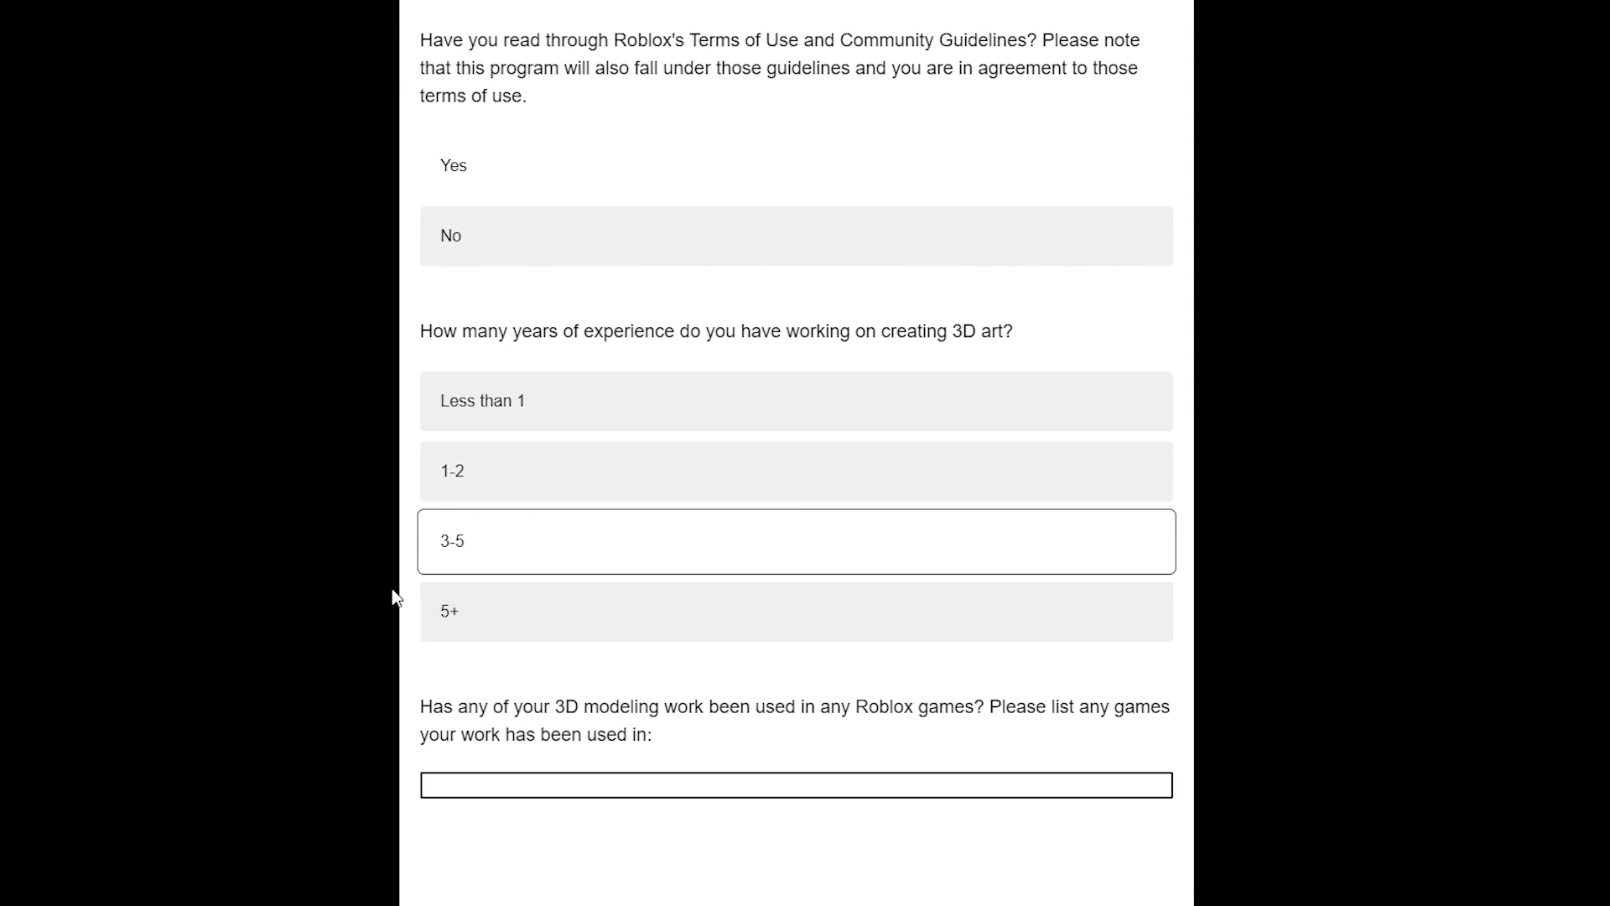
mouse_move(565, 412)
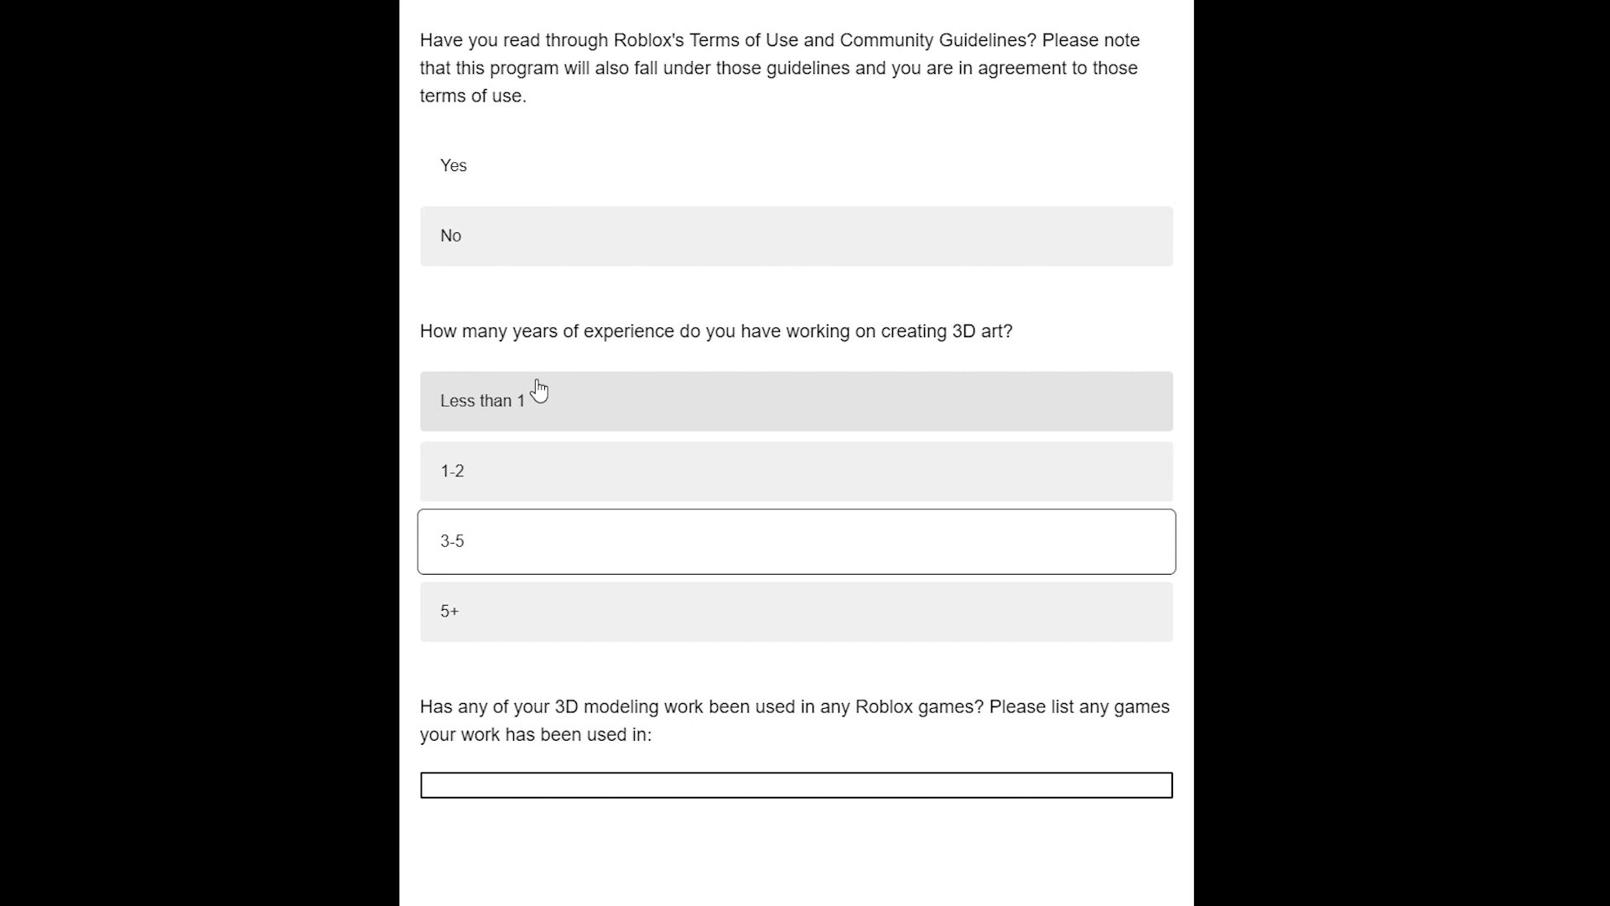
mouse_move(518, 452)
text(Floor Is Lava ULTIMATE🔥,)
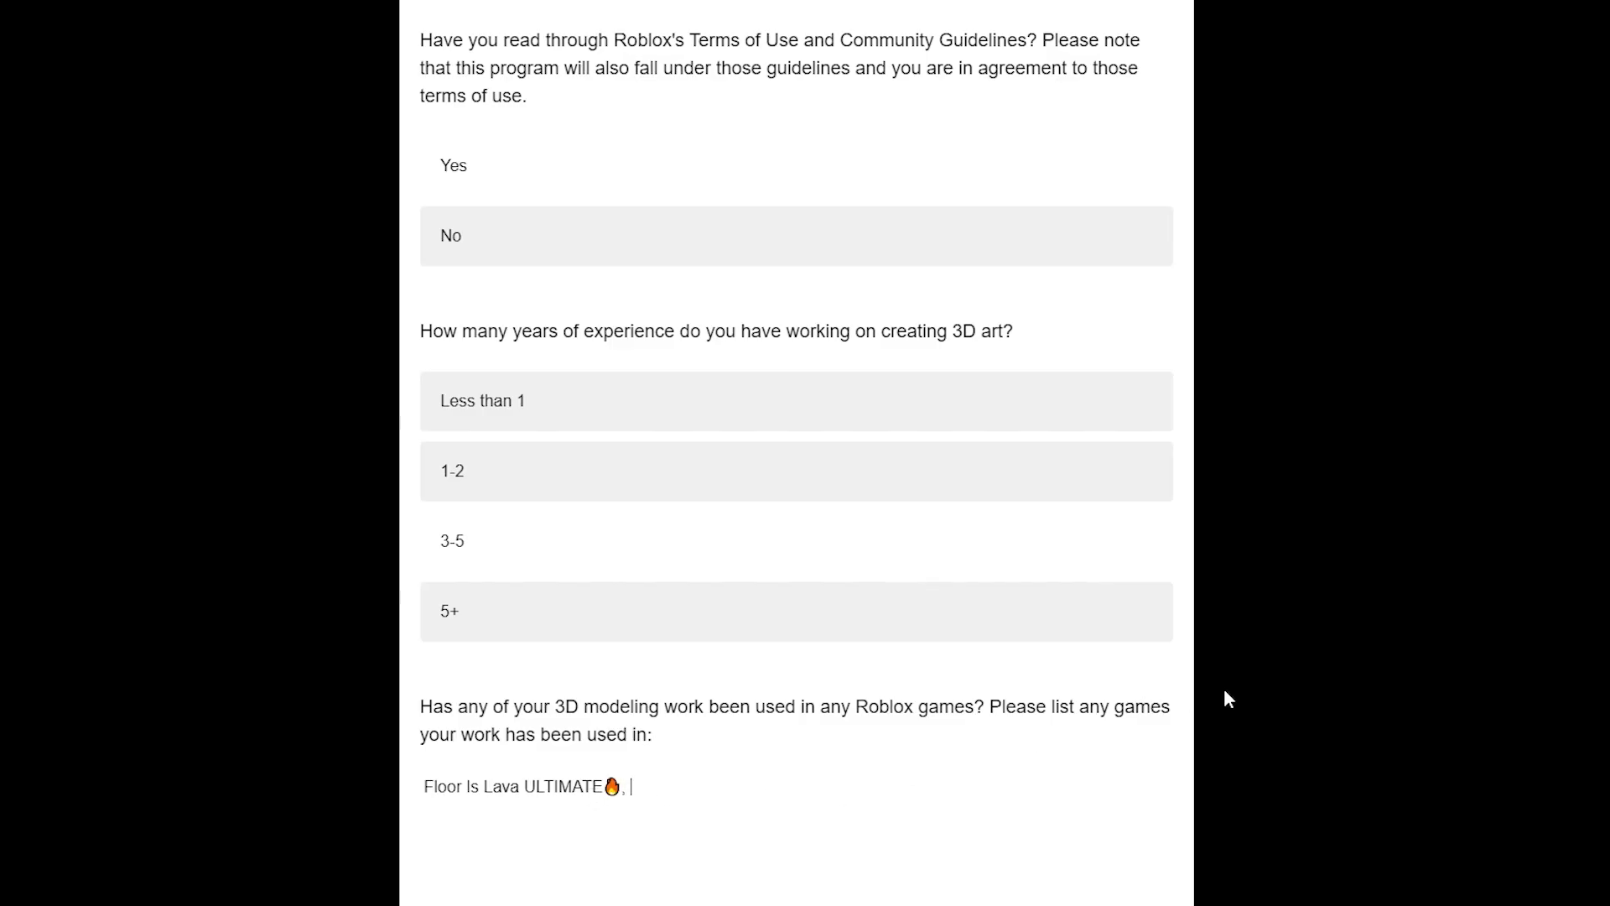
key(Backspace)
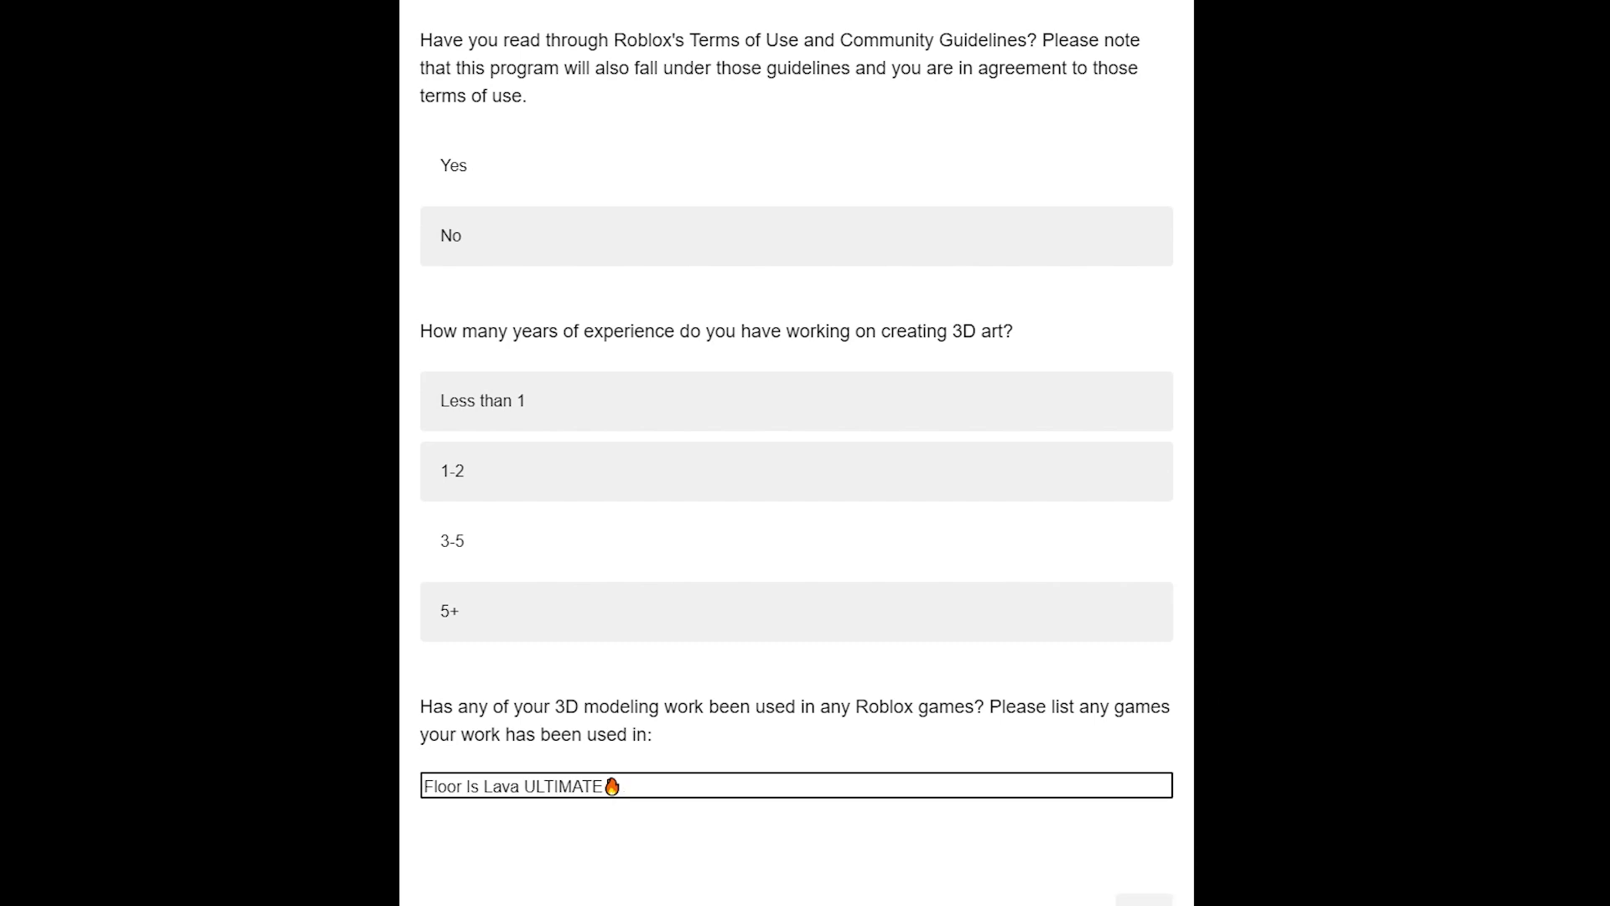
Step: Highlight the accessory format and ZIP size requirements on the upload page
scroll(down, 3)
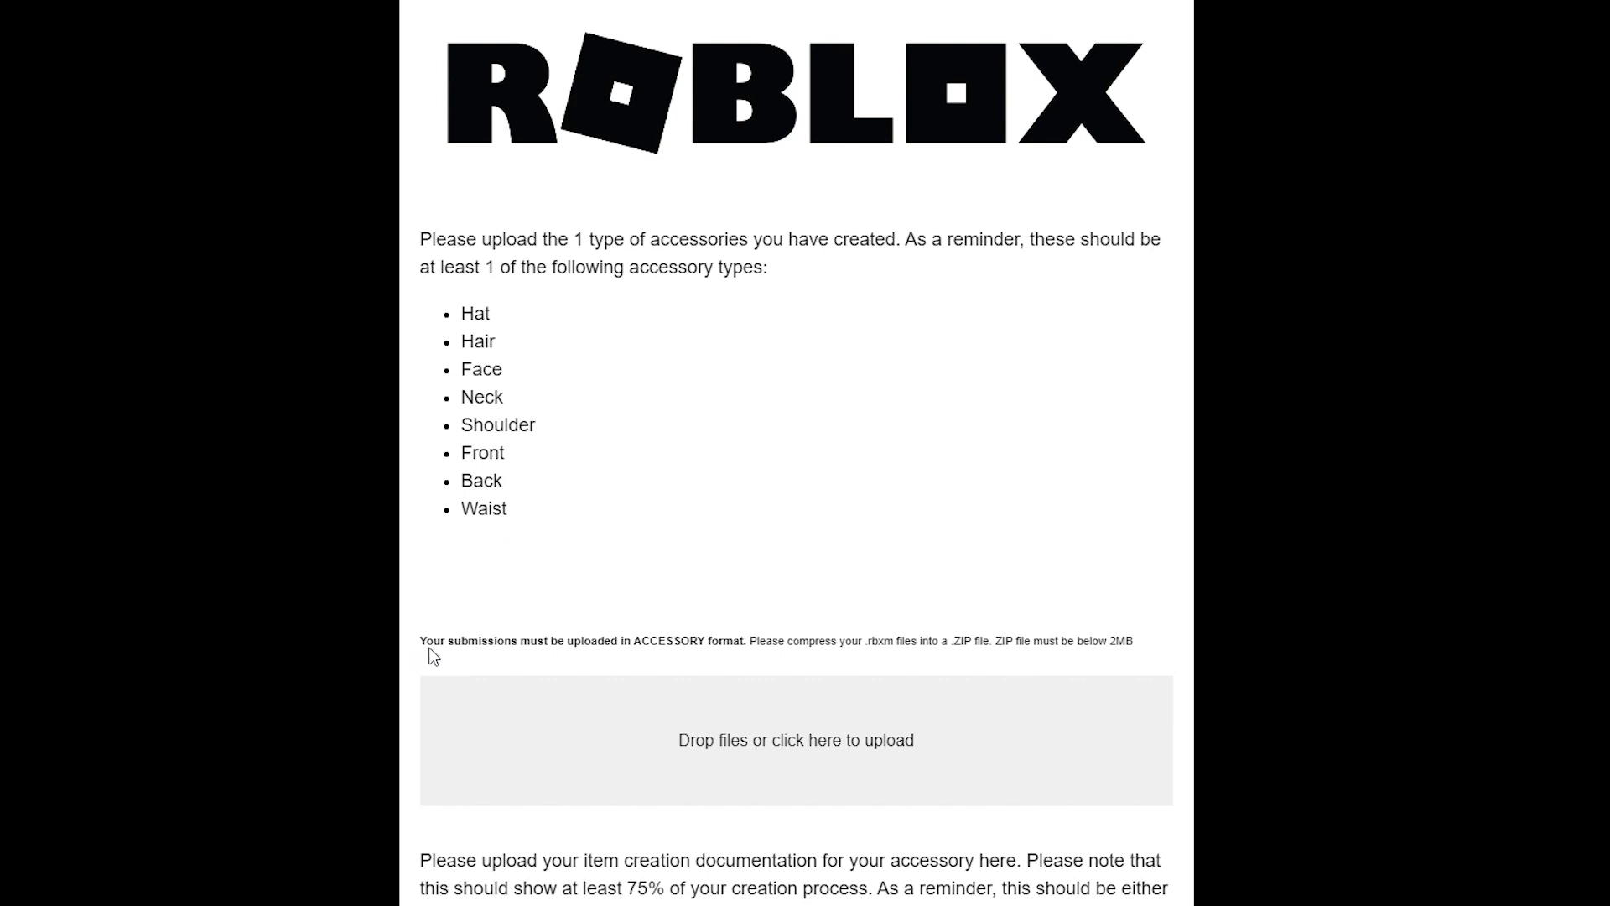
drag(421, 640, 646, 640)
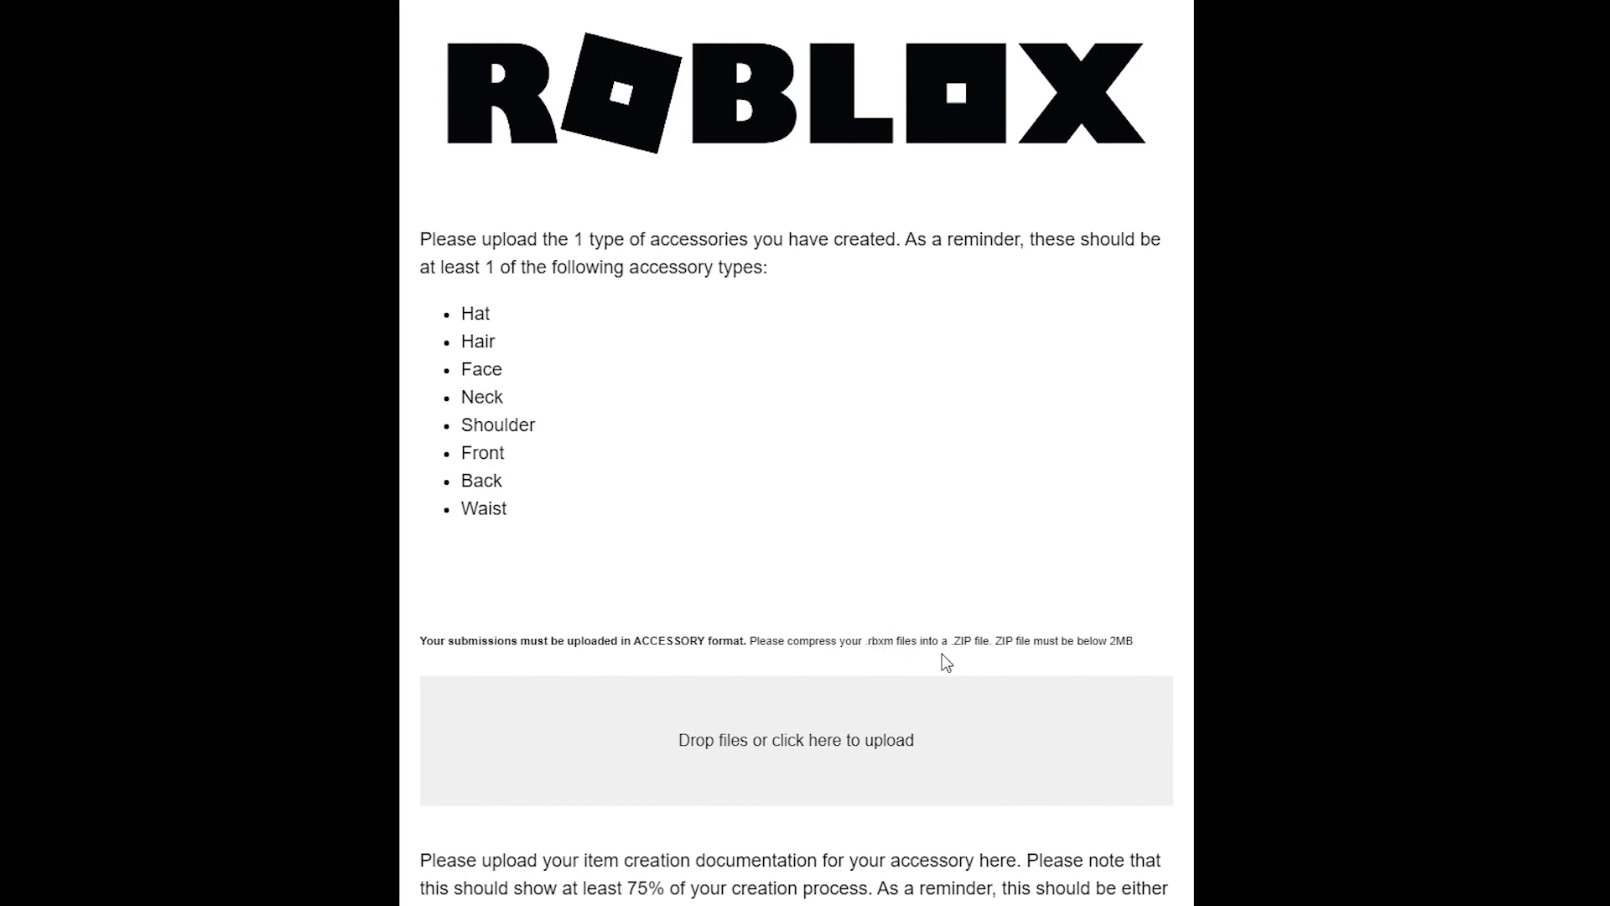
mouse_move(888, 631)
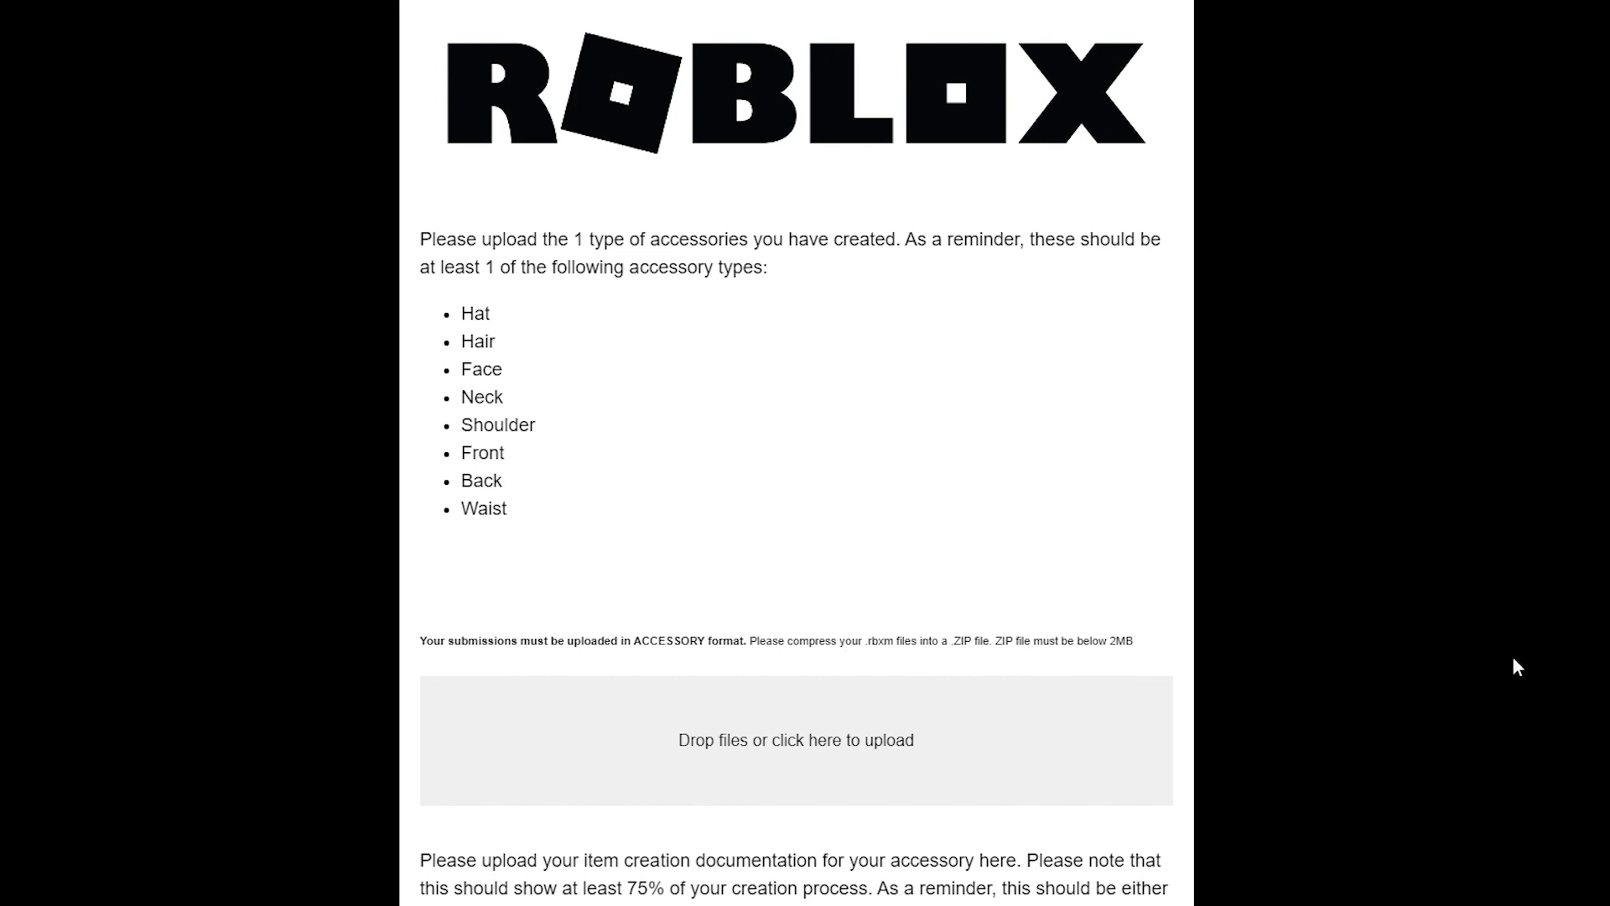
mouse_move(1474, 683)
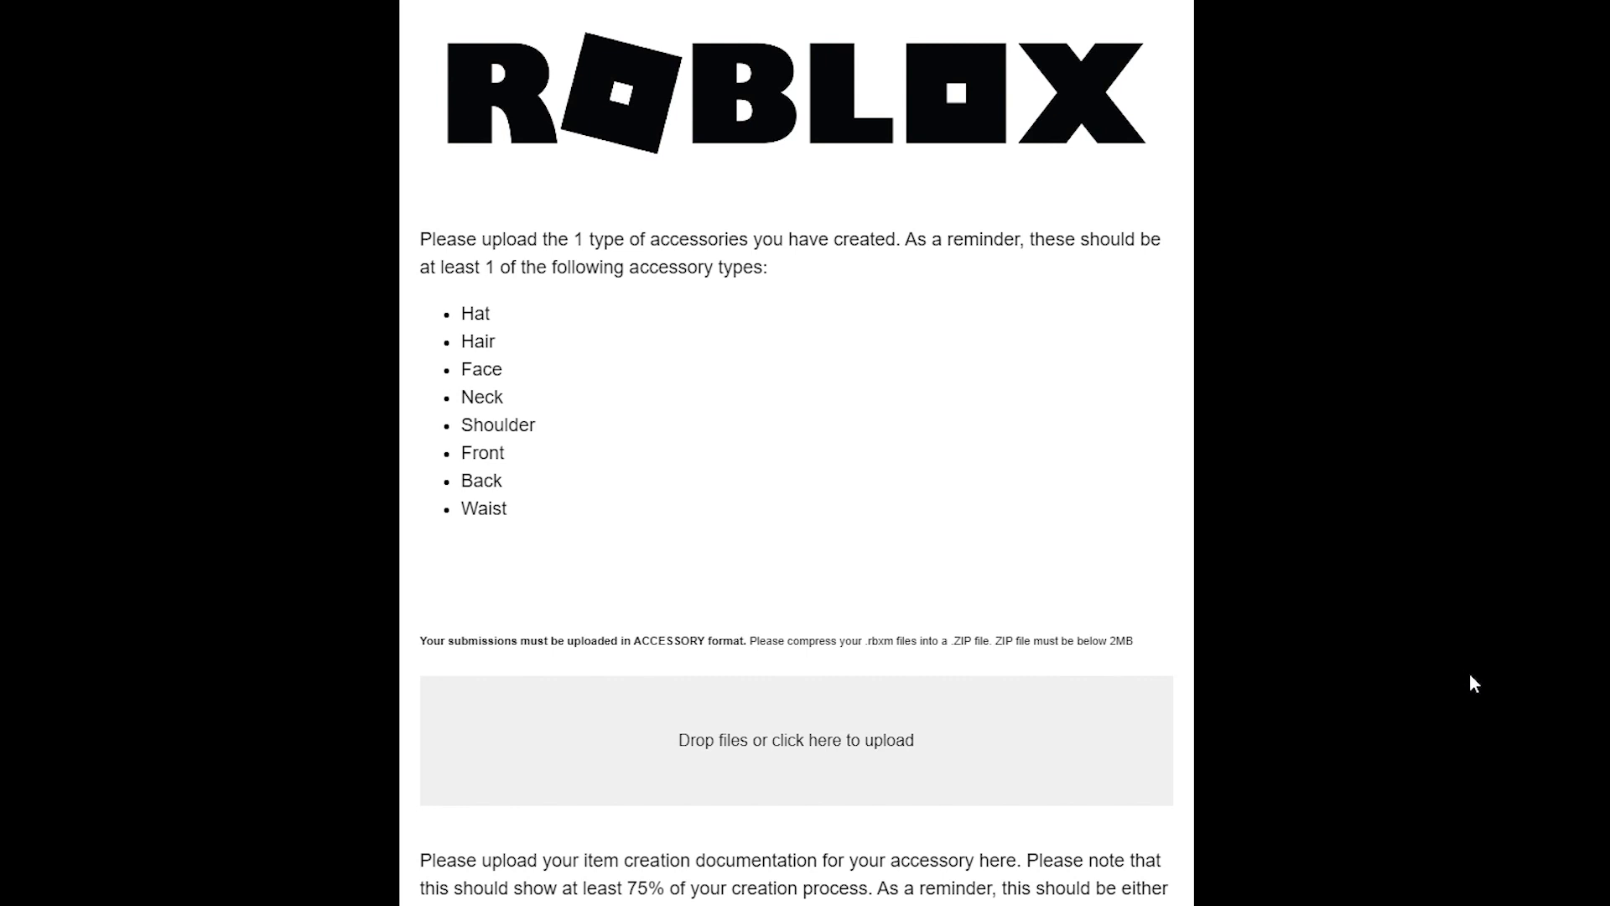
mouse_move(1118, 659)
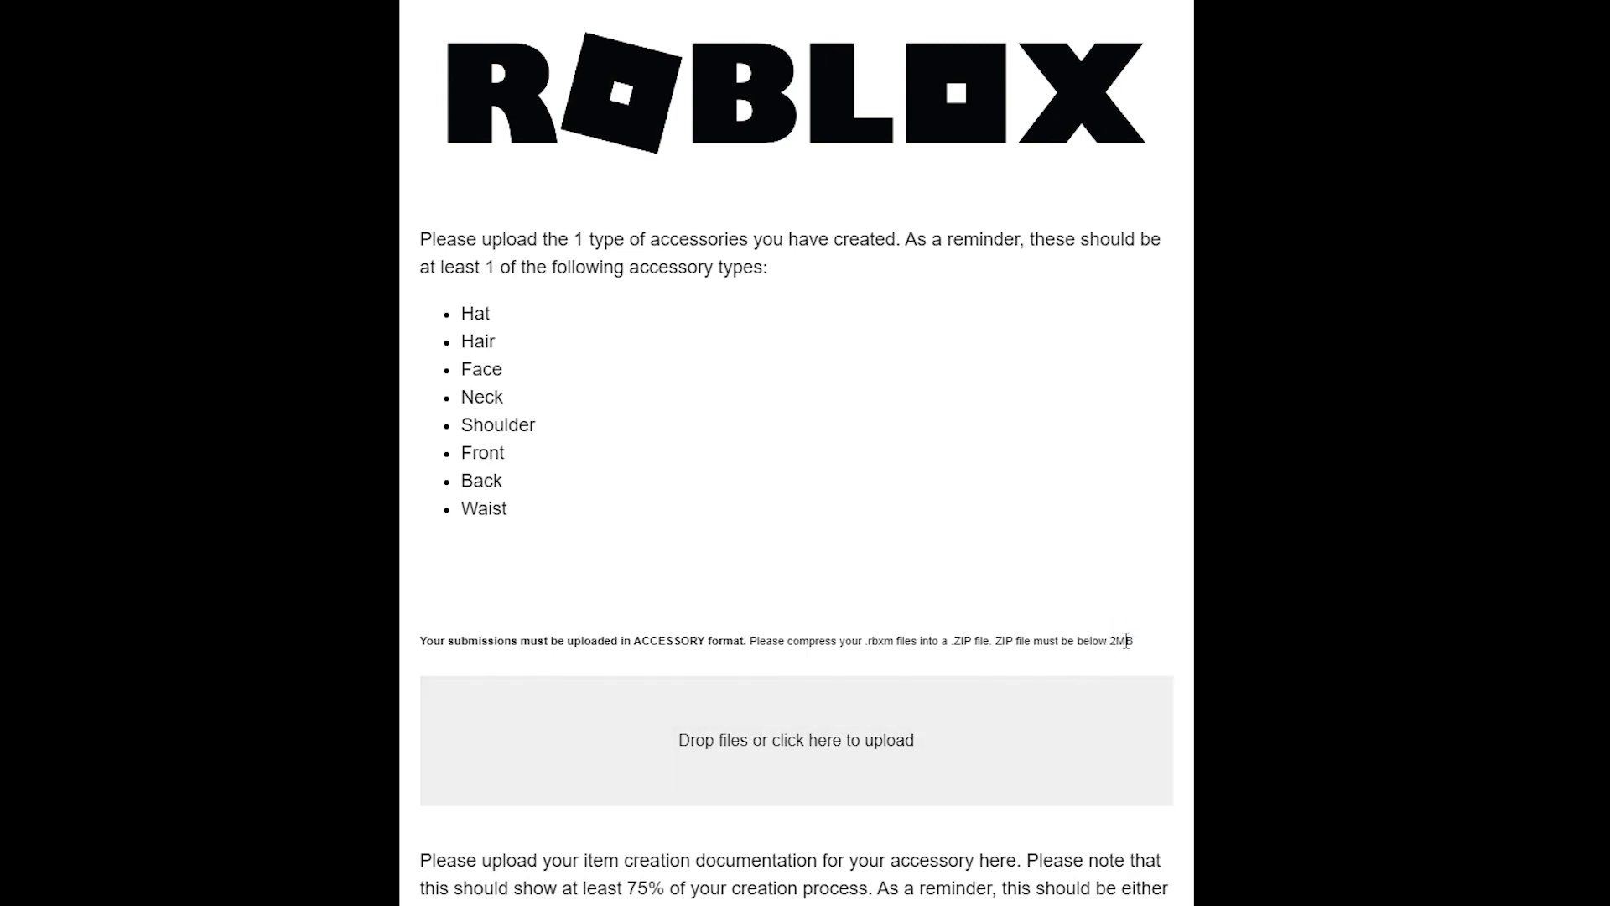
Step: Scroll to the portfolio upload and Talent Hub link fields, clearing the highlight
scroll(down, 3)
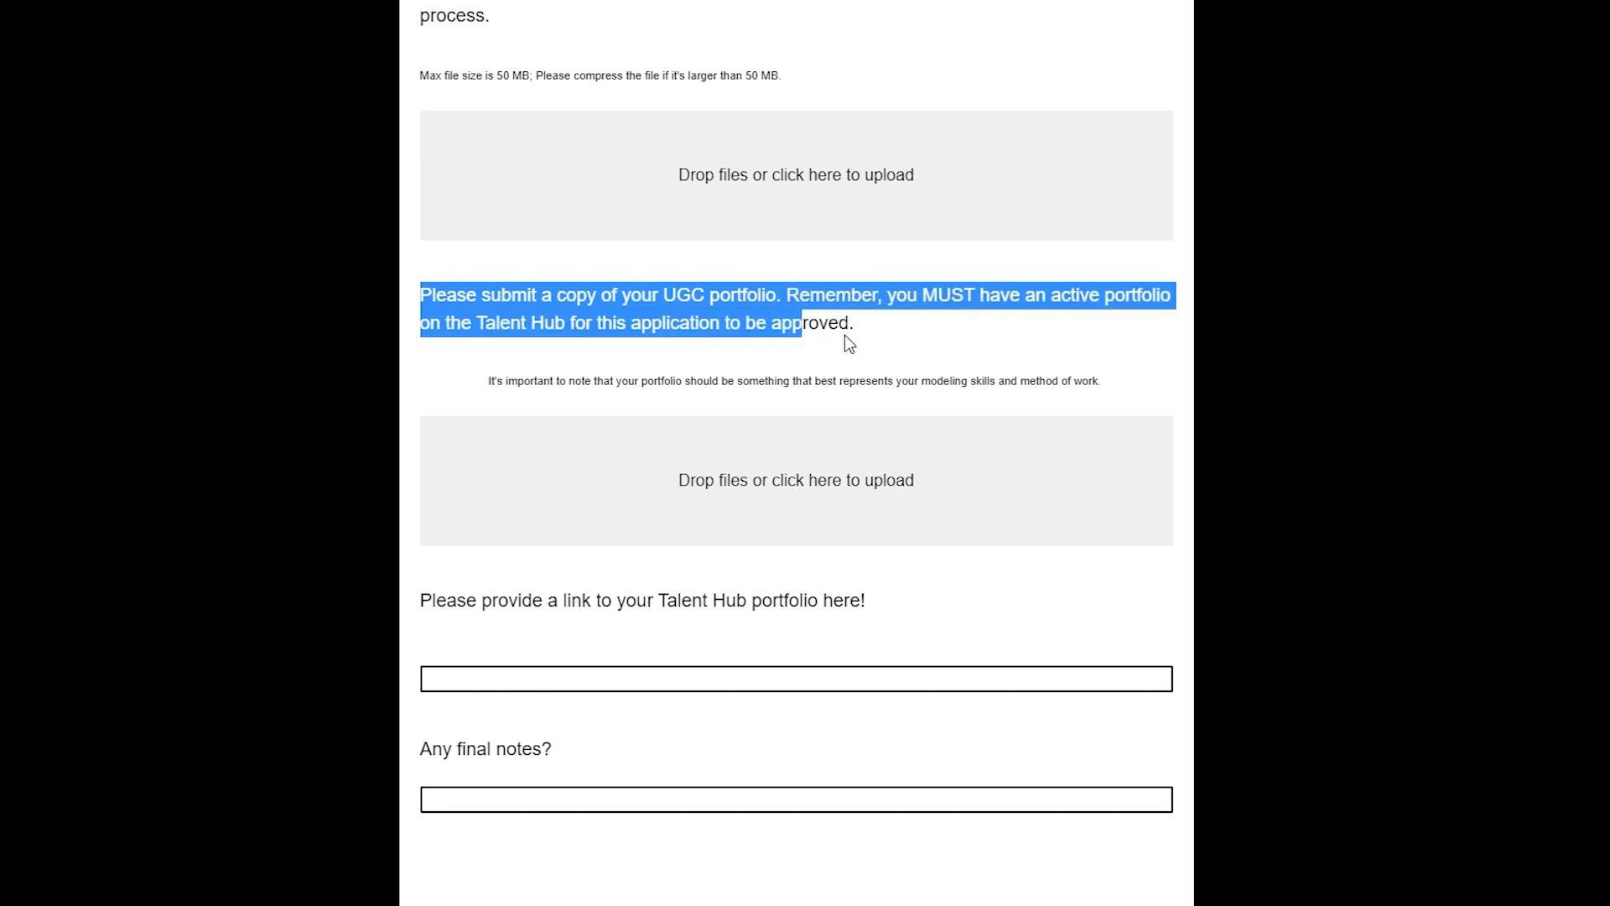
click(833, 322)
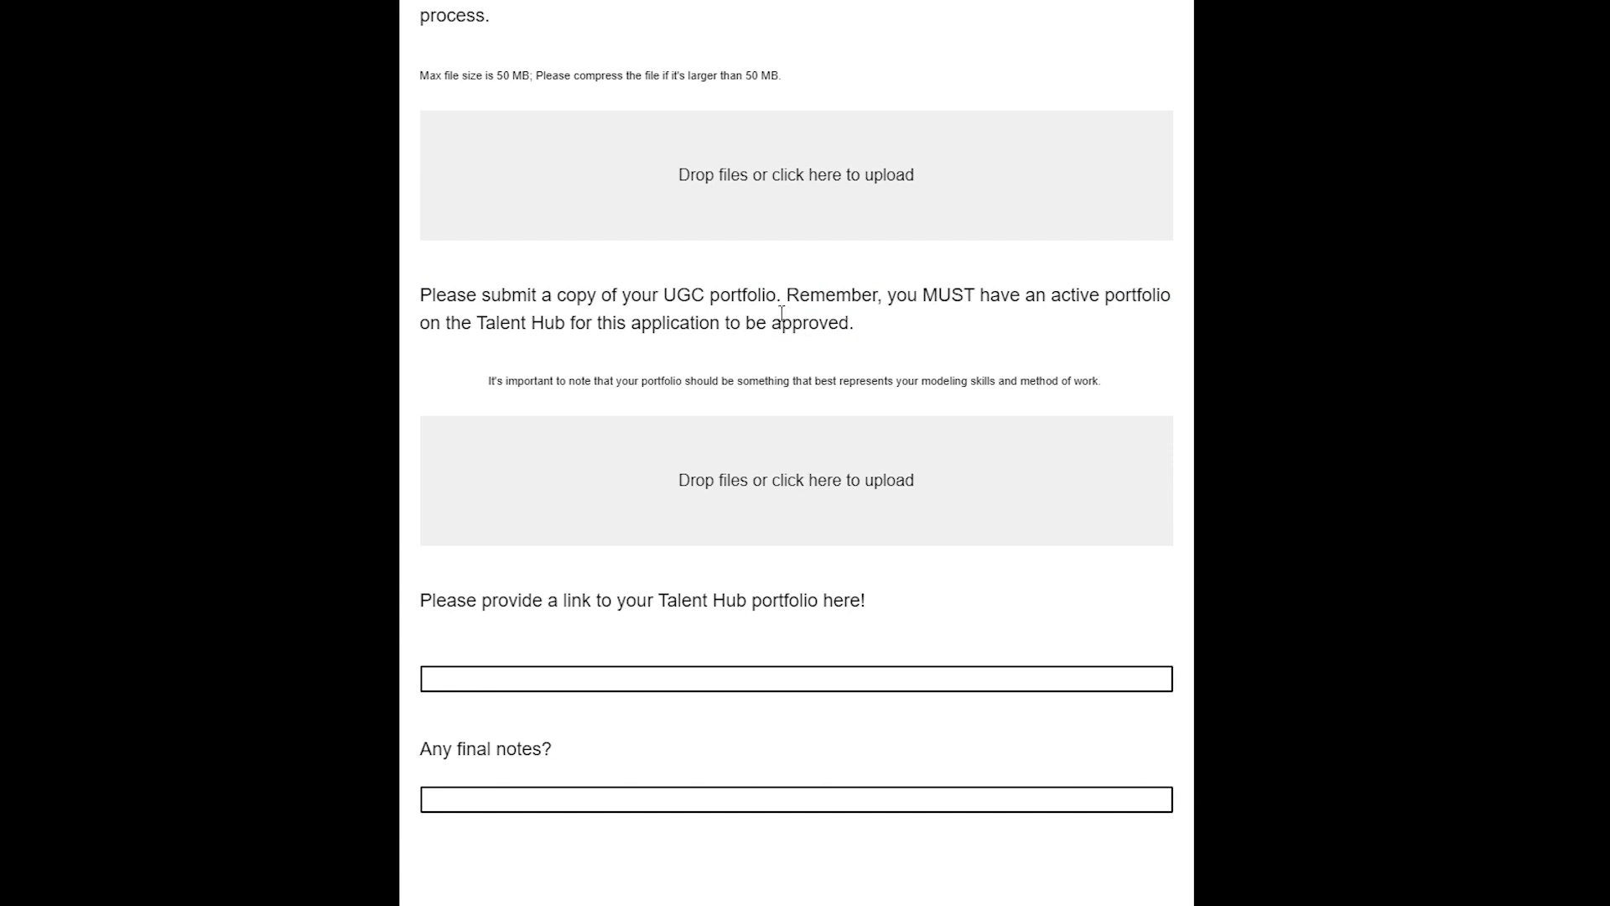
mouse_move(450, 470)
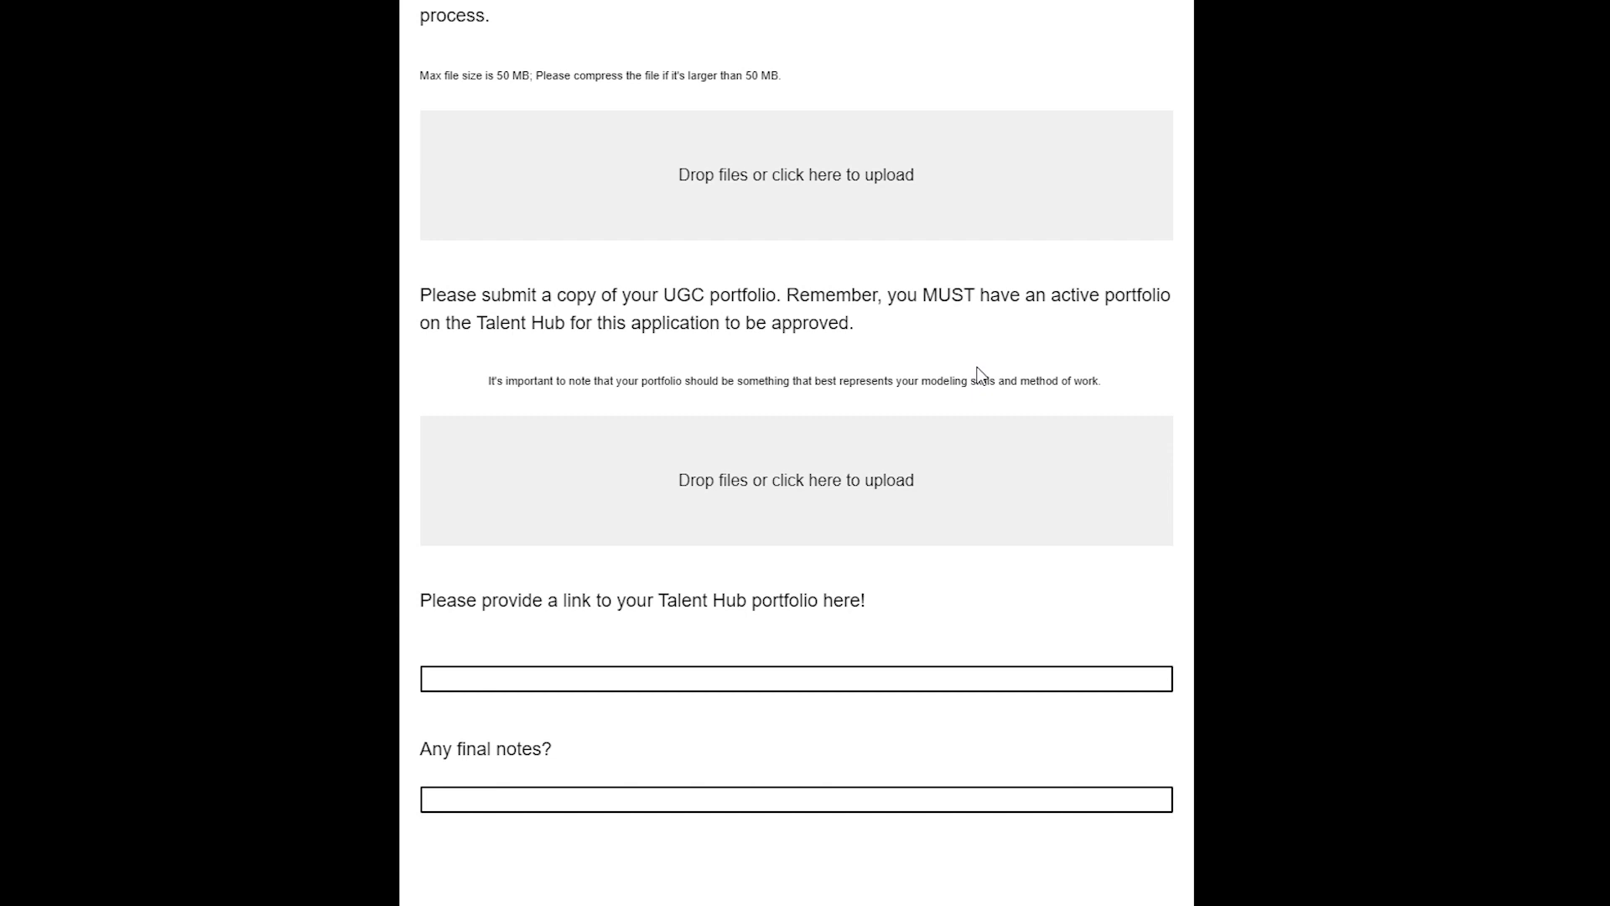
Step: Switch to the Talent Hub creator profile page
click(796, 678)
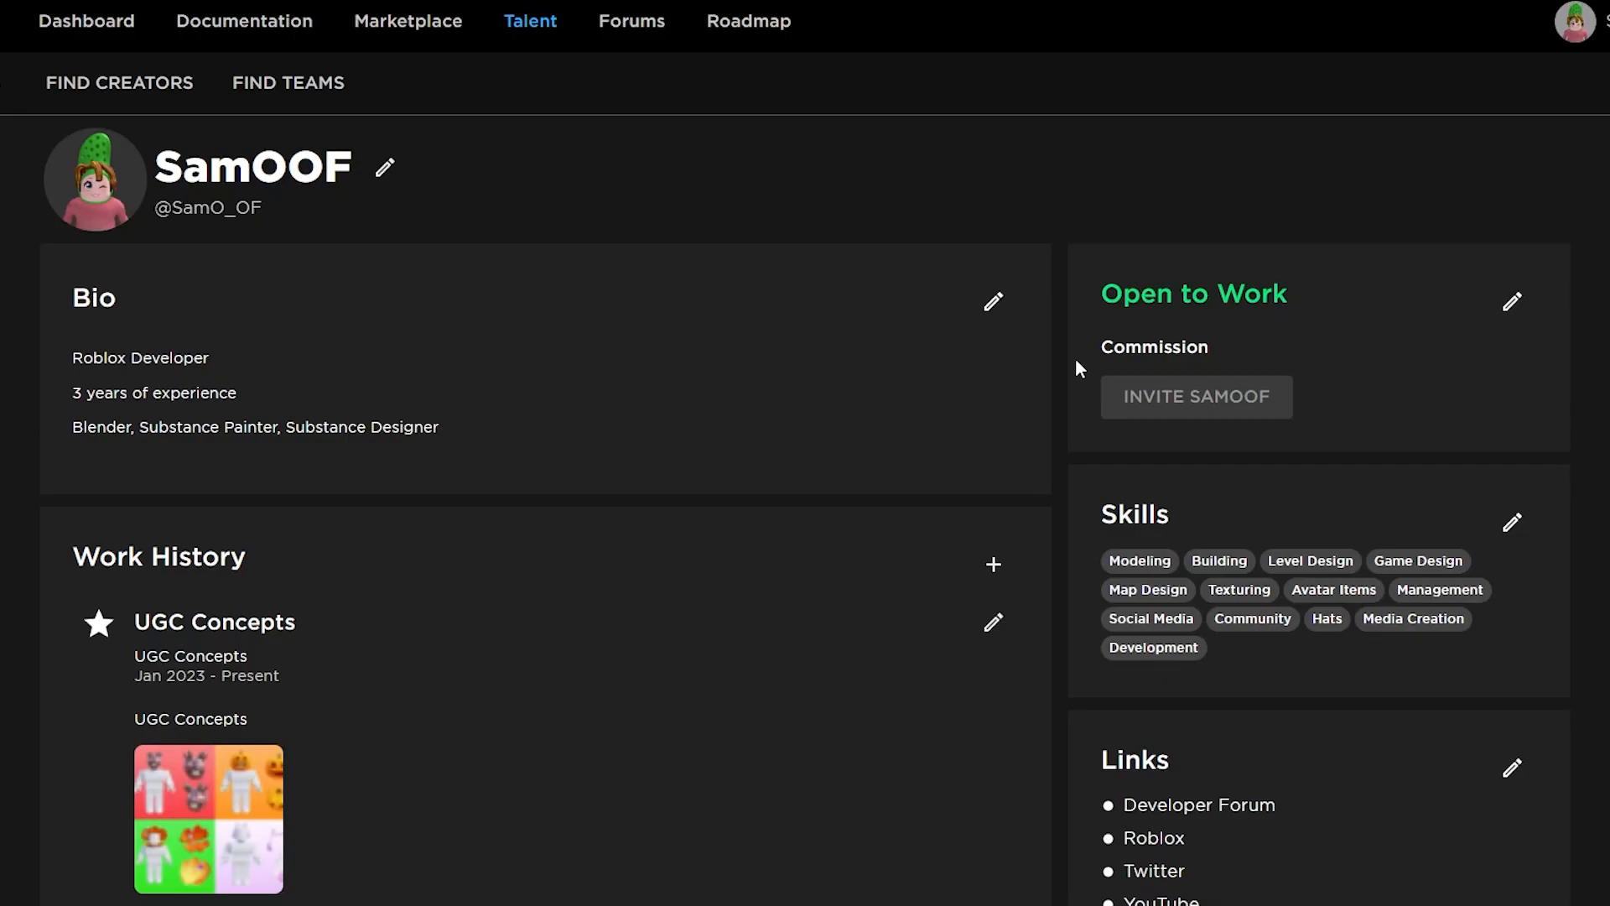
mouse_move(175, 69)
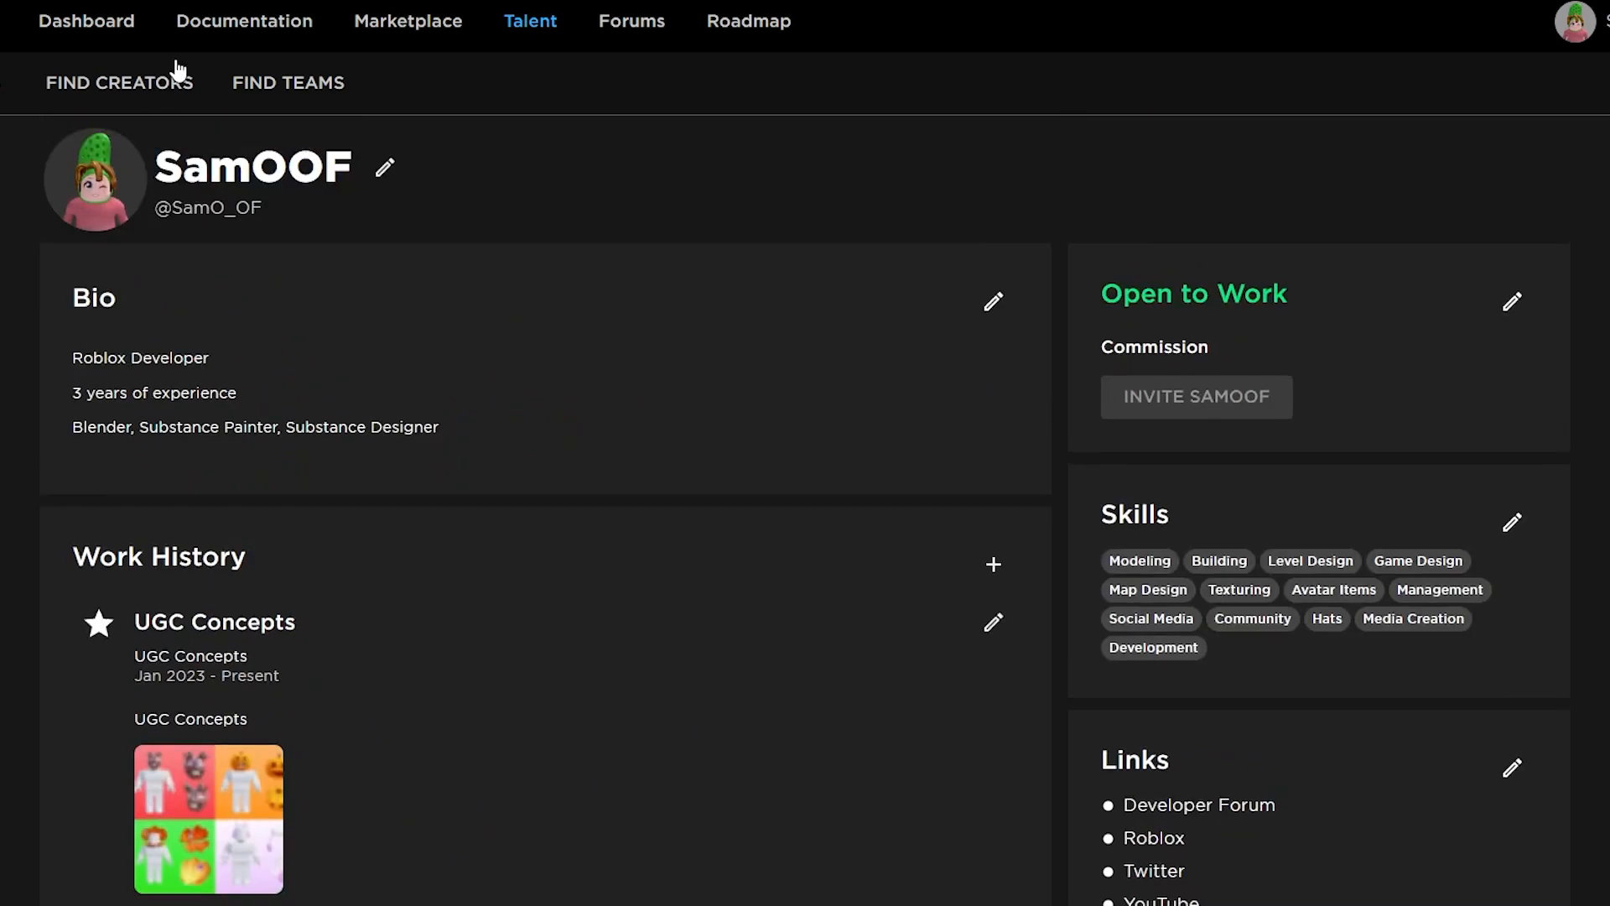
mouse_move(174, 67)
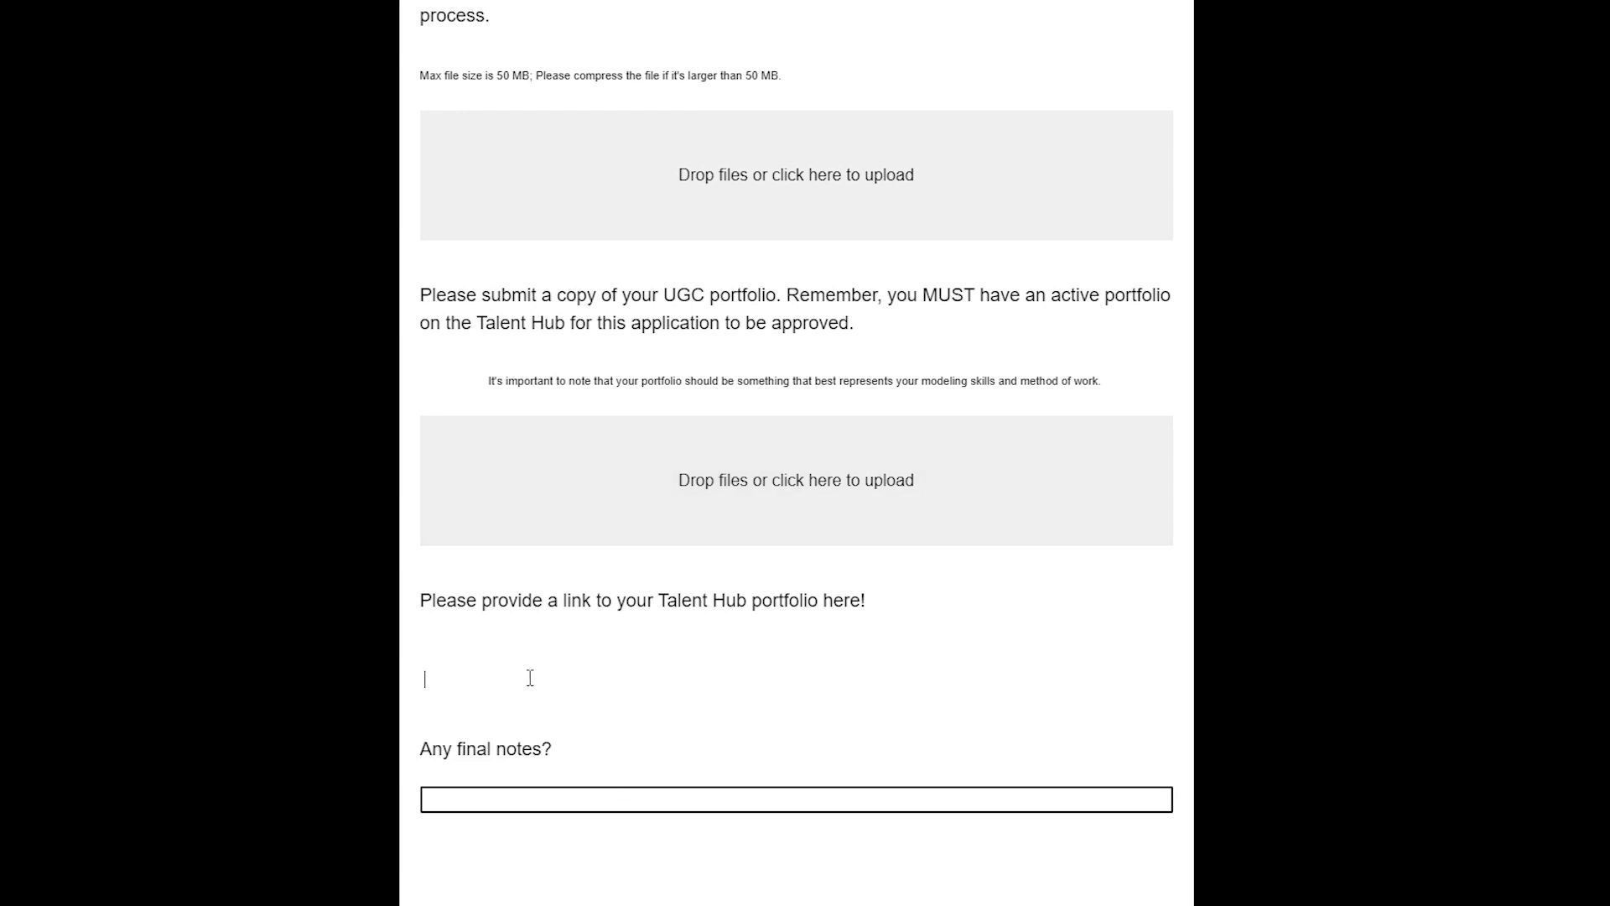
text(https://create.roblox.com/talent/creators/189717489)
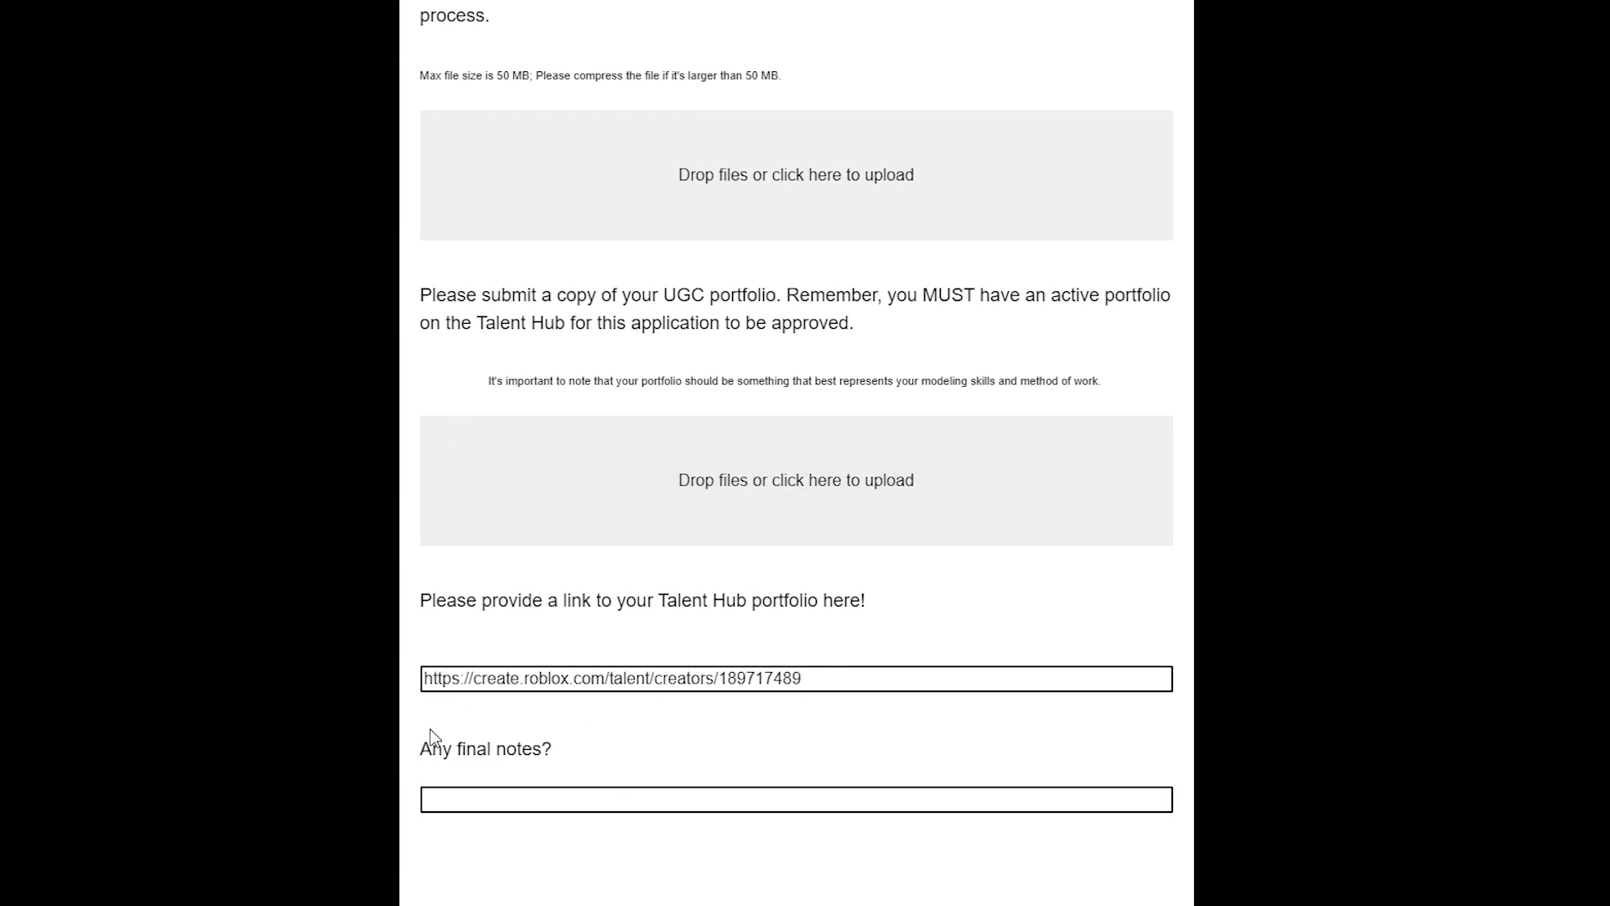
mouse_move(297, 674)
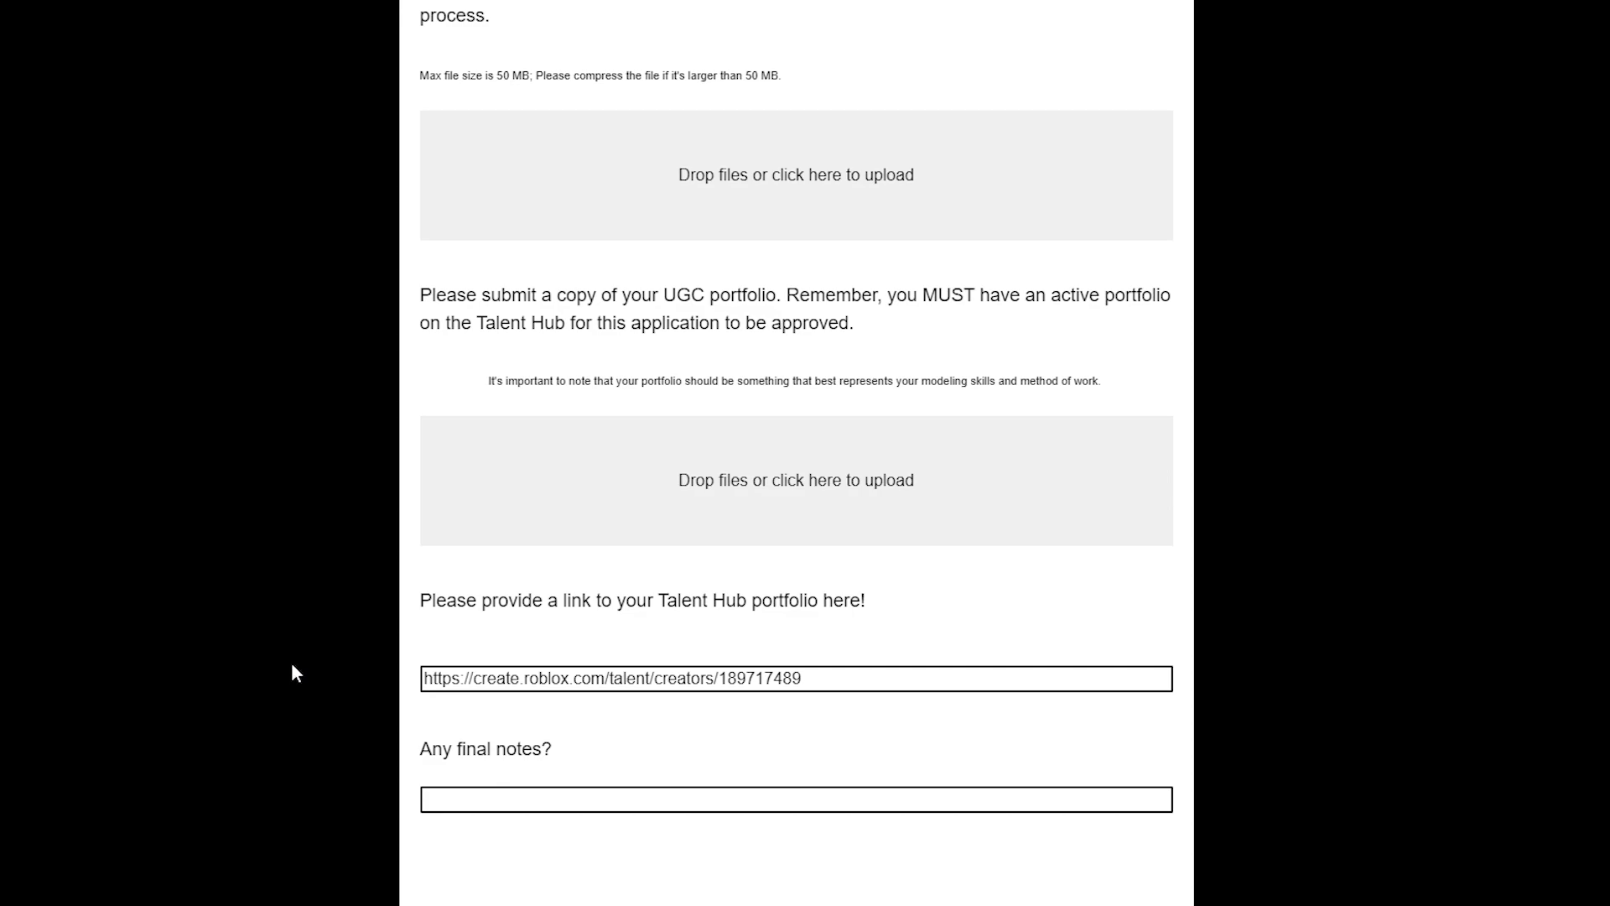
scroll(down, 3)
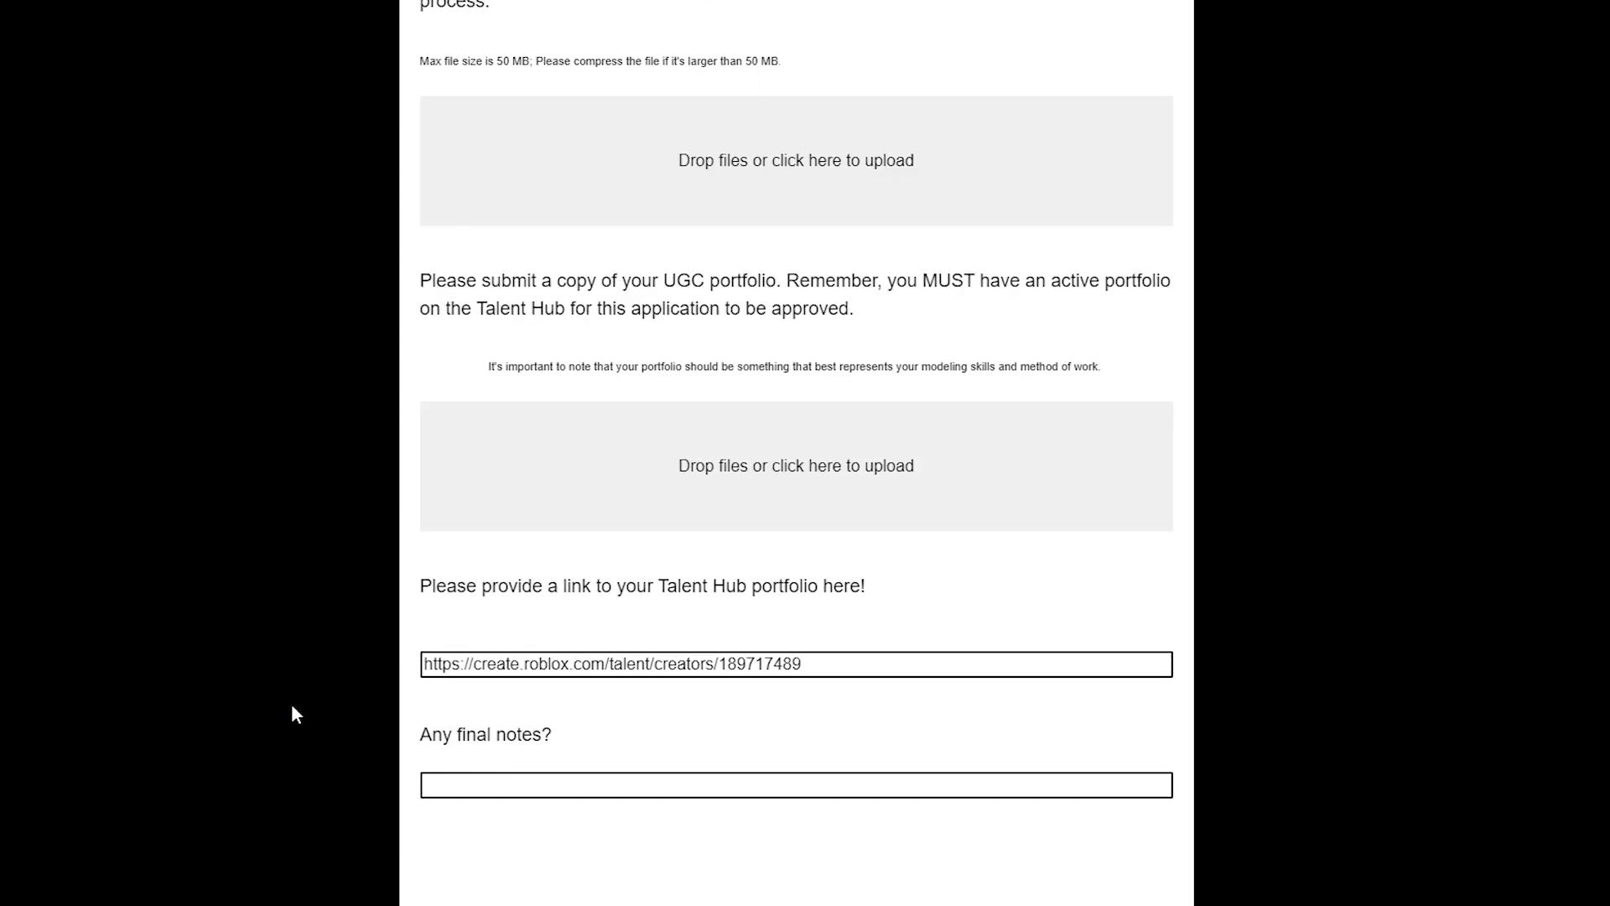